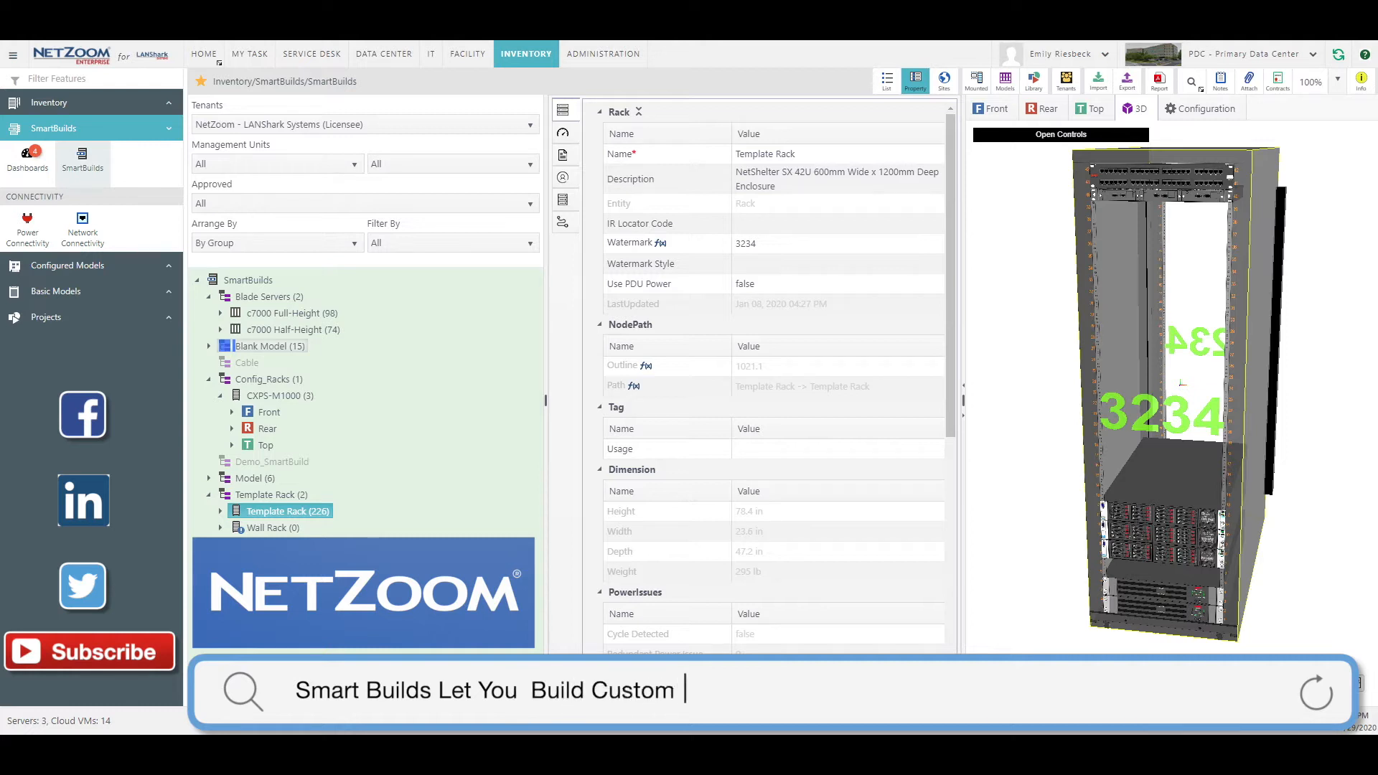
Enter the server URL and sign-in details for the NetZoom application server.
text(Rack Configurations A)
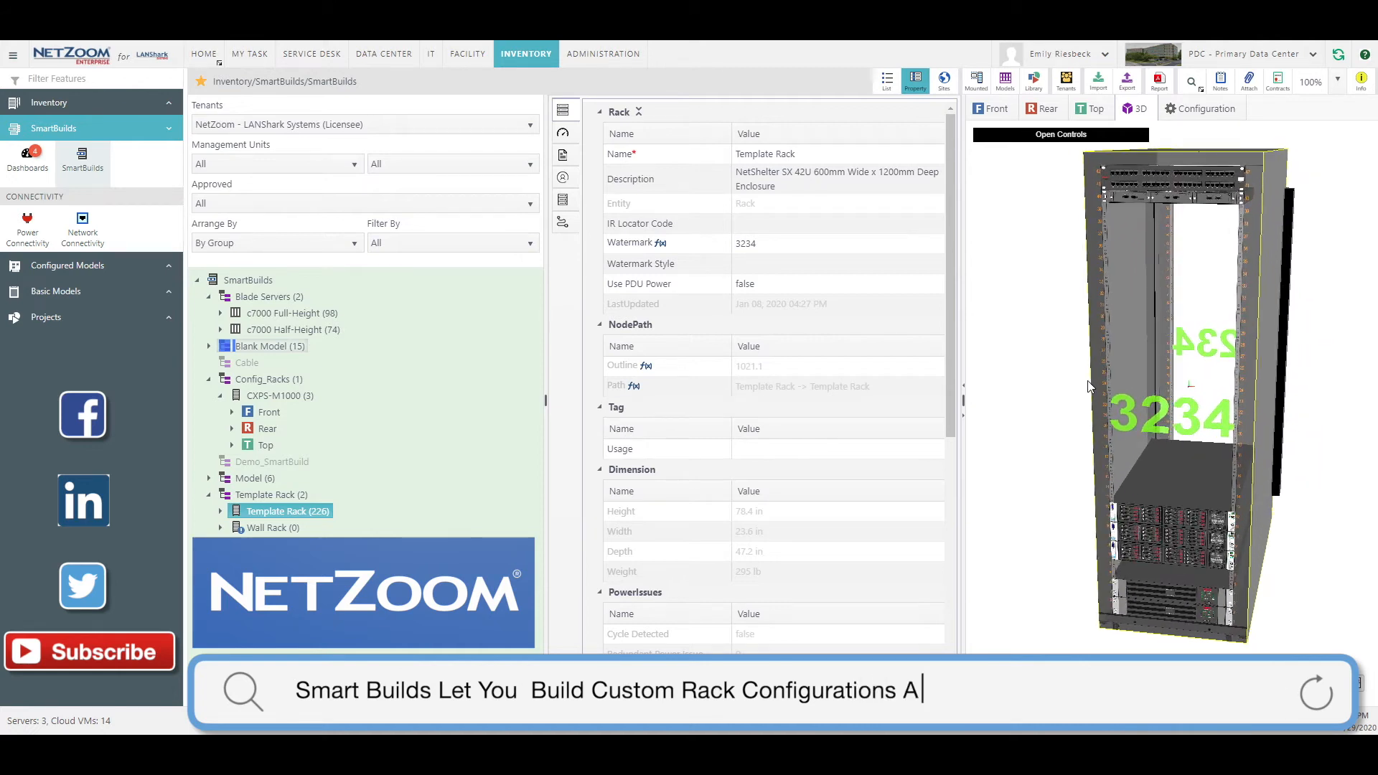
text(nd Use Them In Your D)
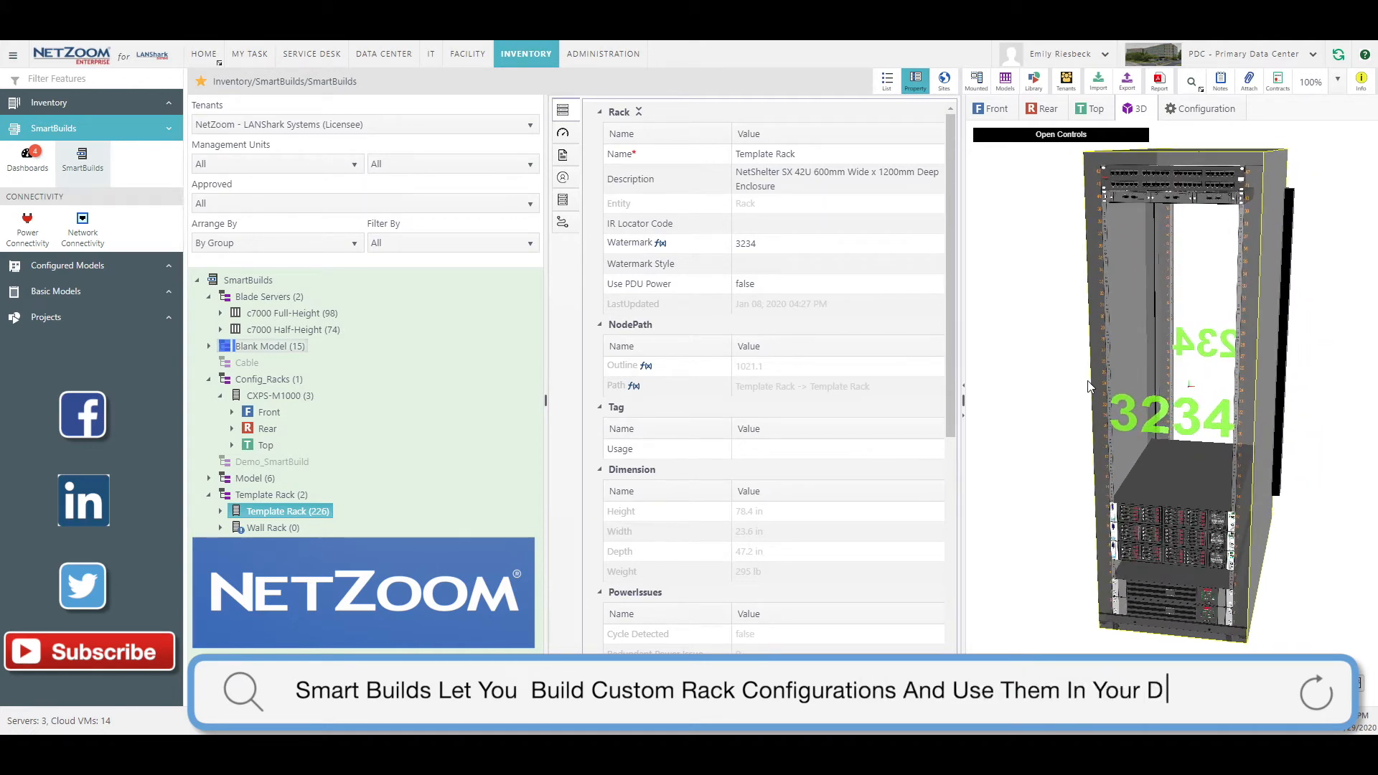
text(ata Center)
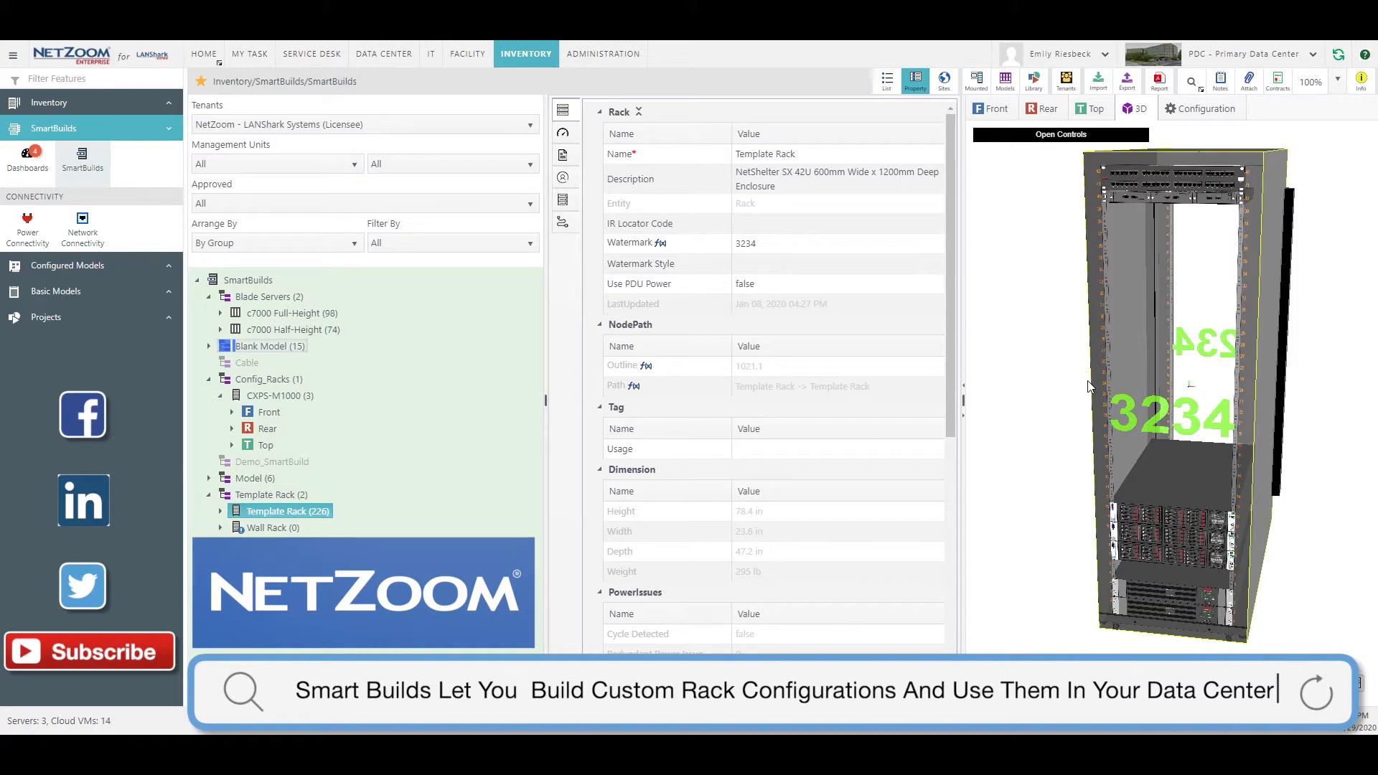
mouse_move(824, 127)
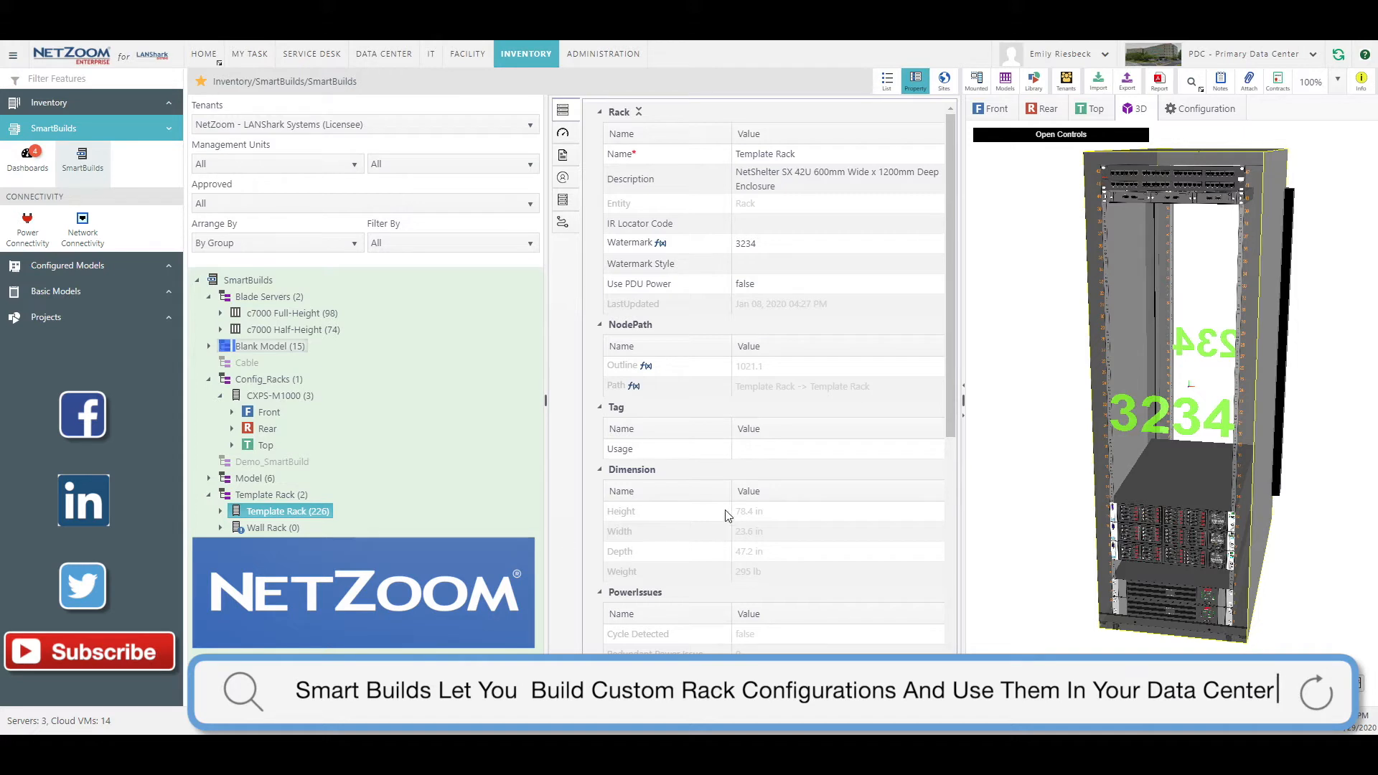
mouse_move(473, 533)
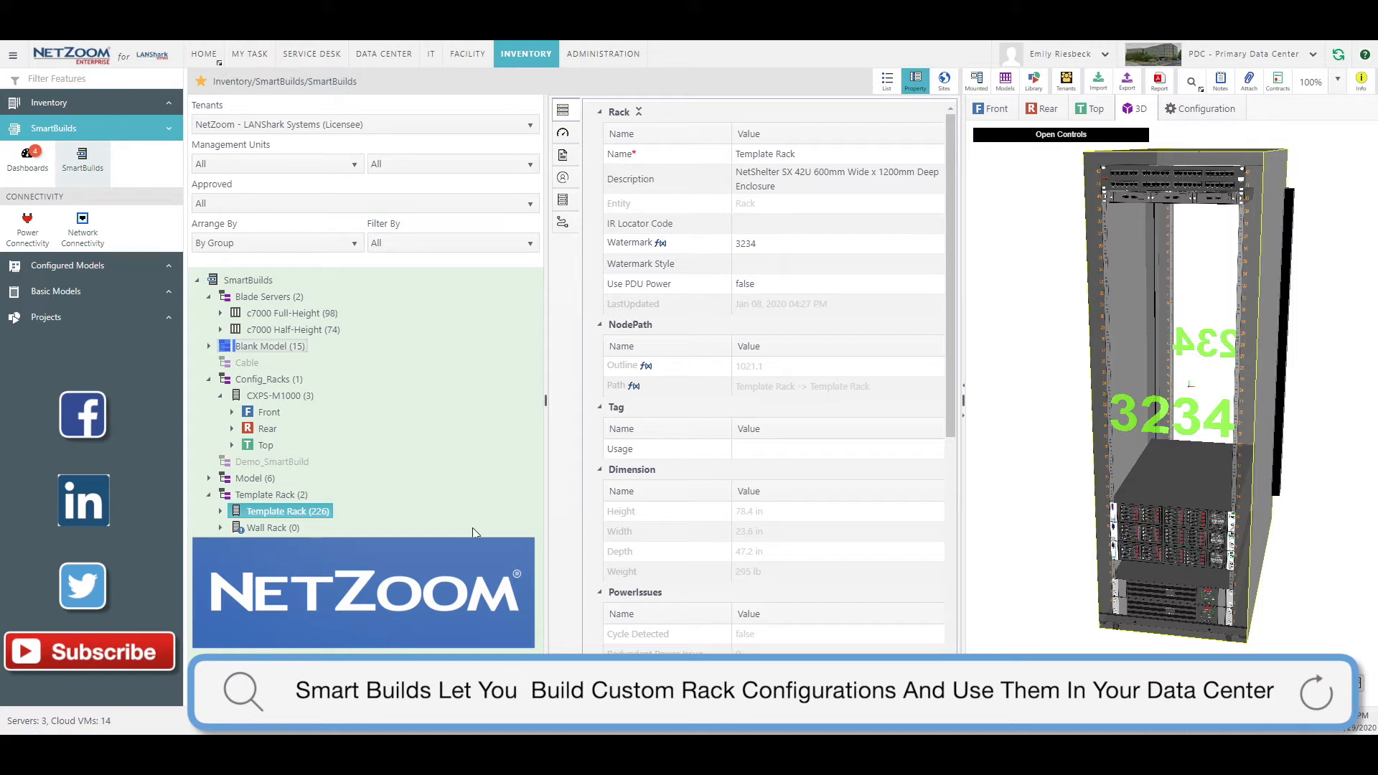
text(www.NetZoom.c)
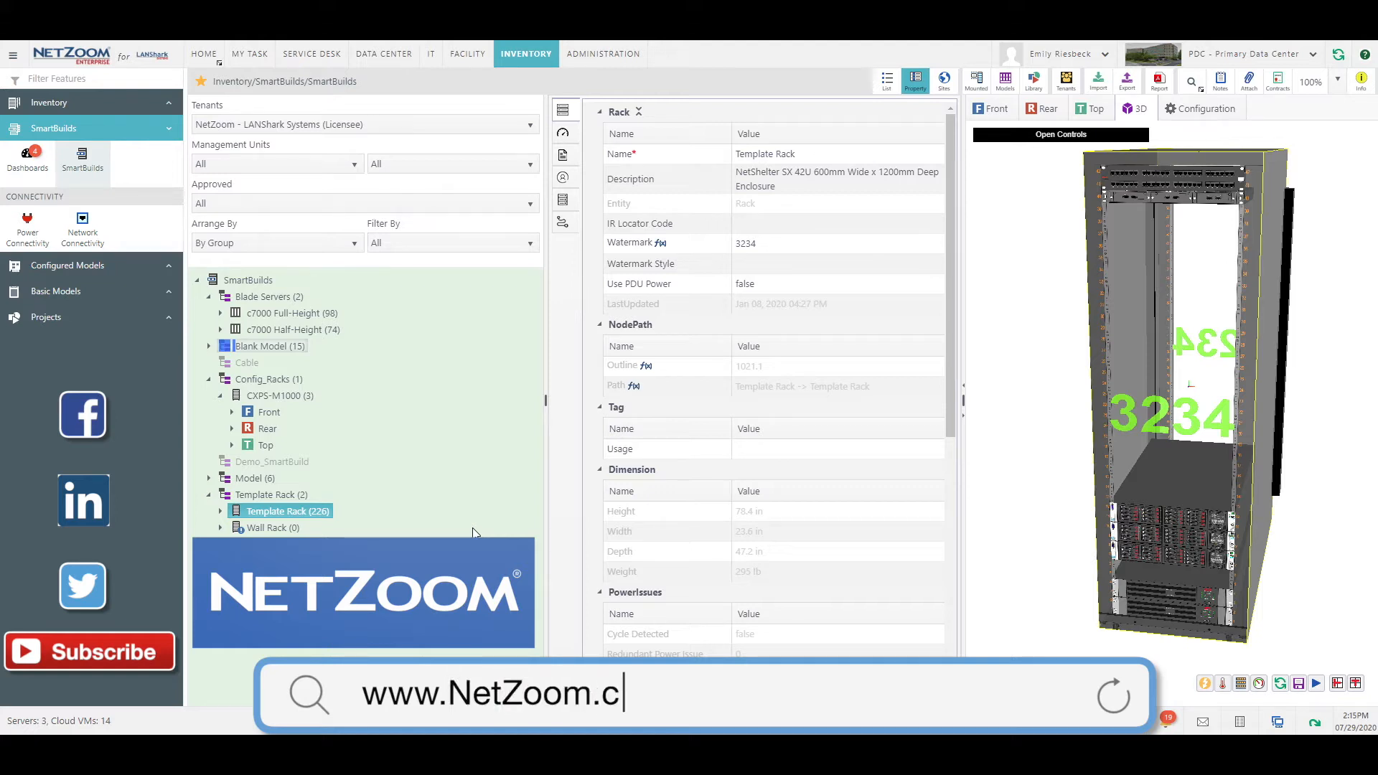
text(om)
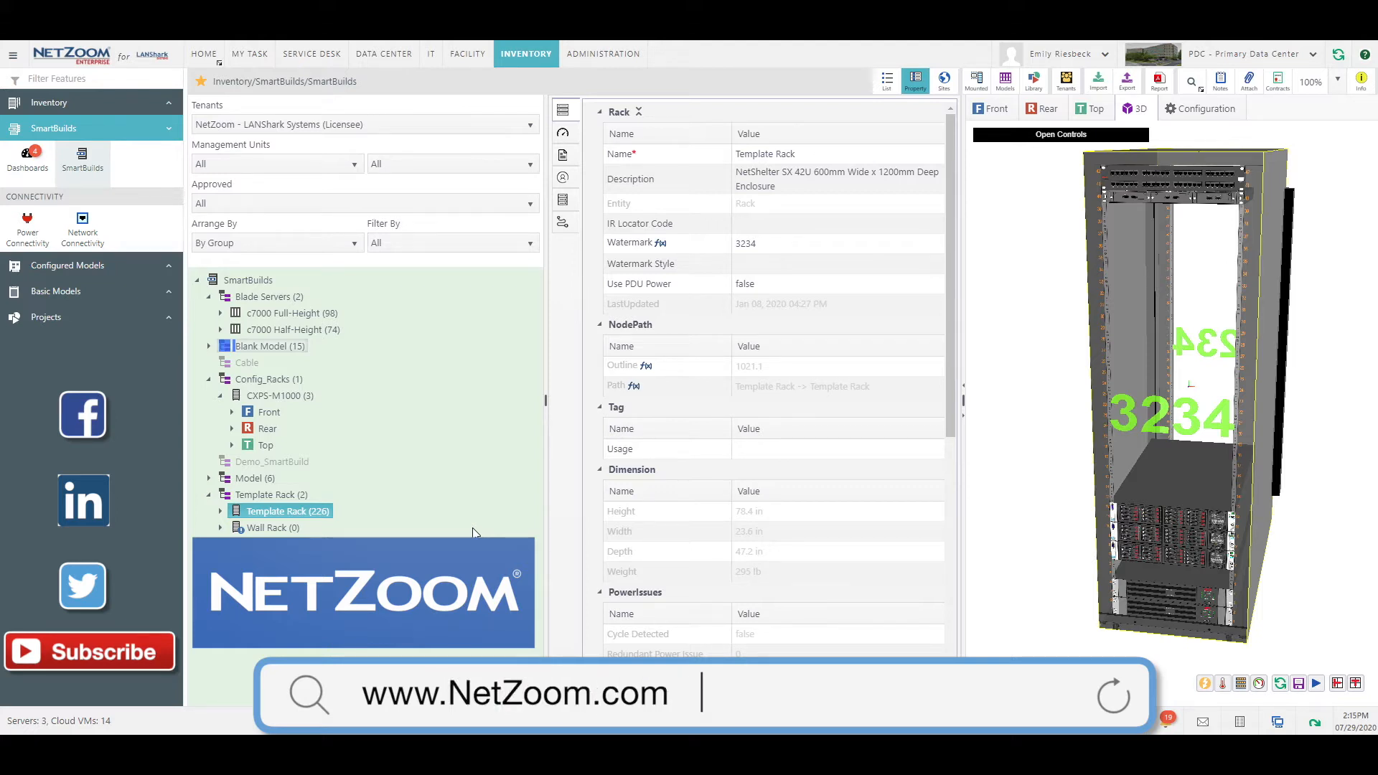
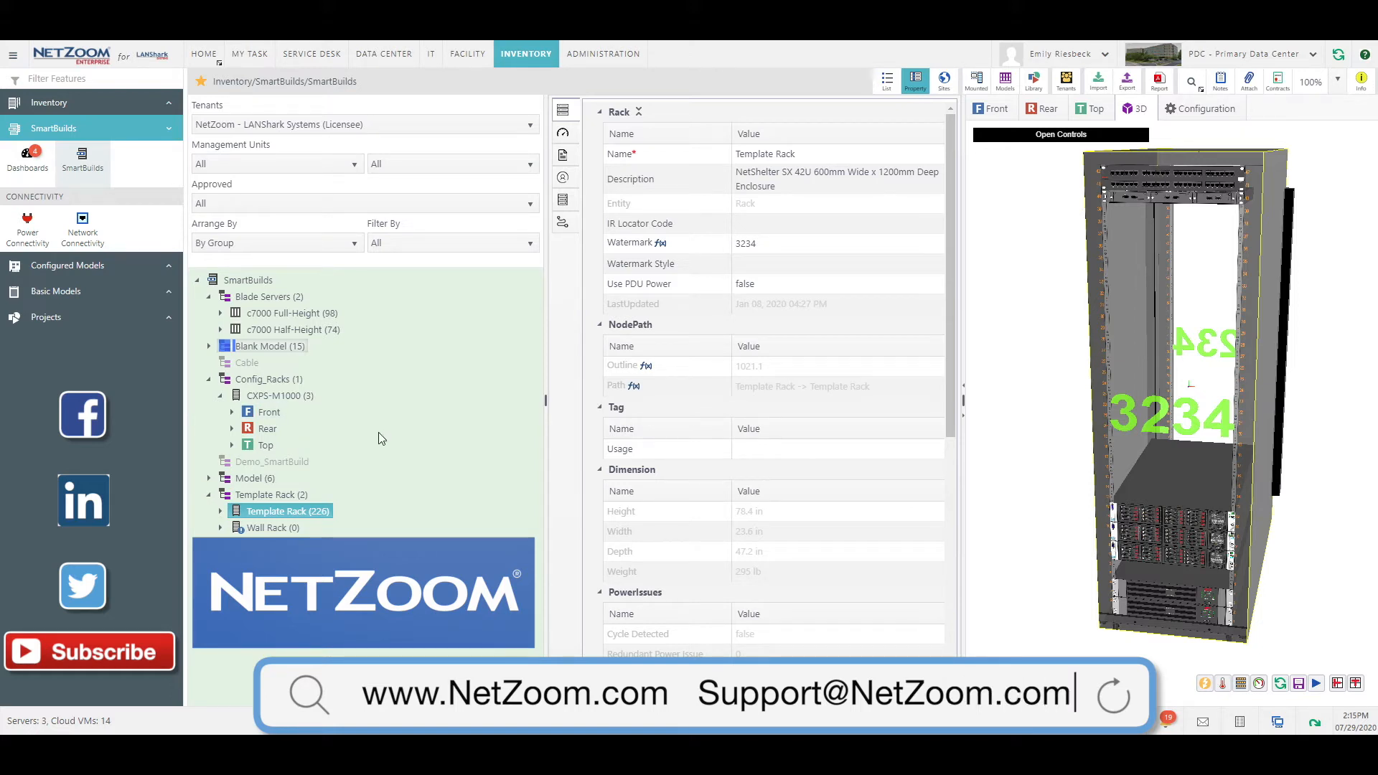
mouse_move(466, 446)
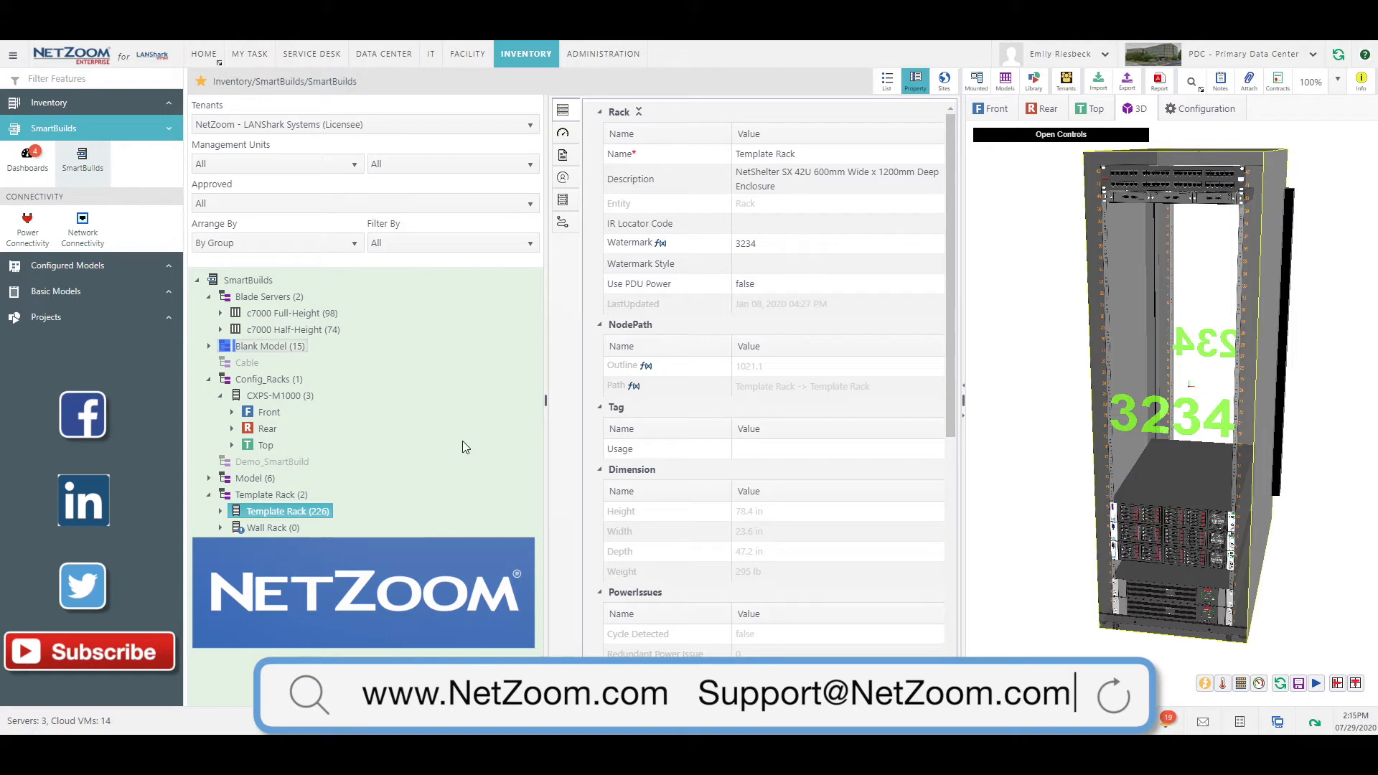
mouse_move(644, 339)
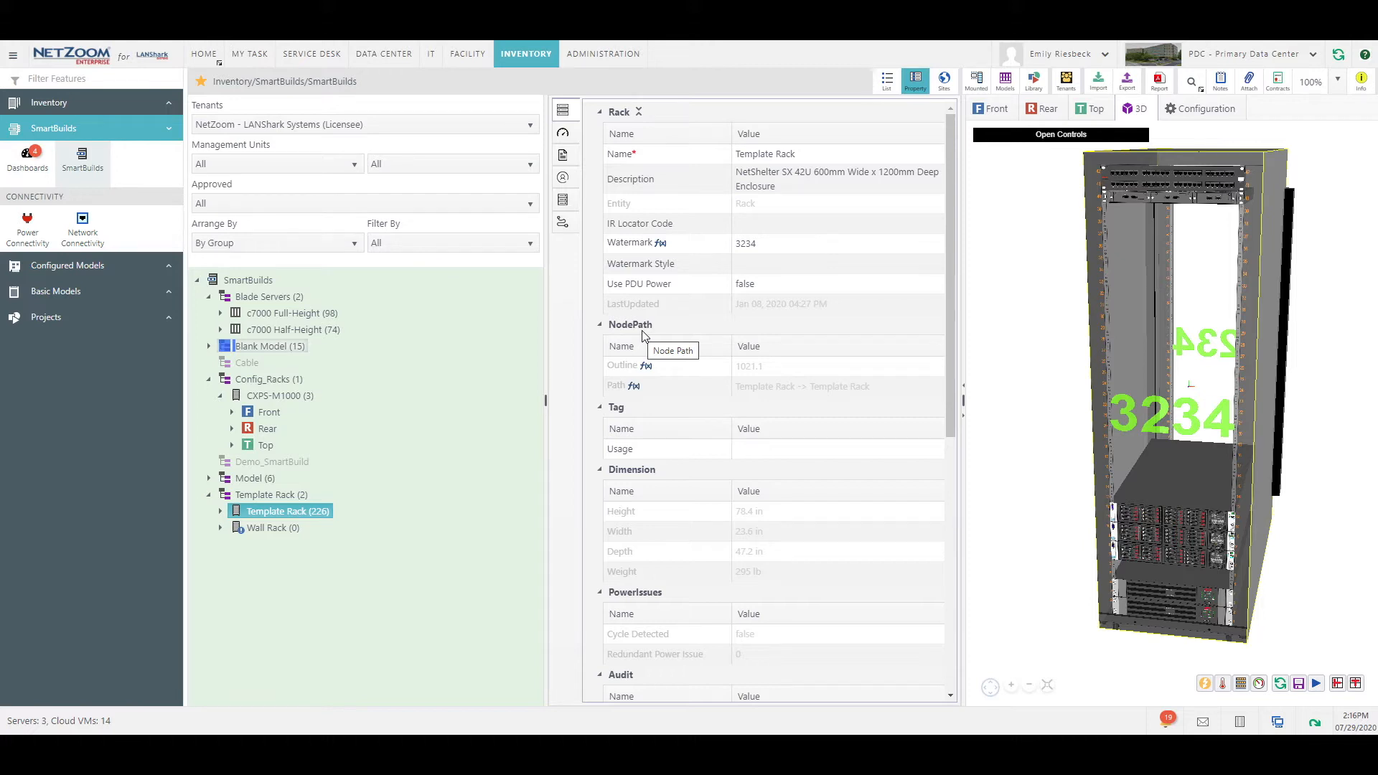
mouse_move(646, 338)
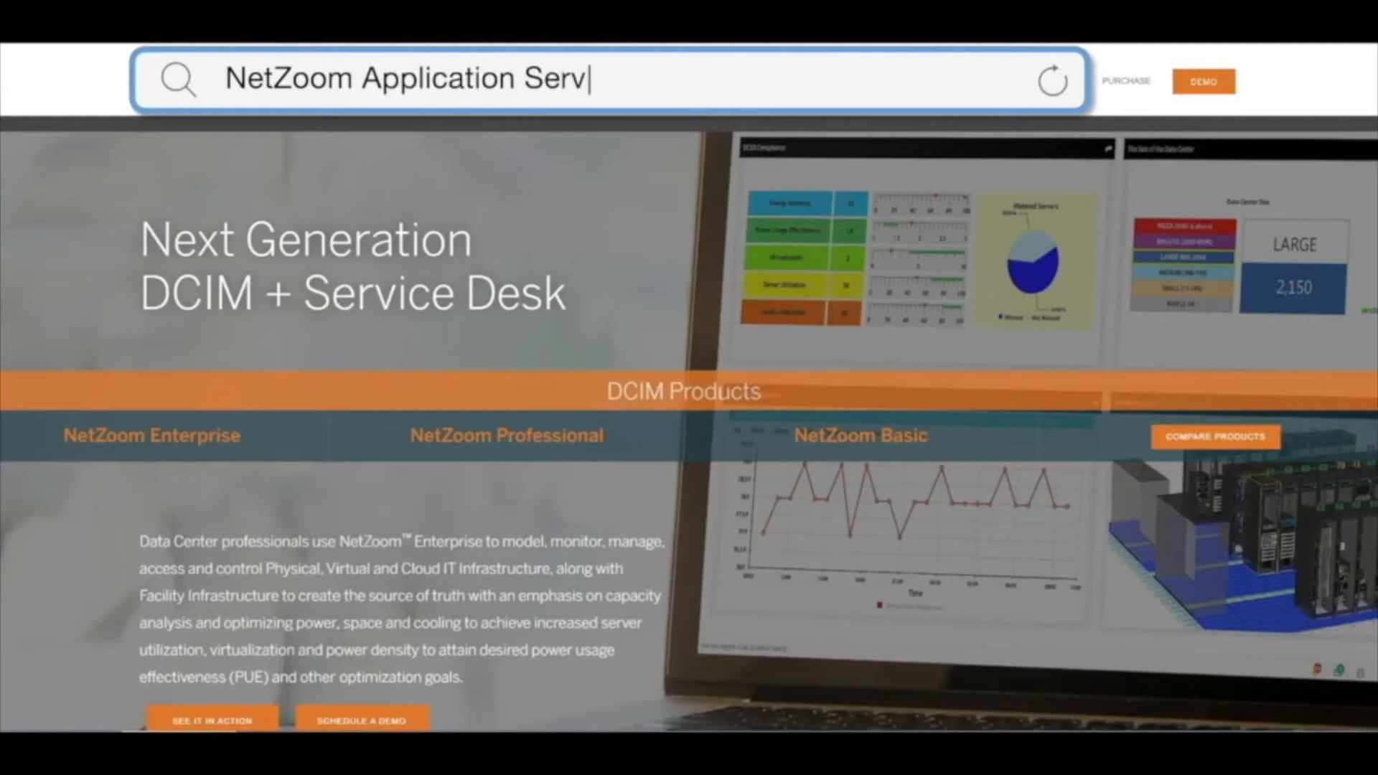
text(er URL)
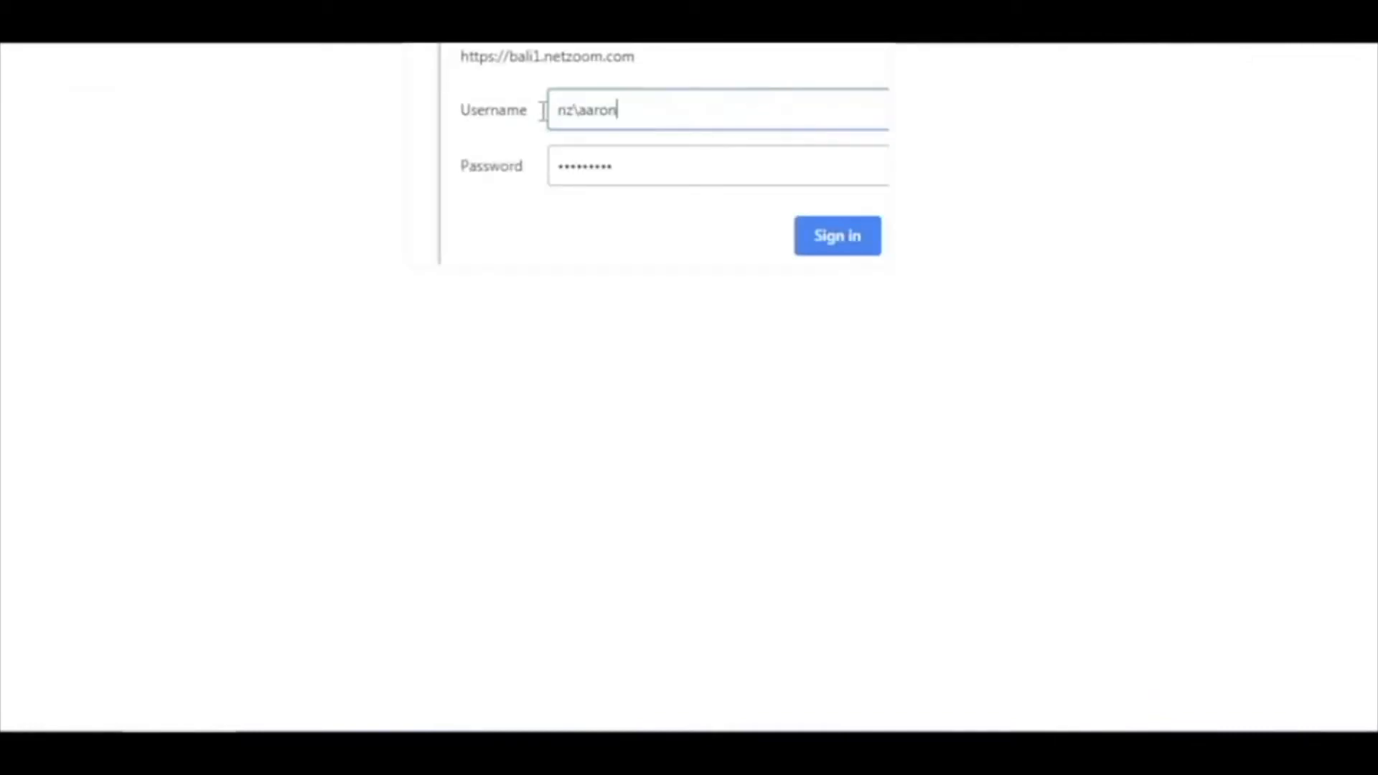
Sign in and go to Inventory, landing in the SmartBuilds explorer on the CXPS-M1000 rack.
click(836, 234)
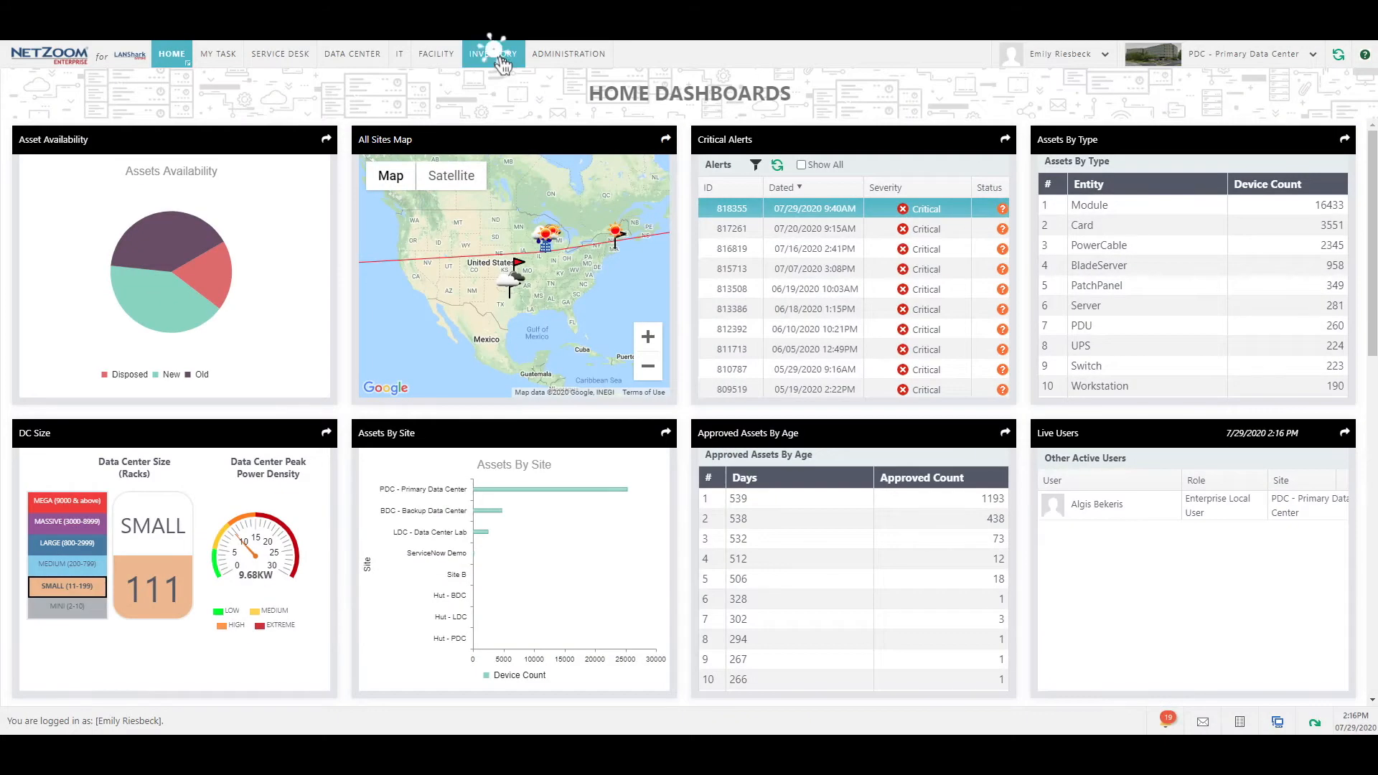
click(493, 53)
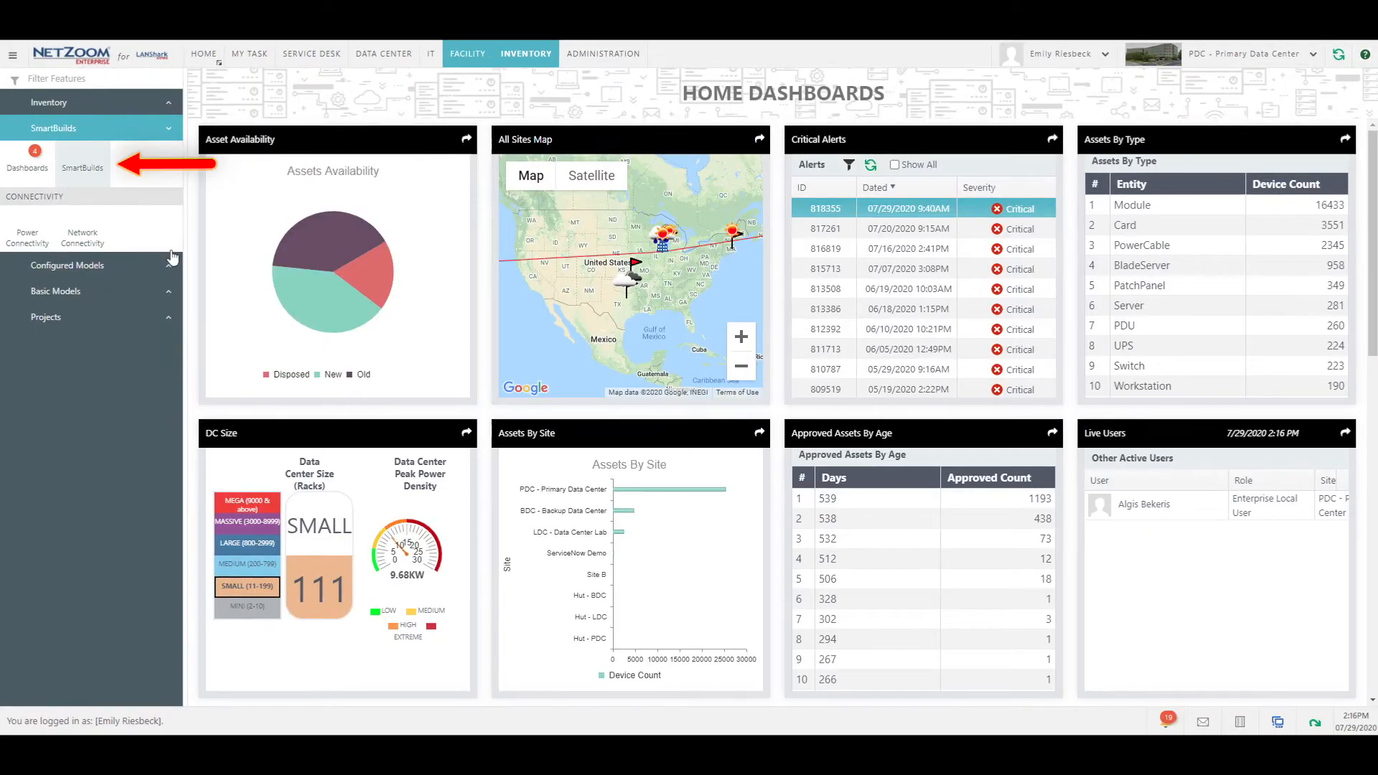
click(82, 161)
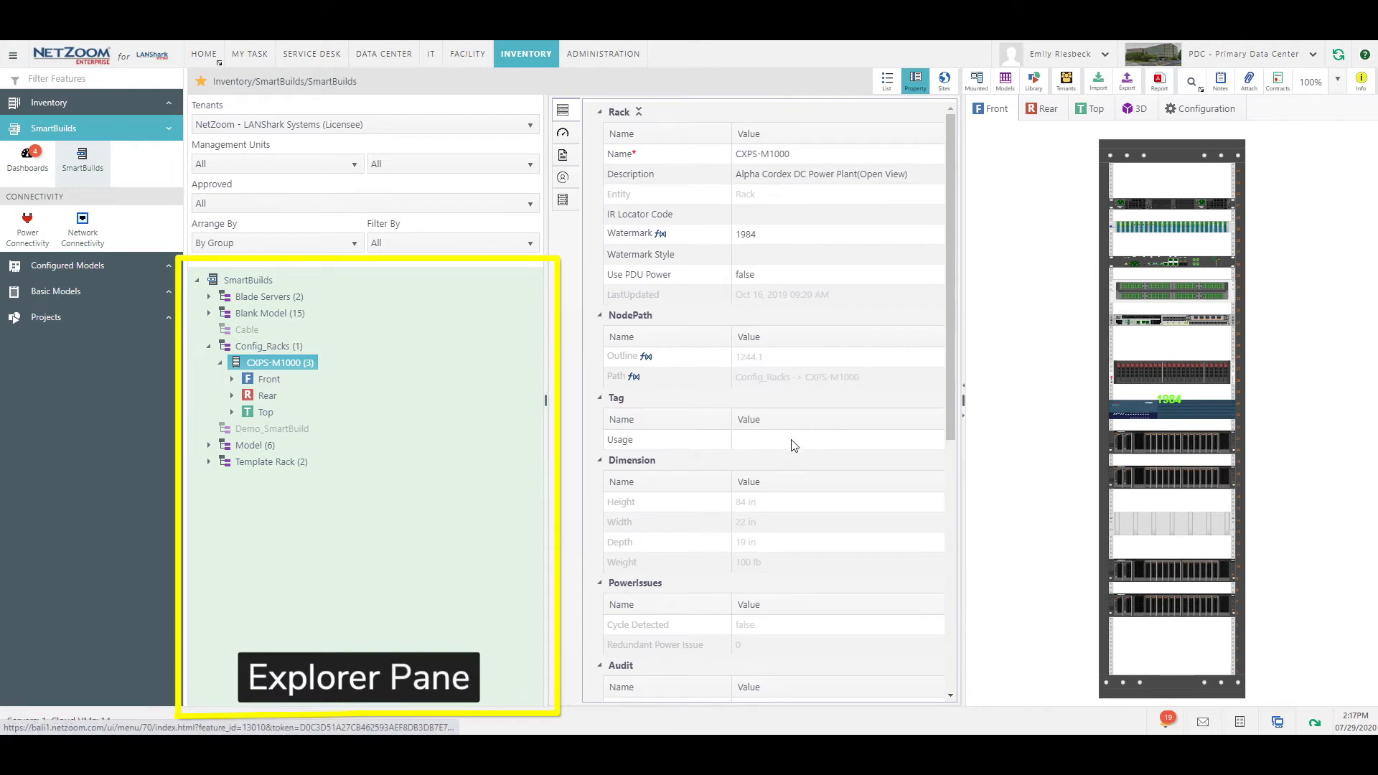
mouse_move(270, 295)
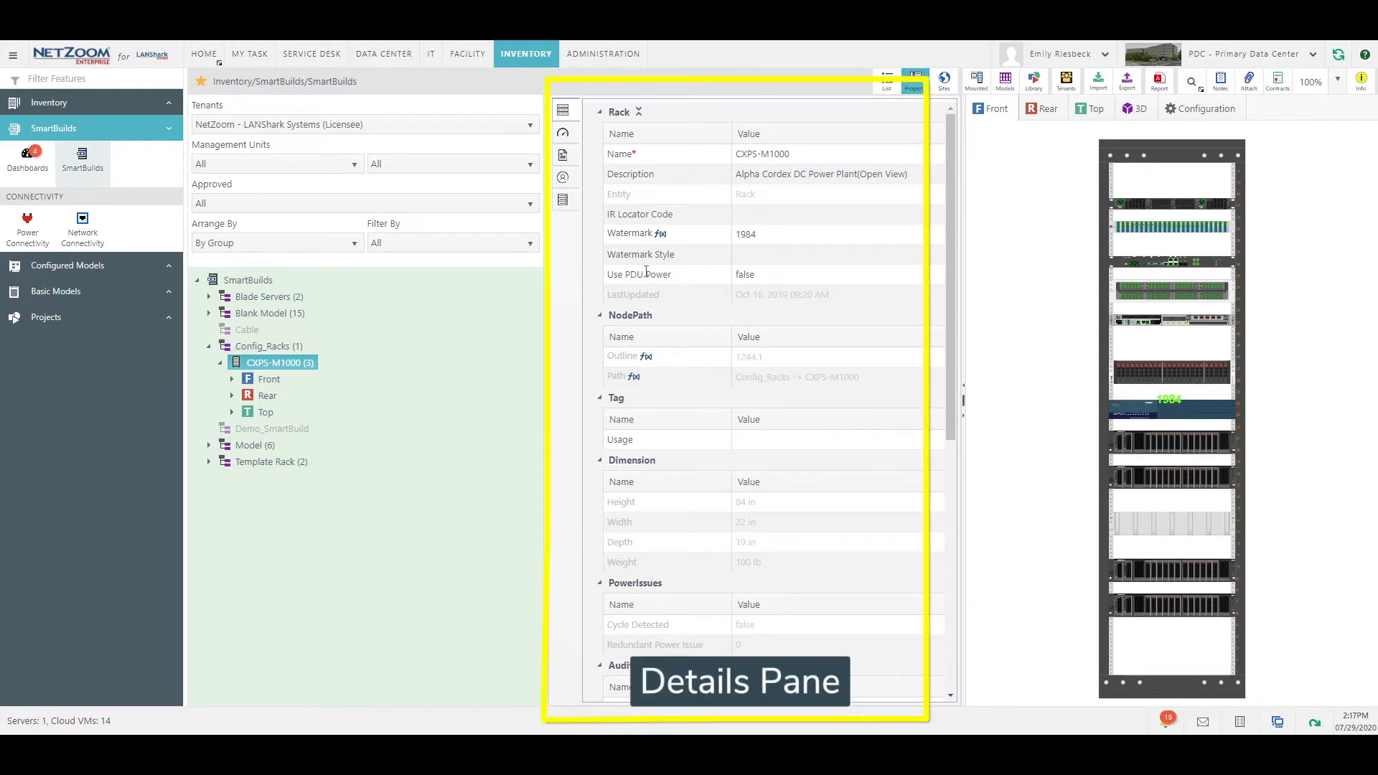
mouse_move(1230, 182)
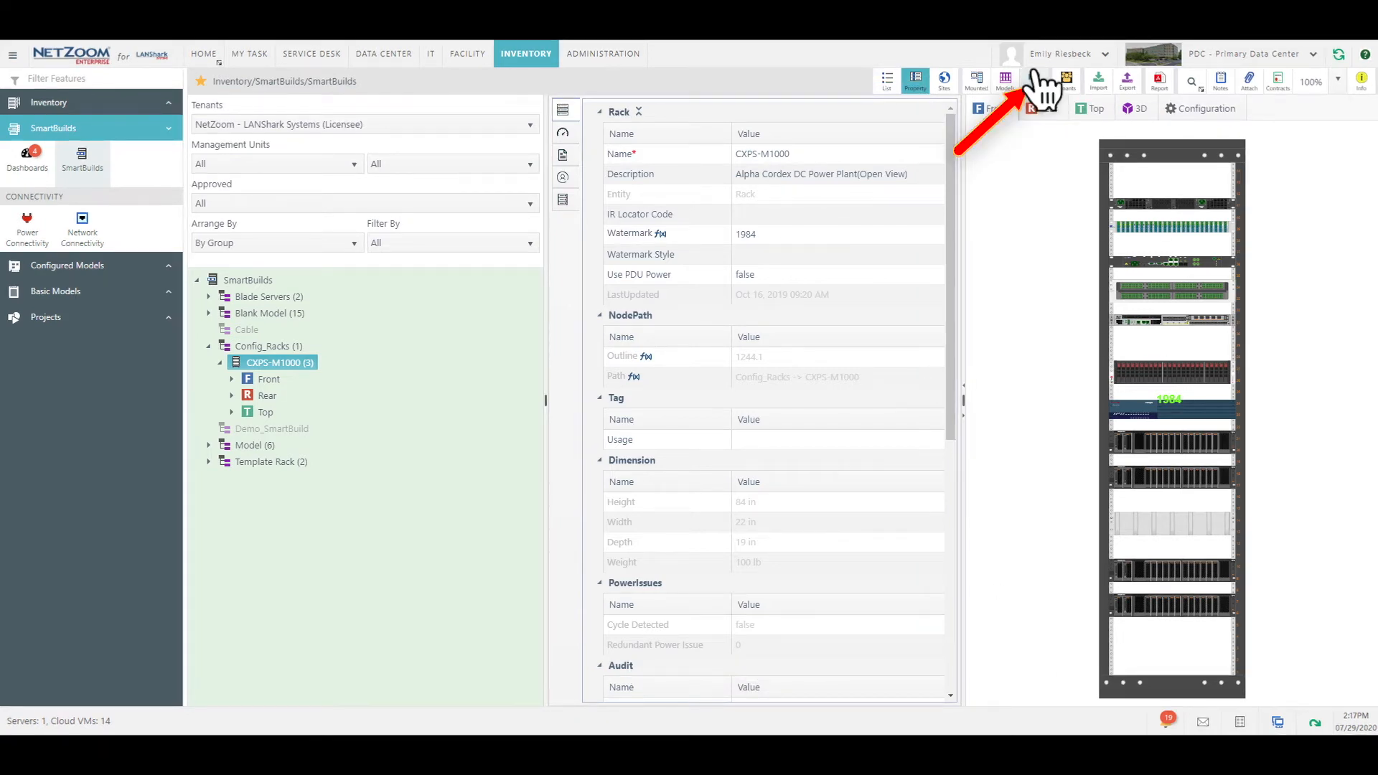
Bring up the Library search pane with manufacturer and equipment filters beside the rack.
click(1034, 81)
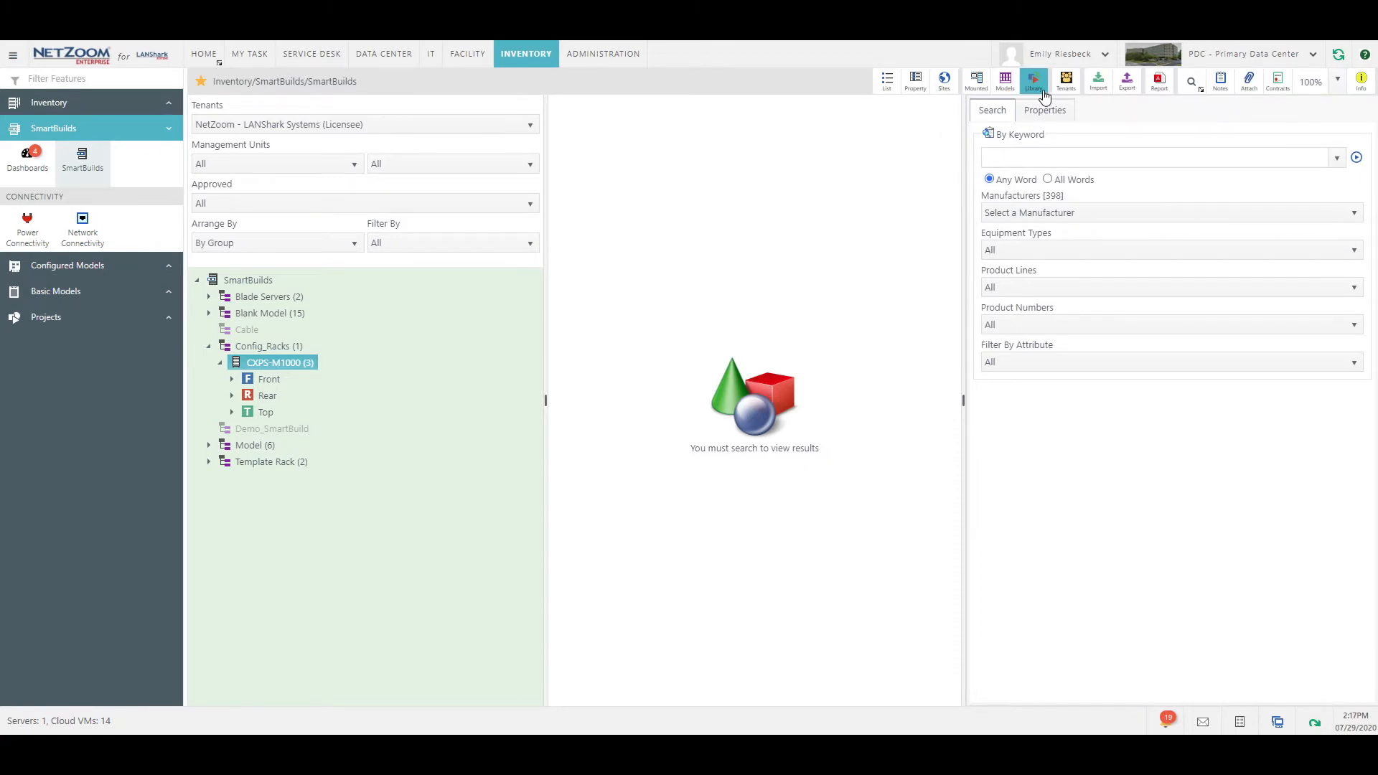
mouse_move(1072, 509)
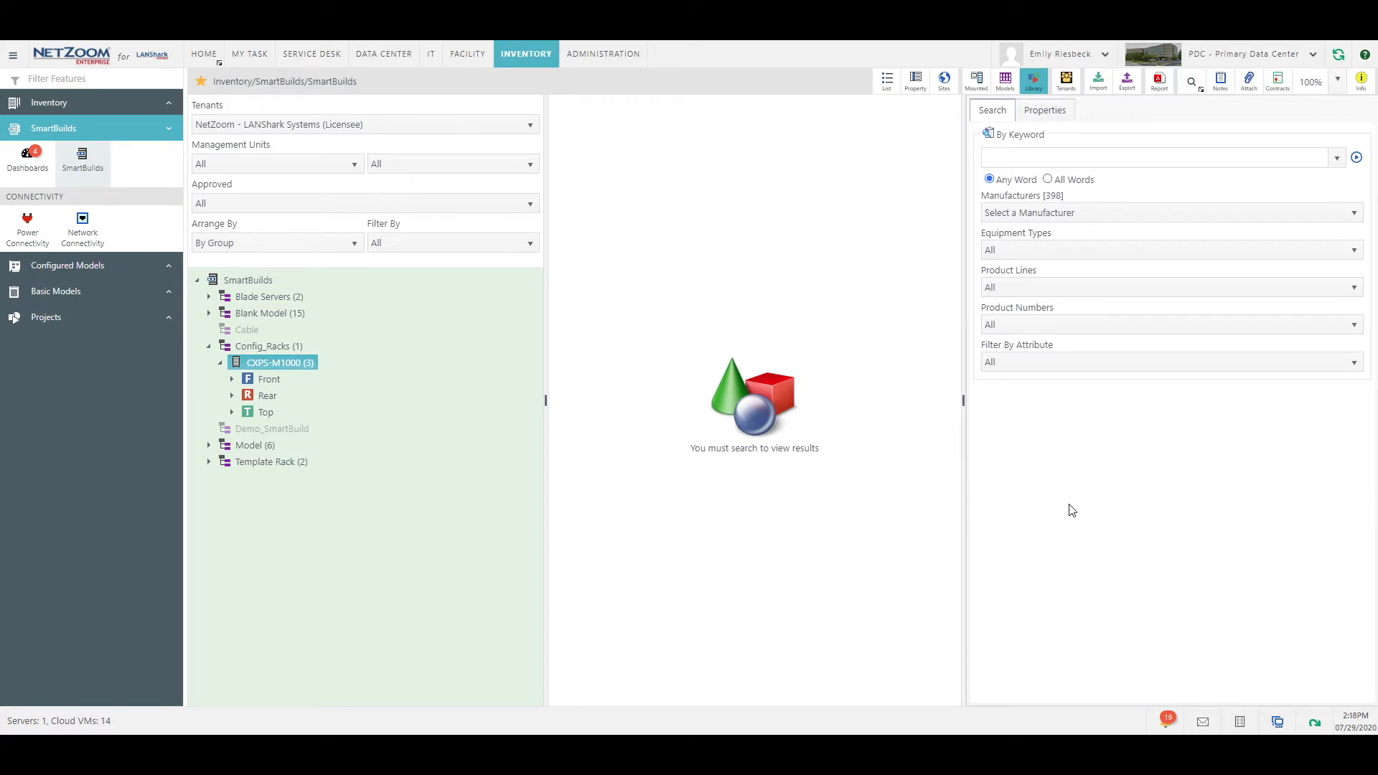
mouse_move(893, 239)
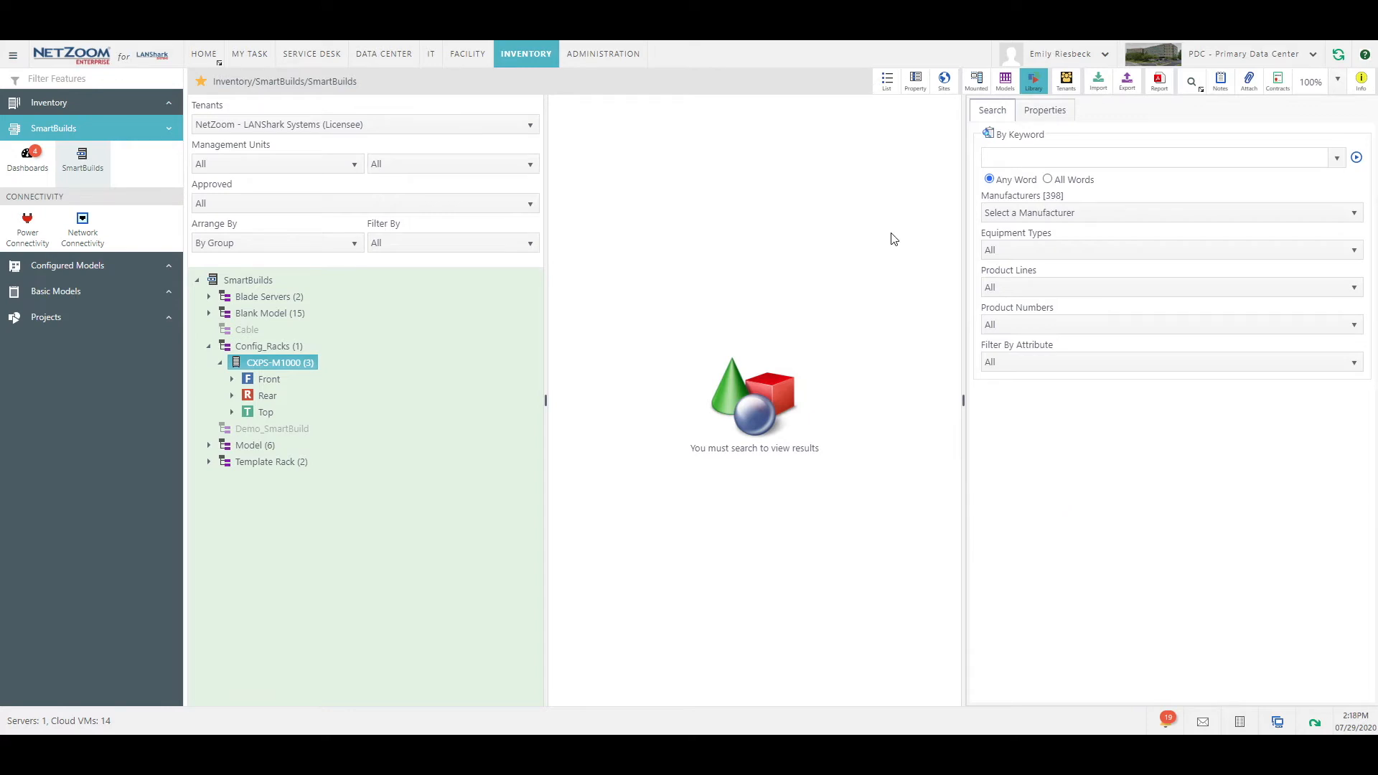
mouse_move(906, 256)
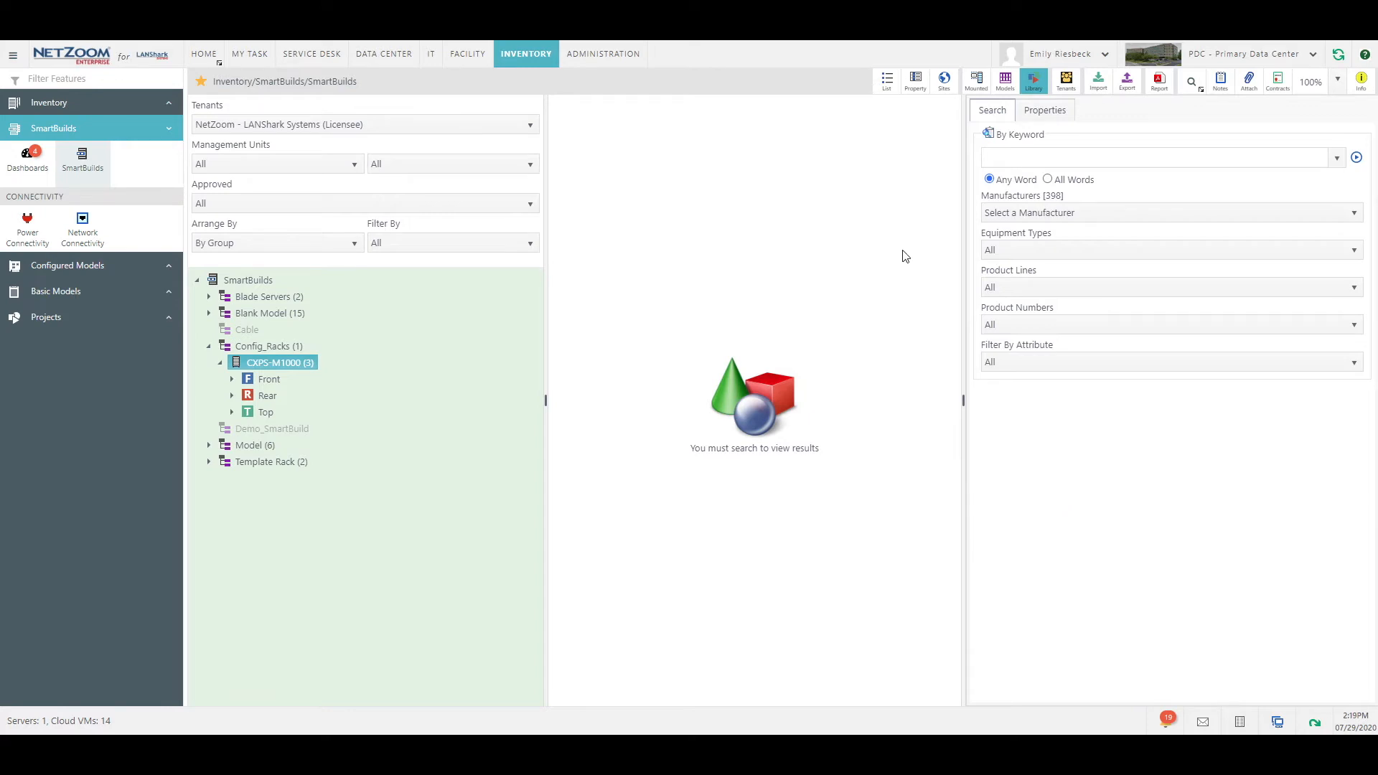
mouse_move(984, 574)
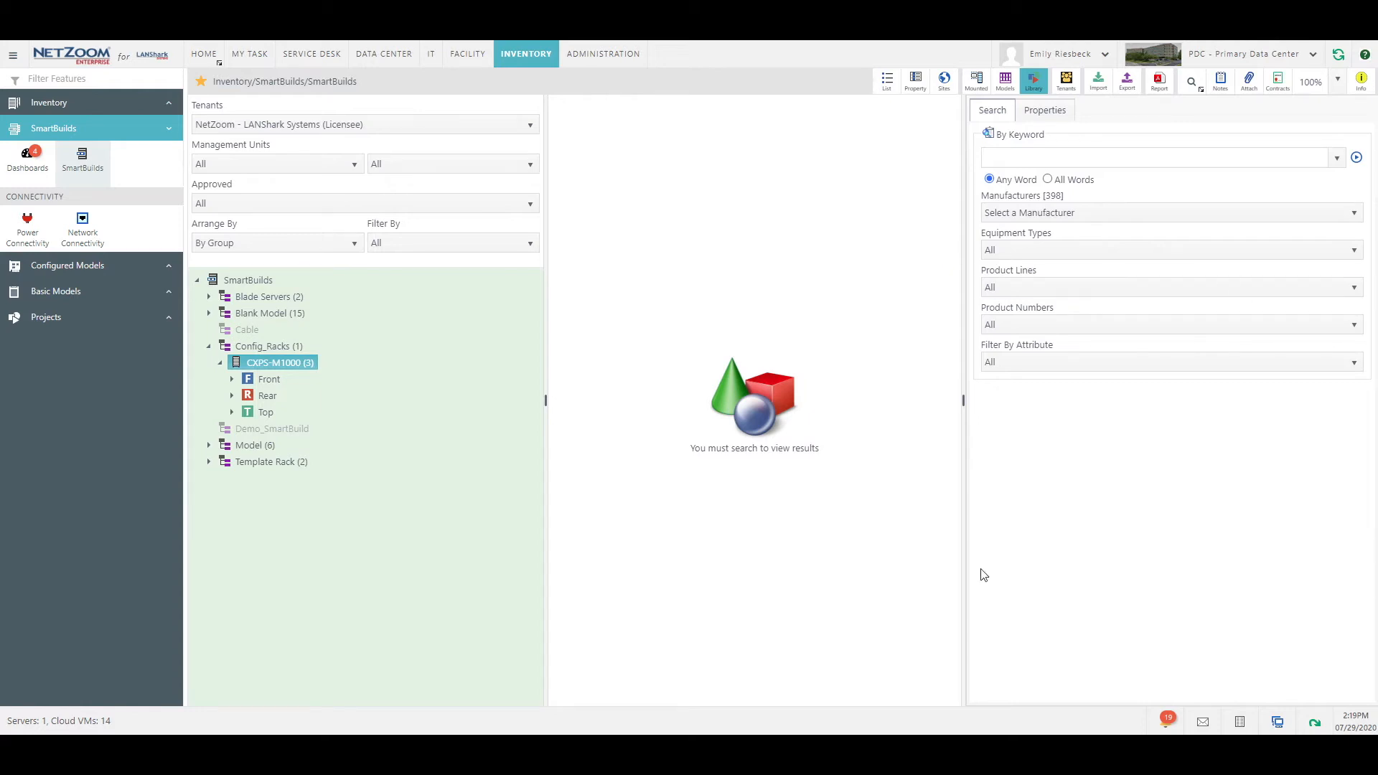
mouse_move(953, 279)
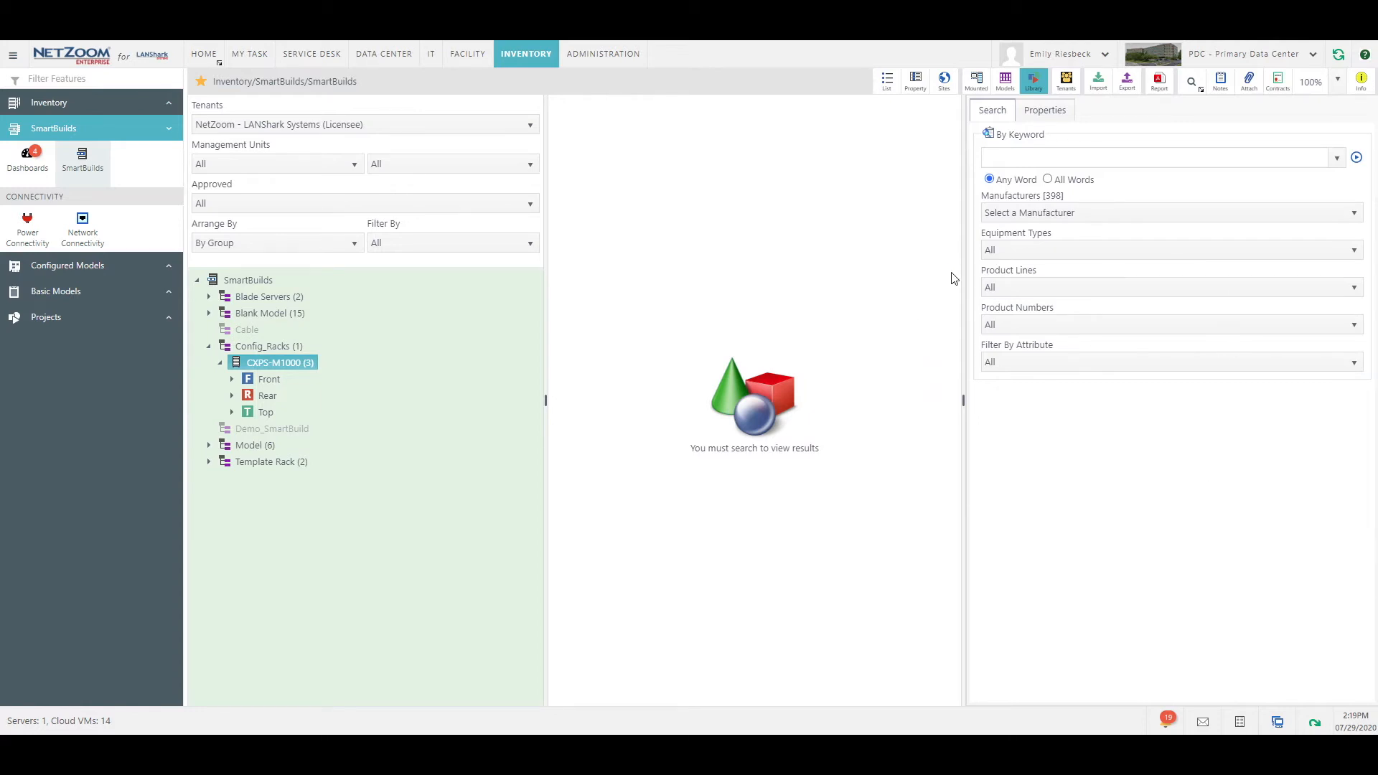
mouse_move(886, 279)
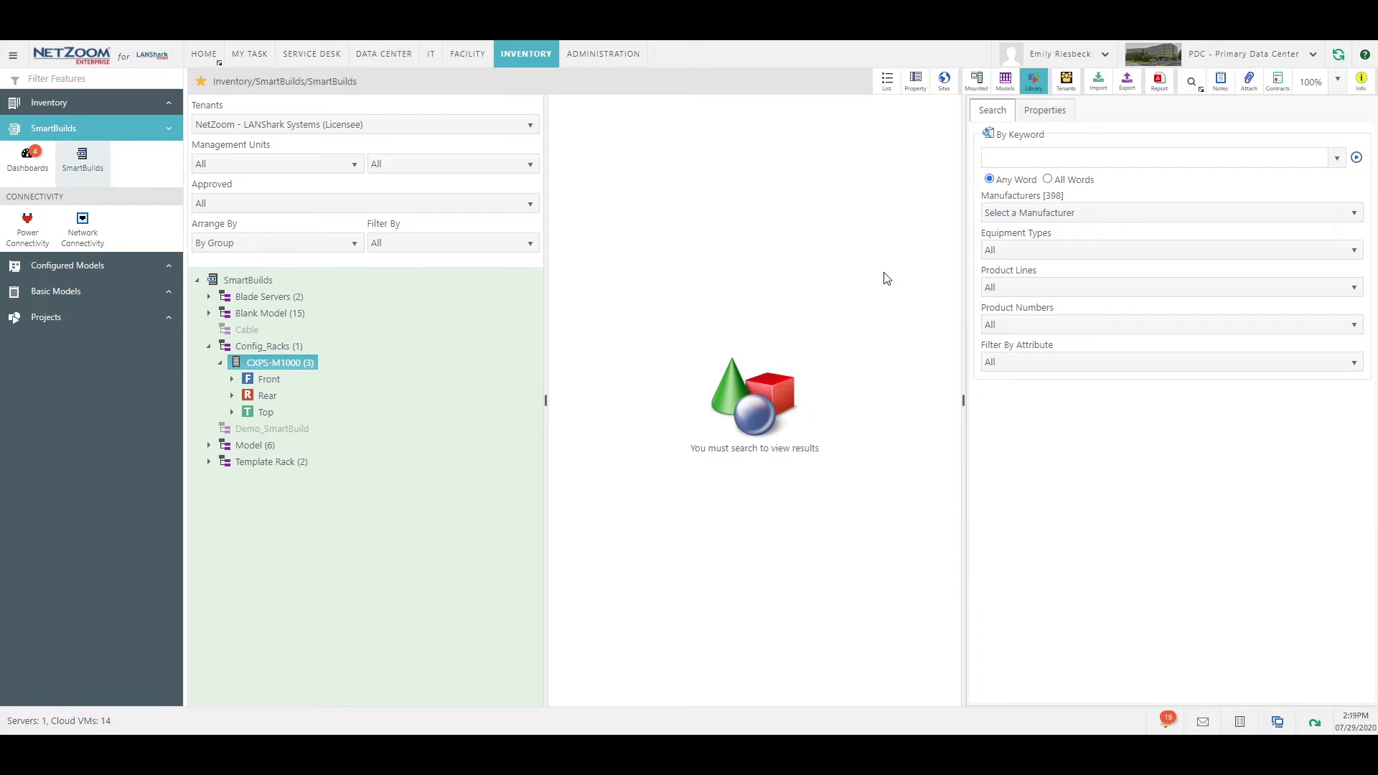
Filter the library to Chatsworth Products racks.
click(1168, 212)
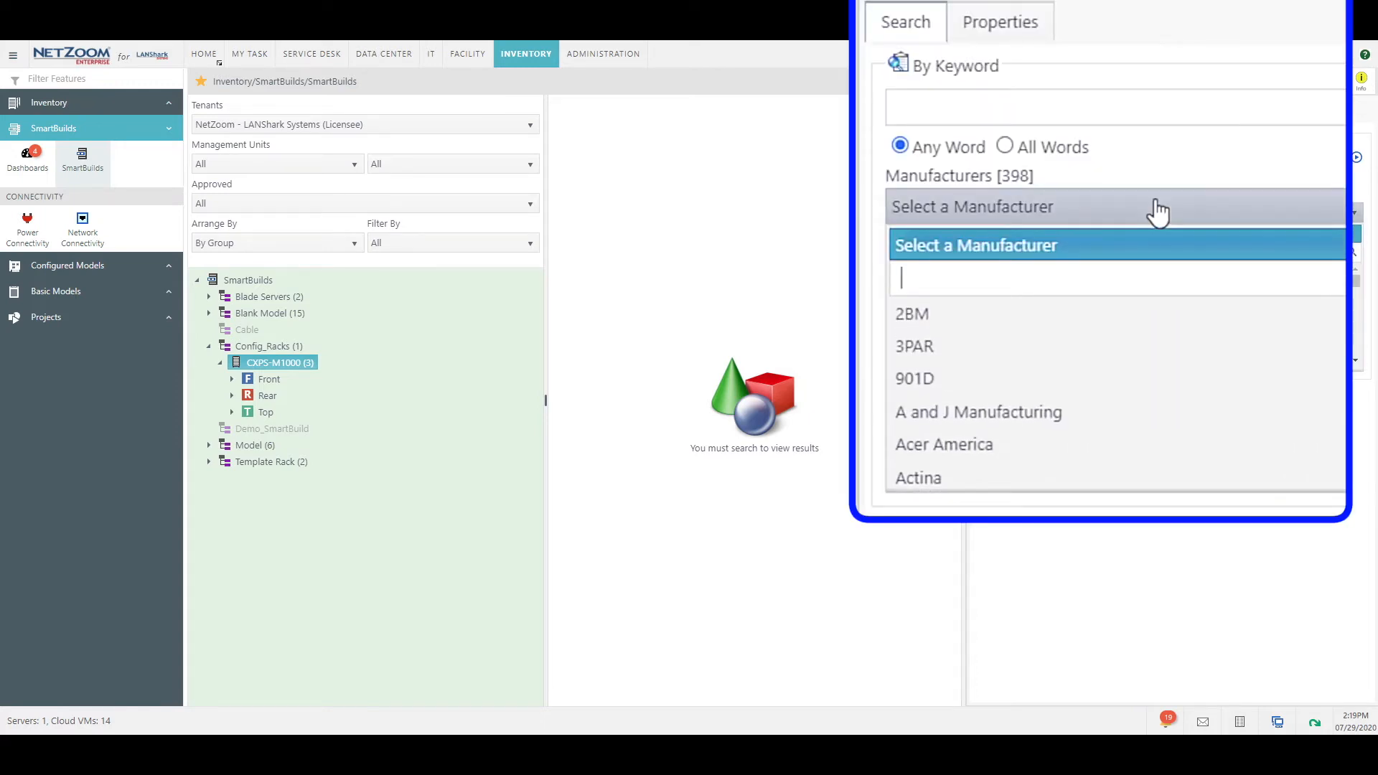
text(chatsworth)
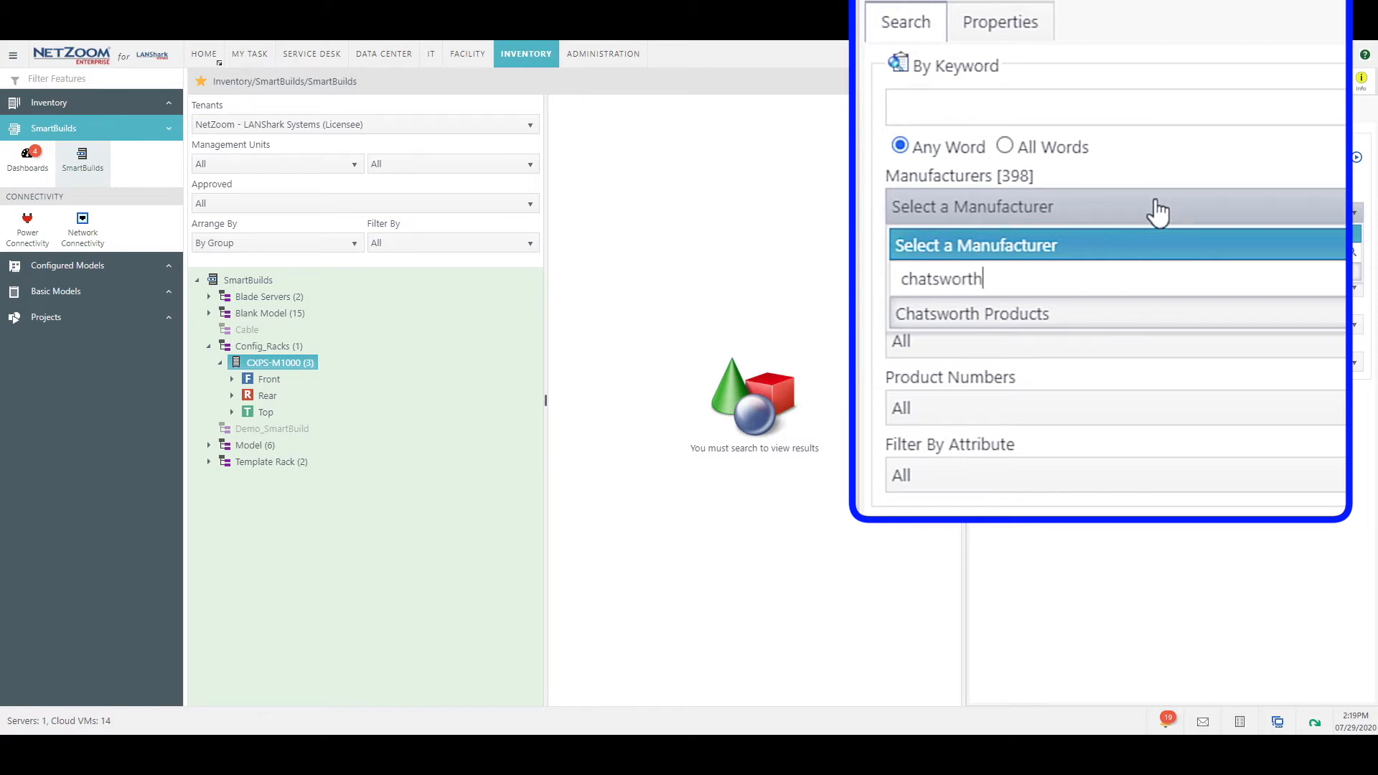
click(971, 314)
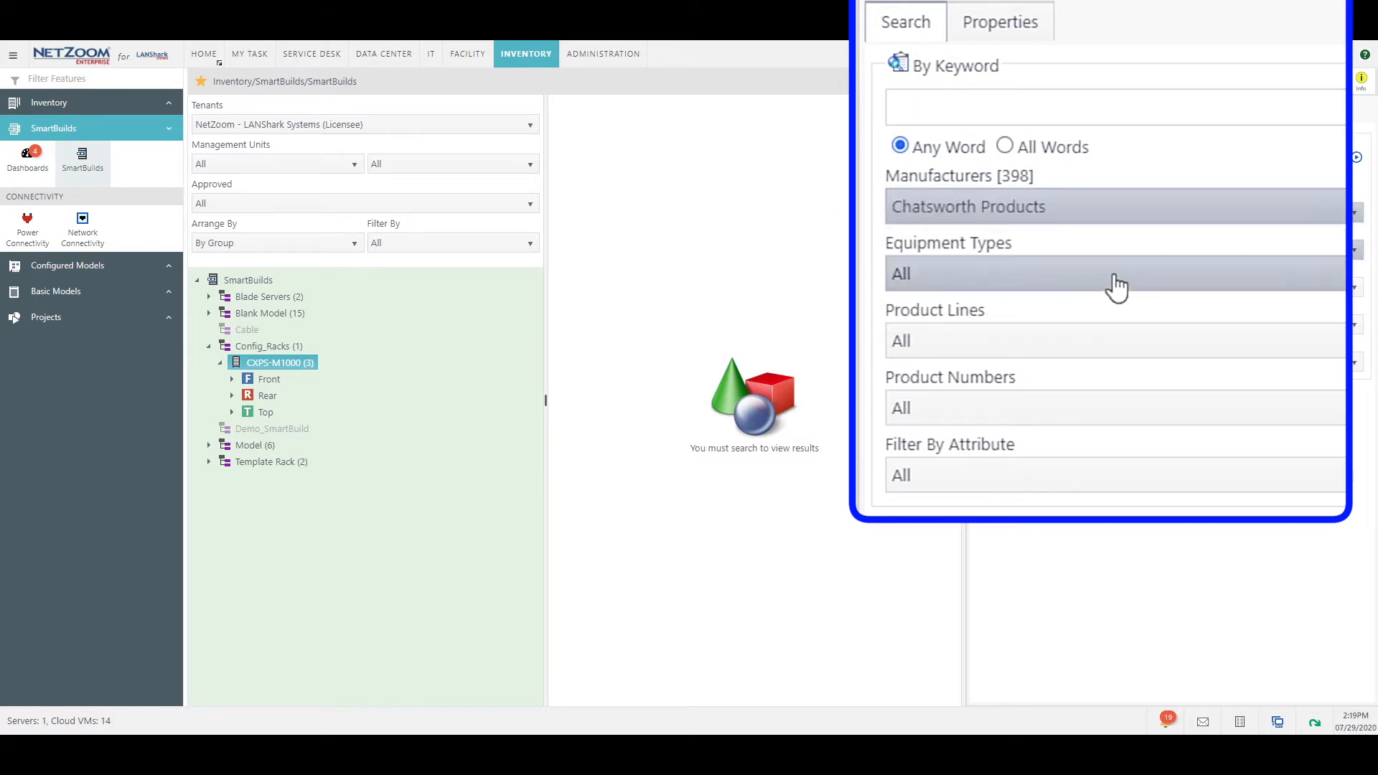
click(1117, 273)
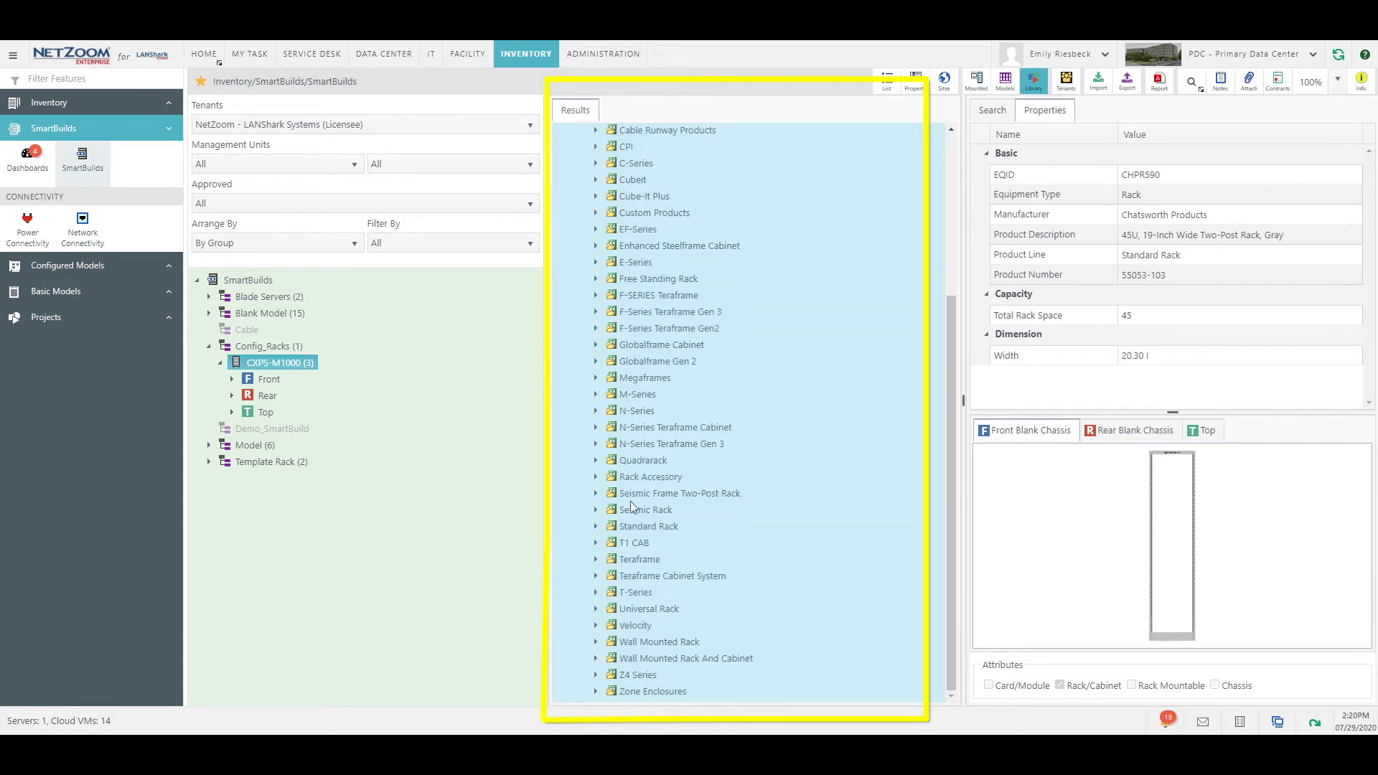
Select Standard Rack 55053-103 to show its properties and front view.
click(599, 150)
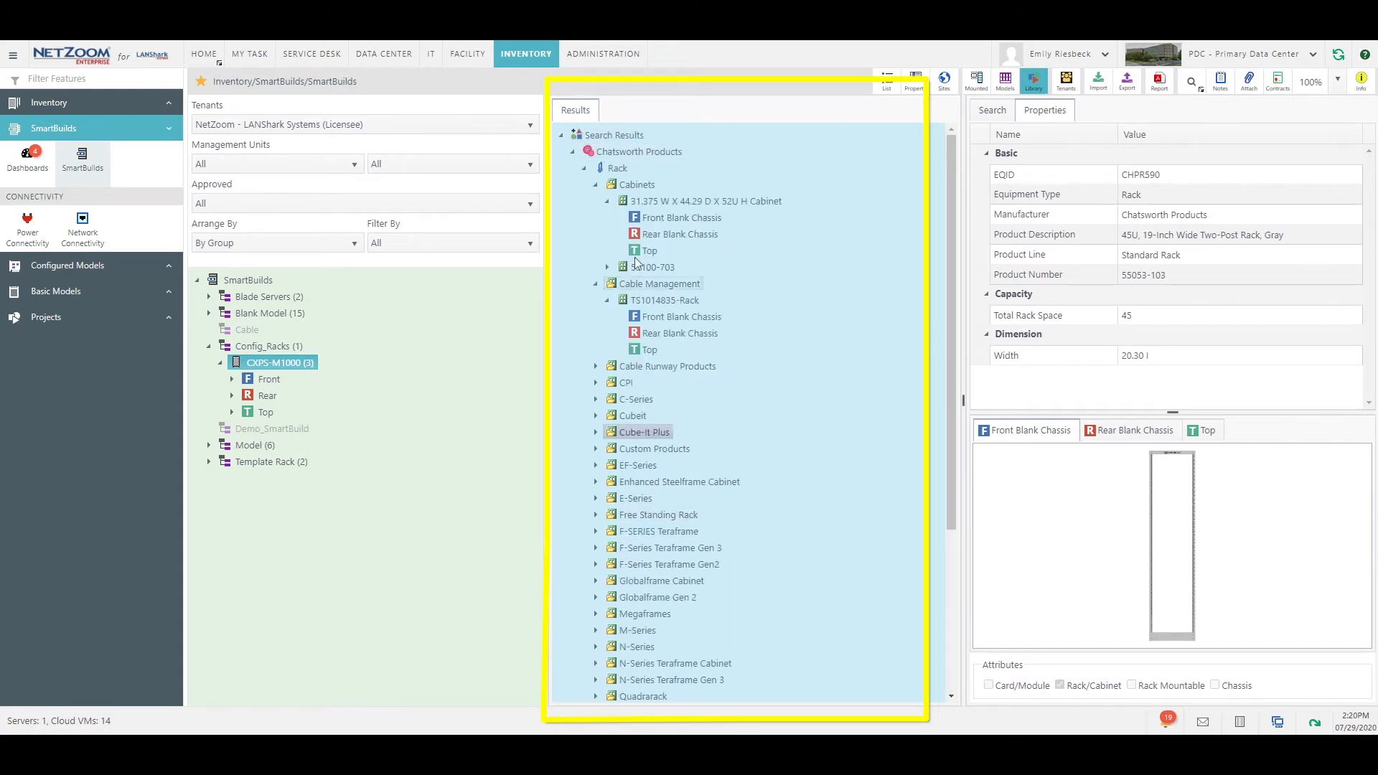
scroll(down, 3)
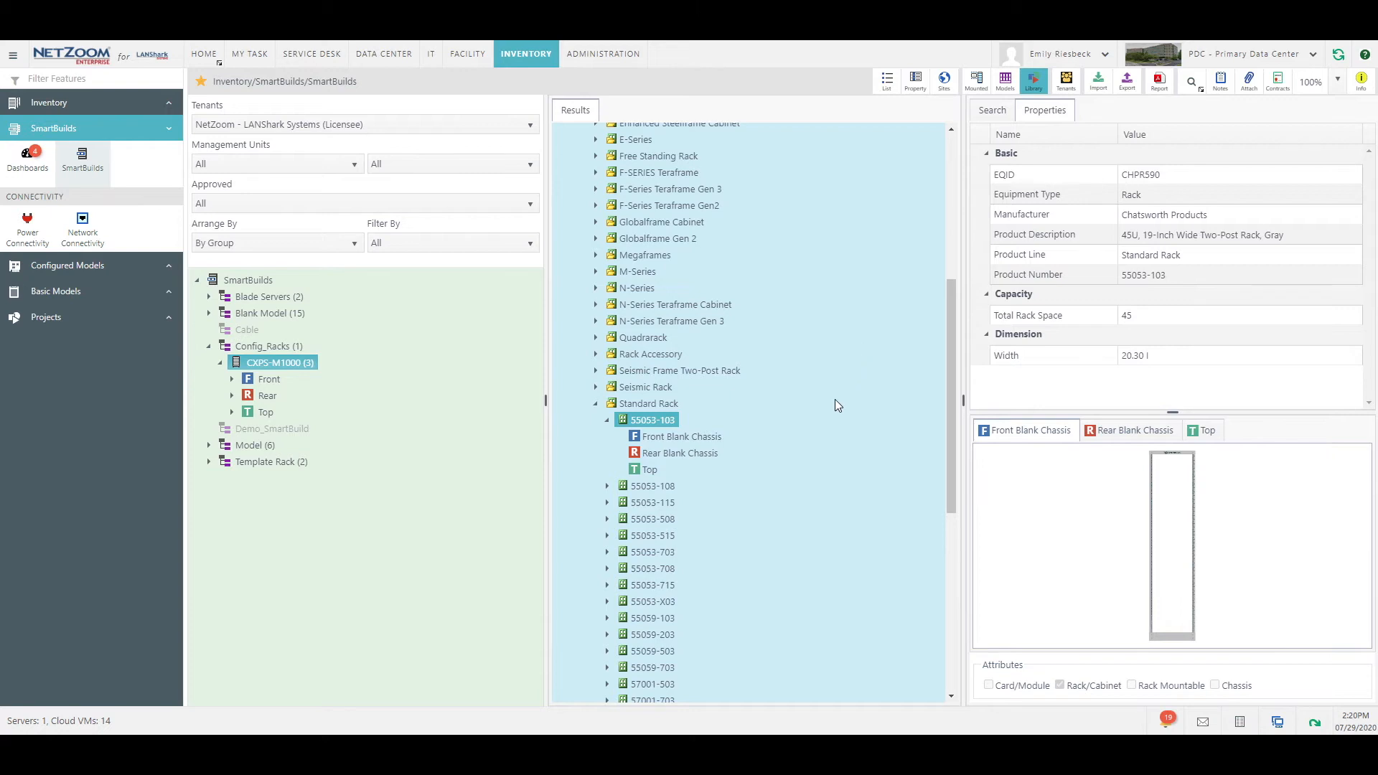
click(679, 452)
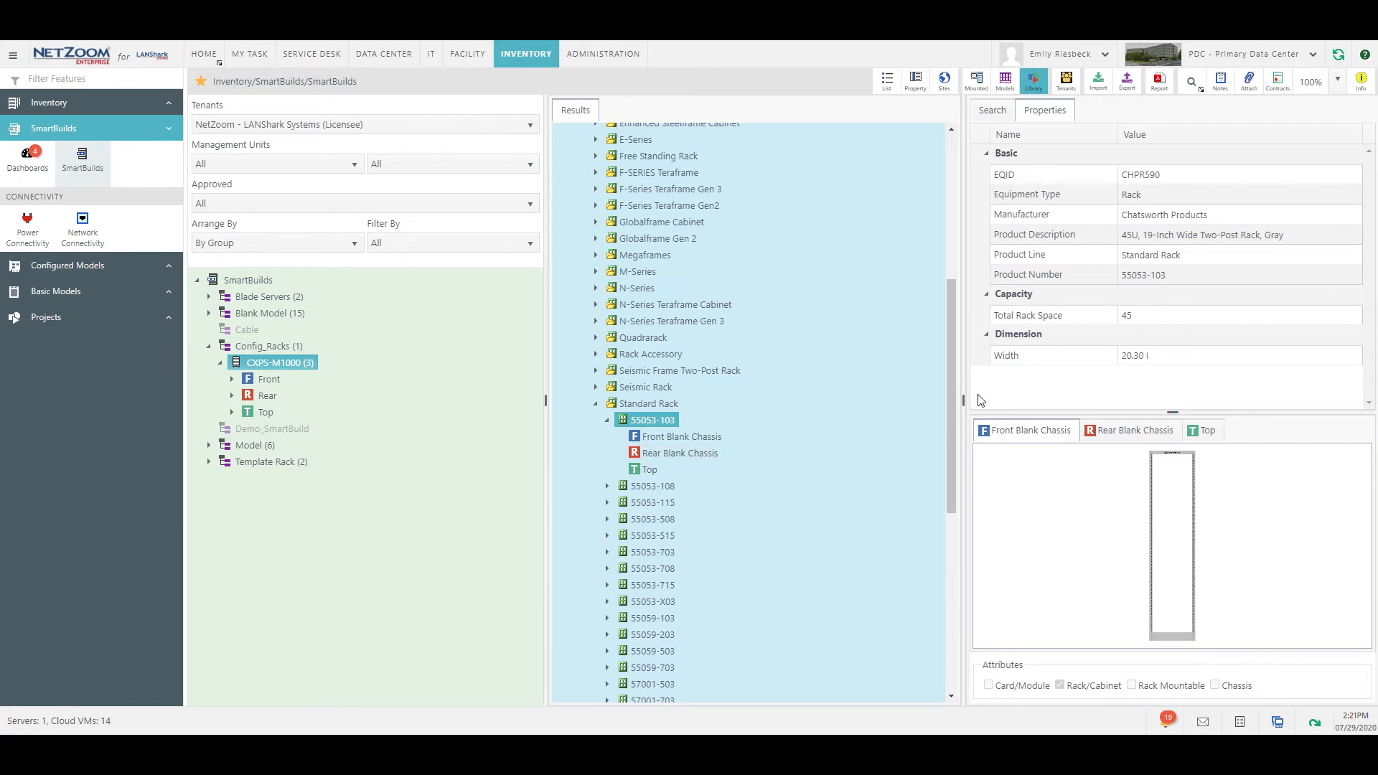
Save rack 55053-103 as a new model in the Demo_SmartBuild group.
click(681, 436)
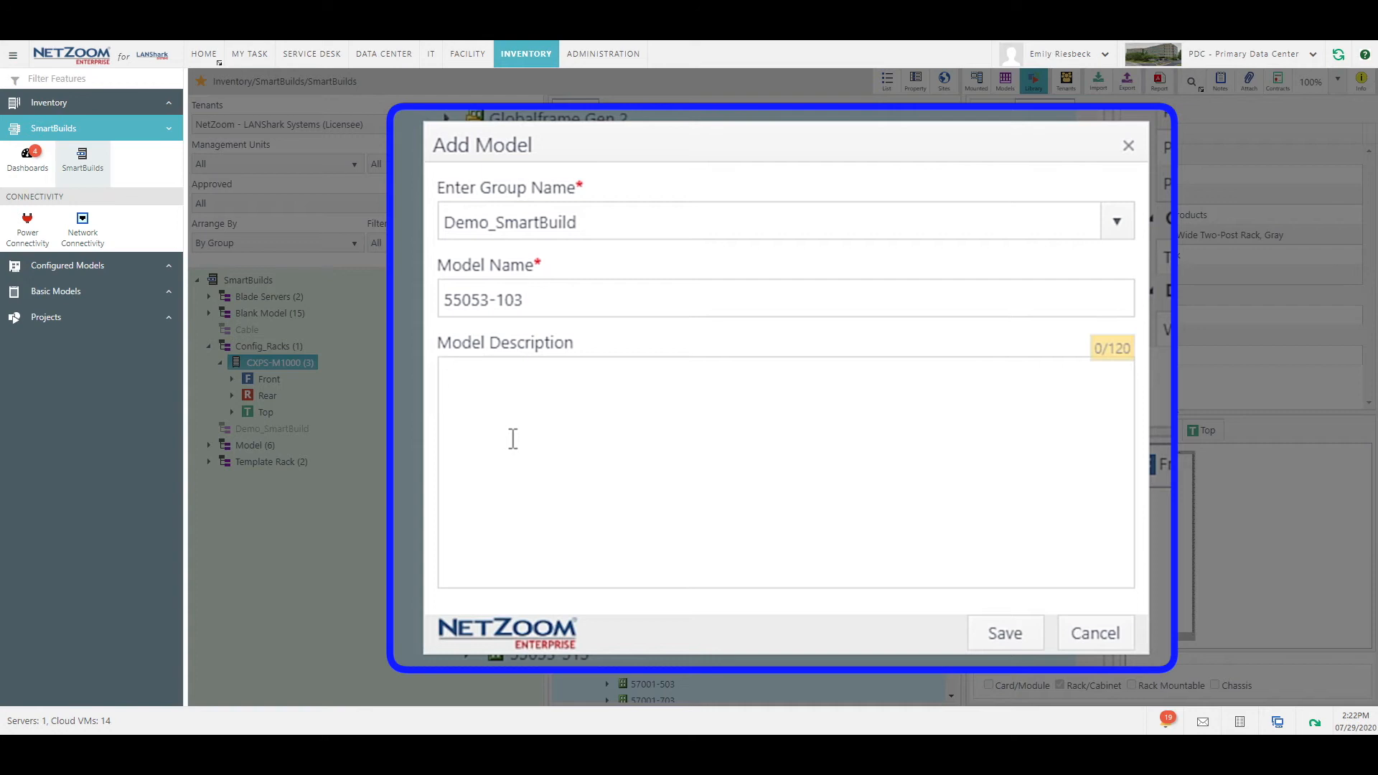
click(1005, 633)
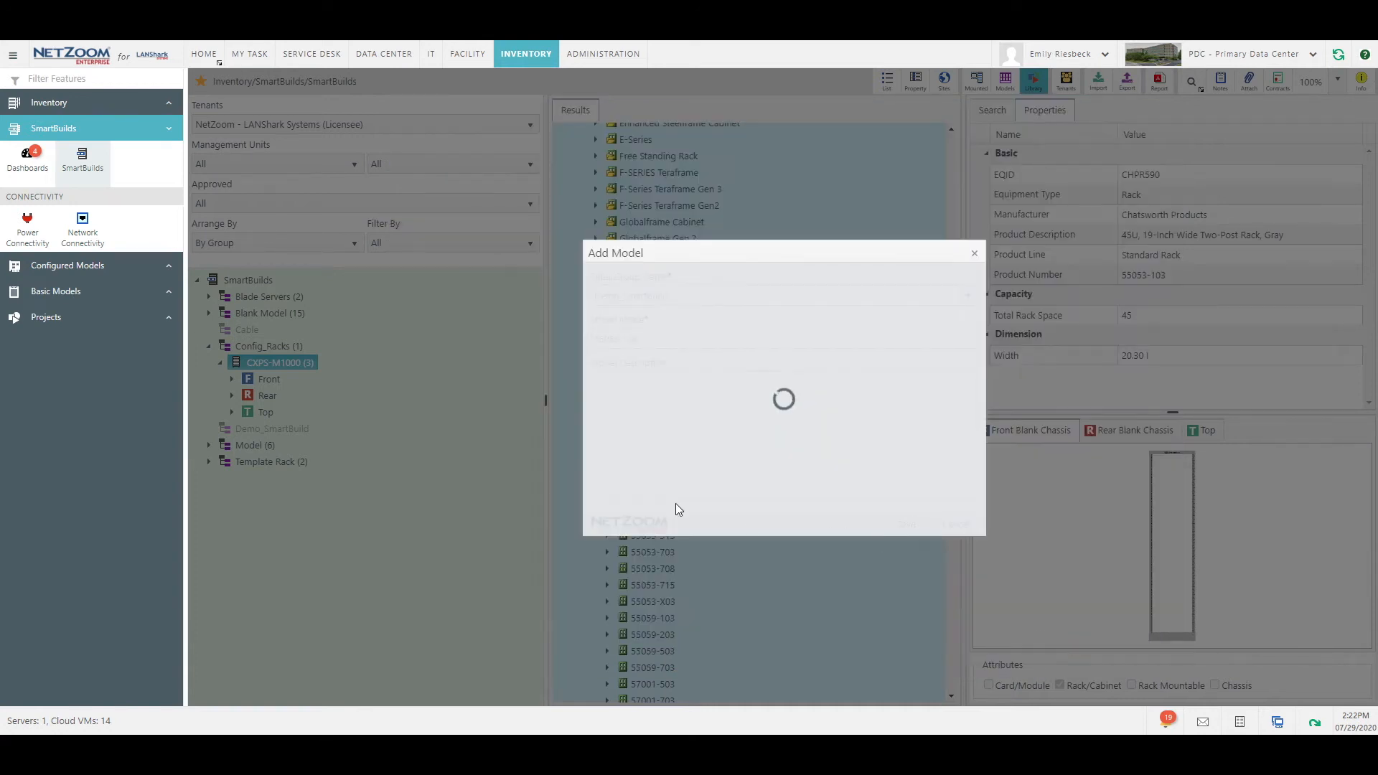
mouse_move(284, 446)
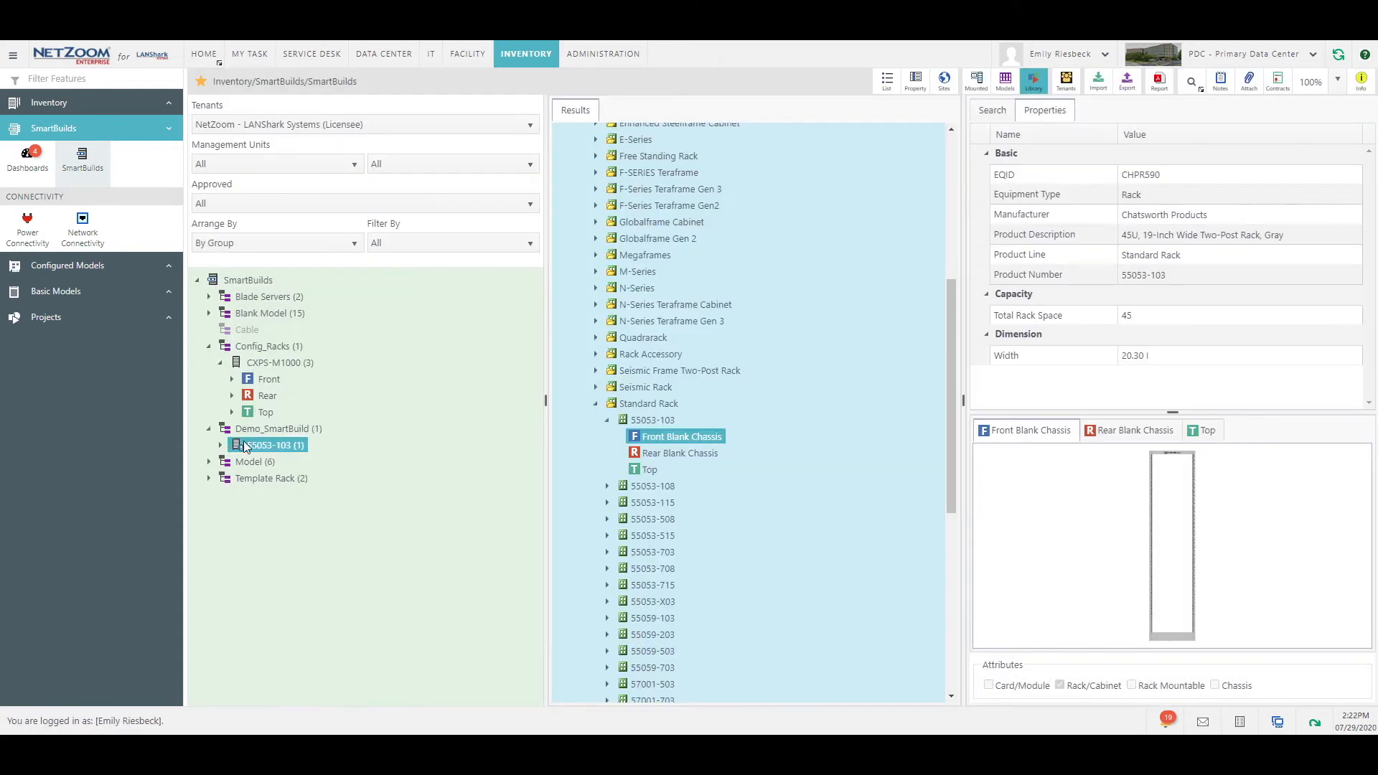
Show the new 55053-103 rack's properties and front elevation with its front units.
click(914, 80)
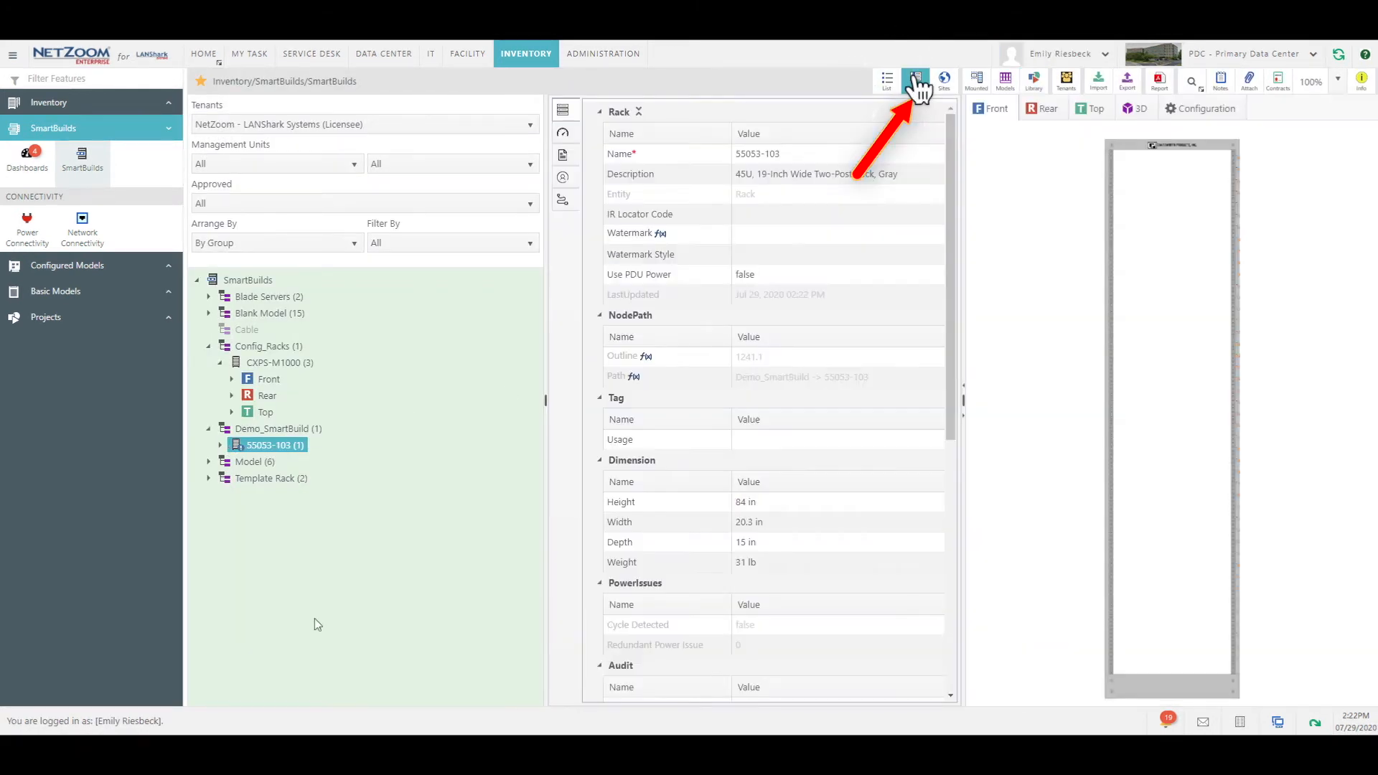
click(914, 79)
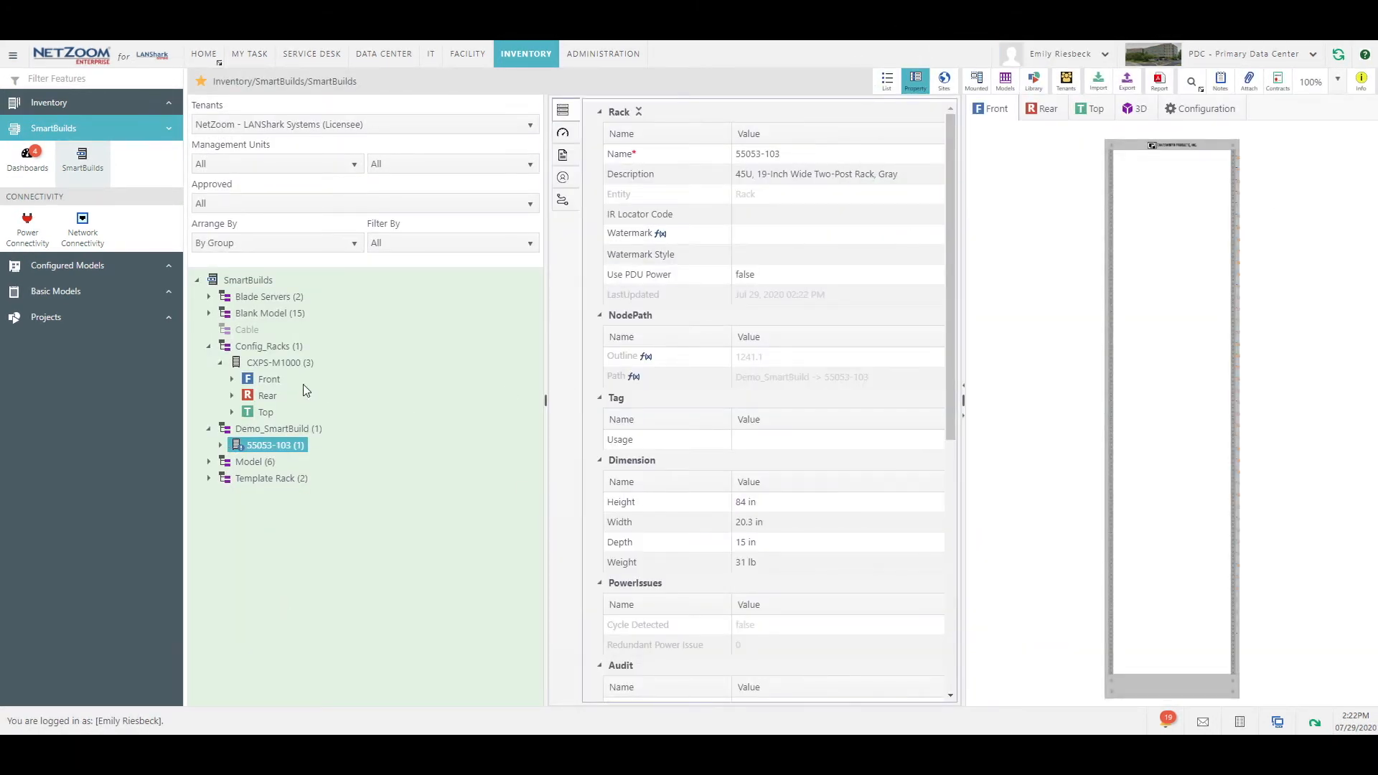
mouse_move(827, 414)
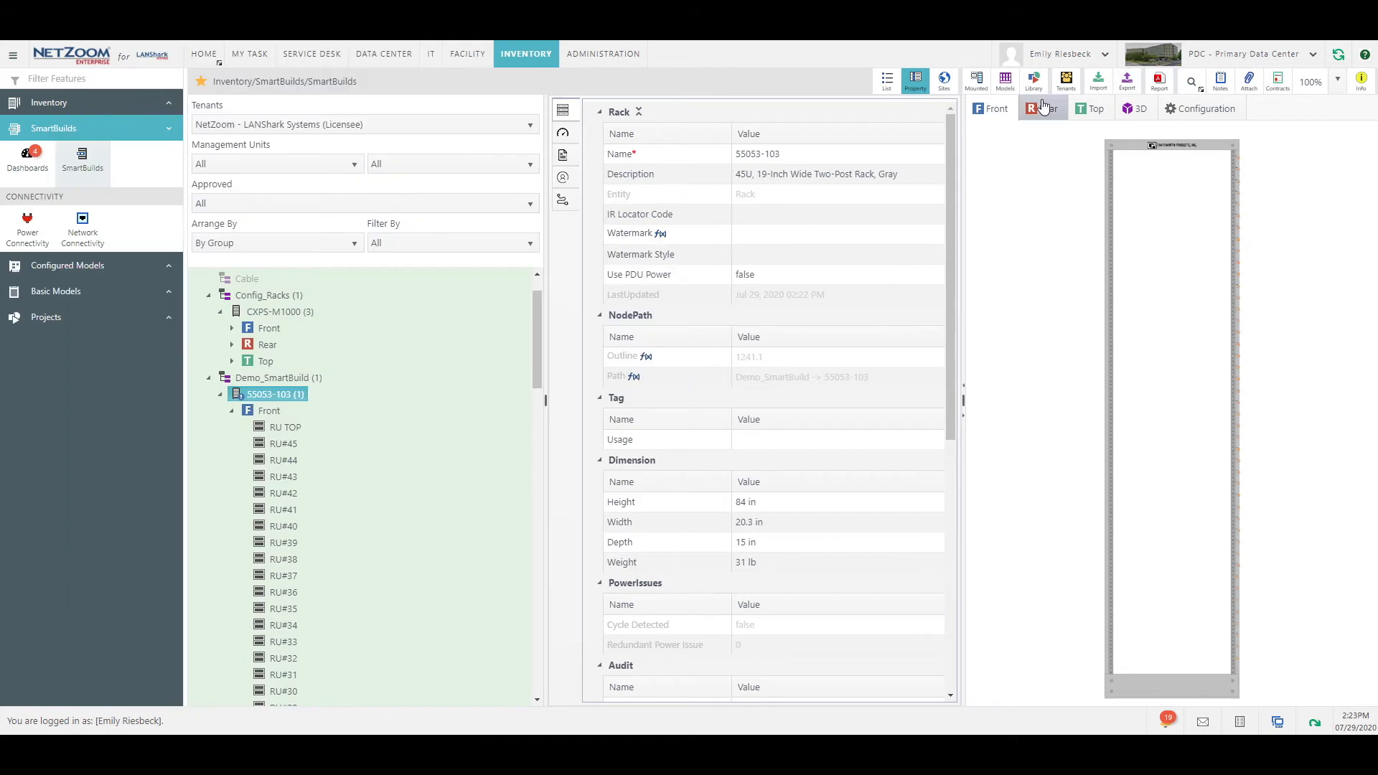
Search the Configured Models store and locate UPS-B under Power Equipment.
click(1005, 79)
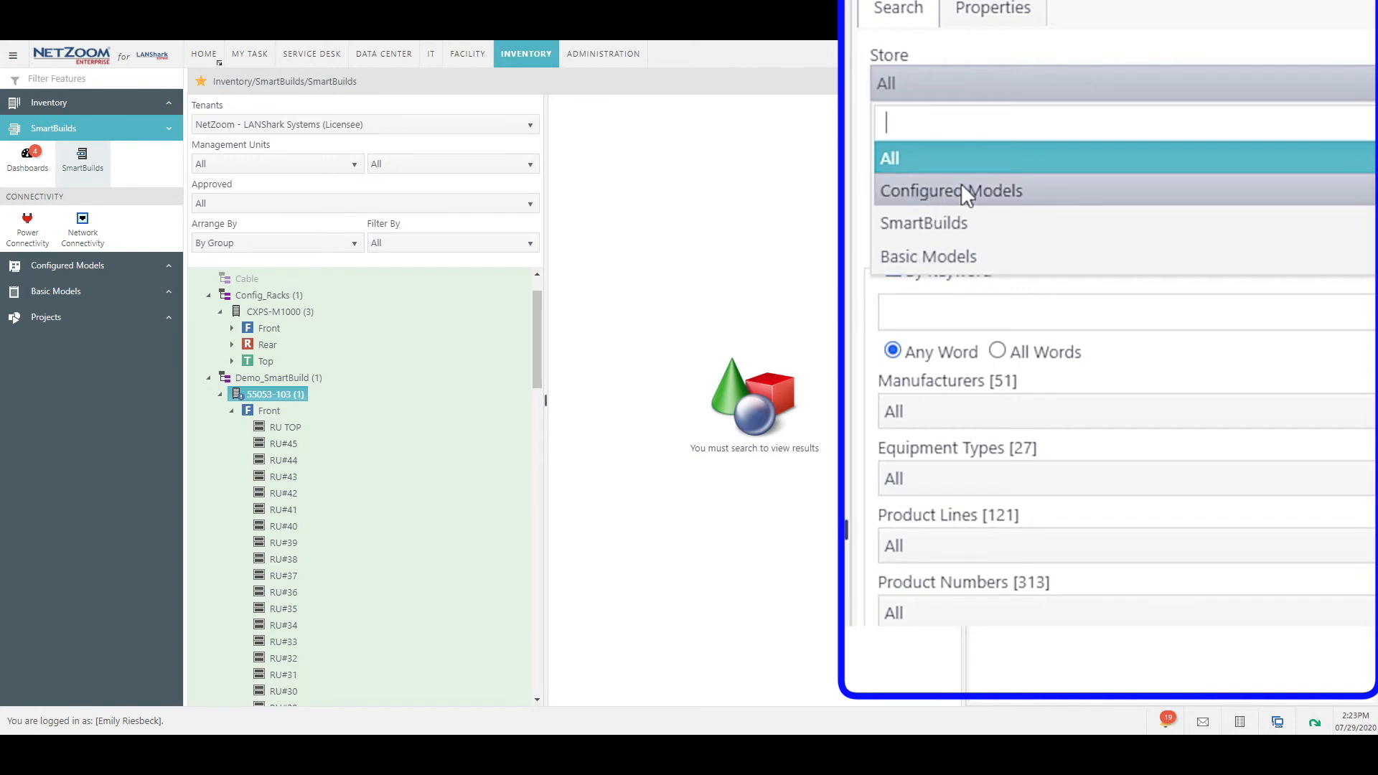
click(951, 191)
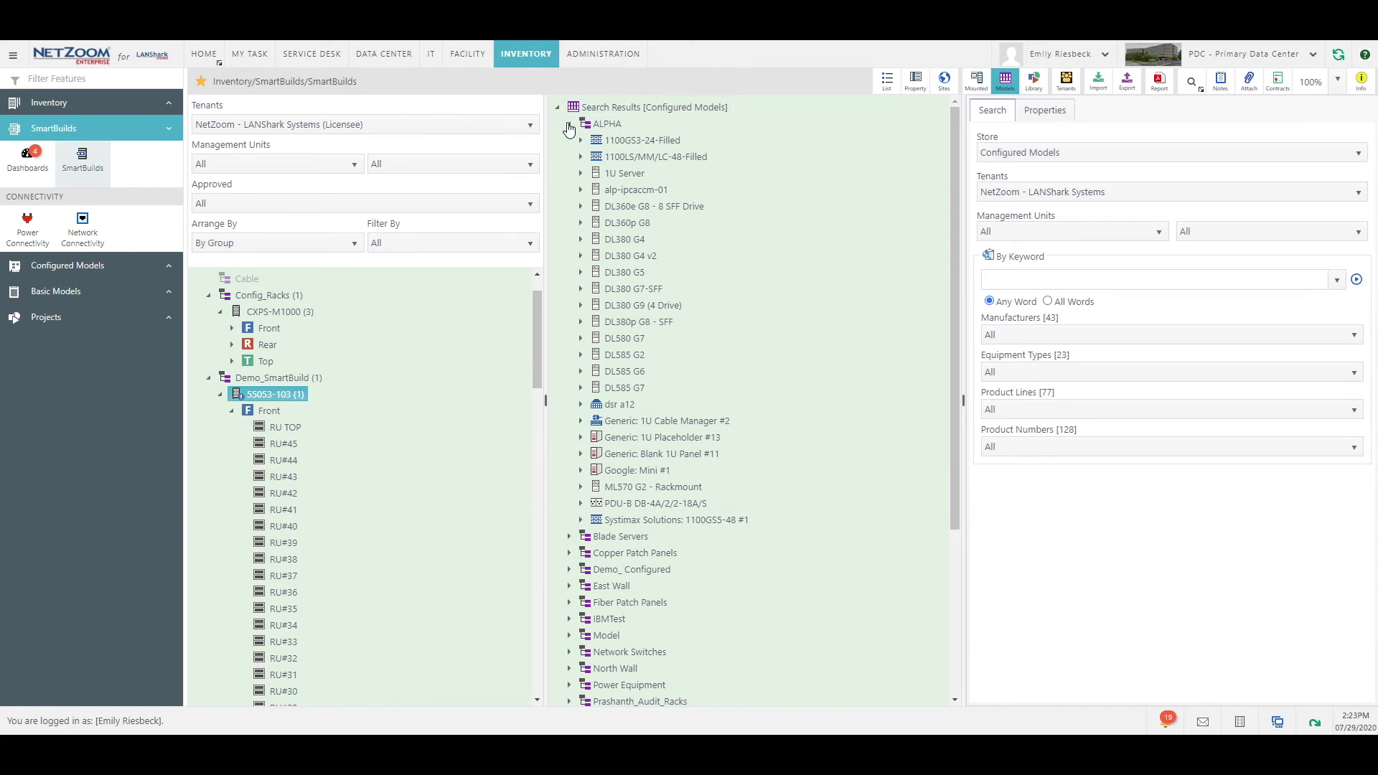
click(615, 445)
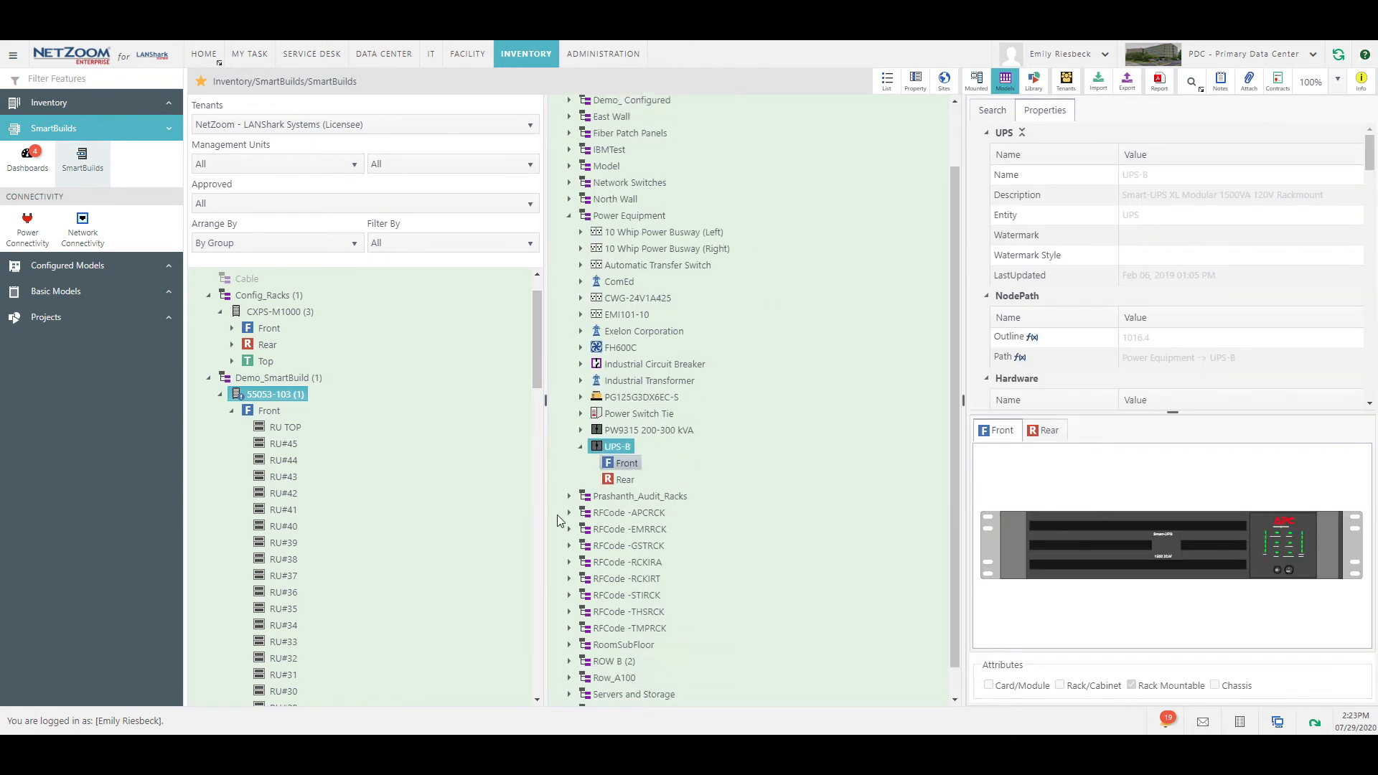
scroll(down, 3)
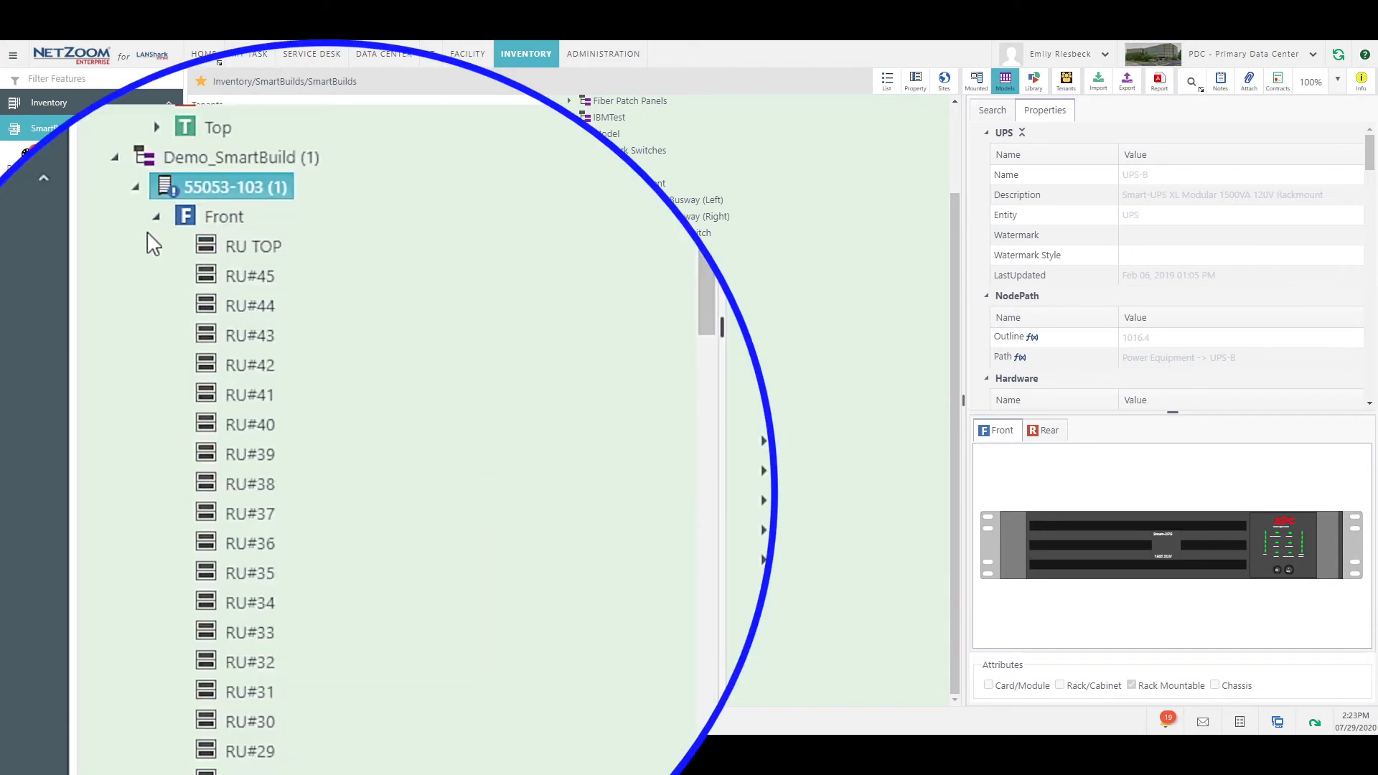
click(155, 216)
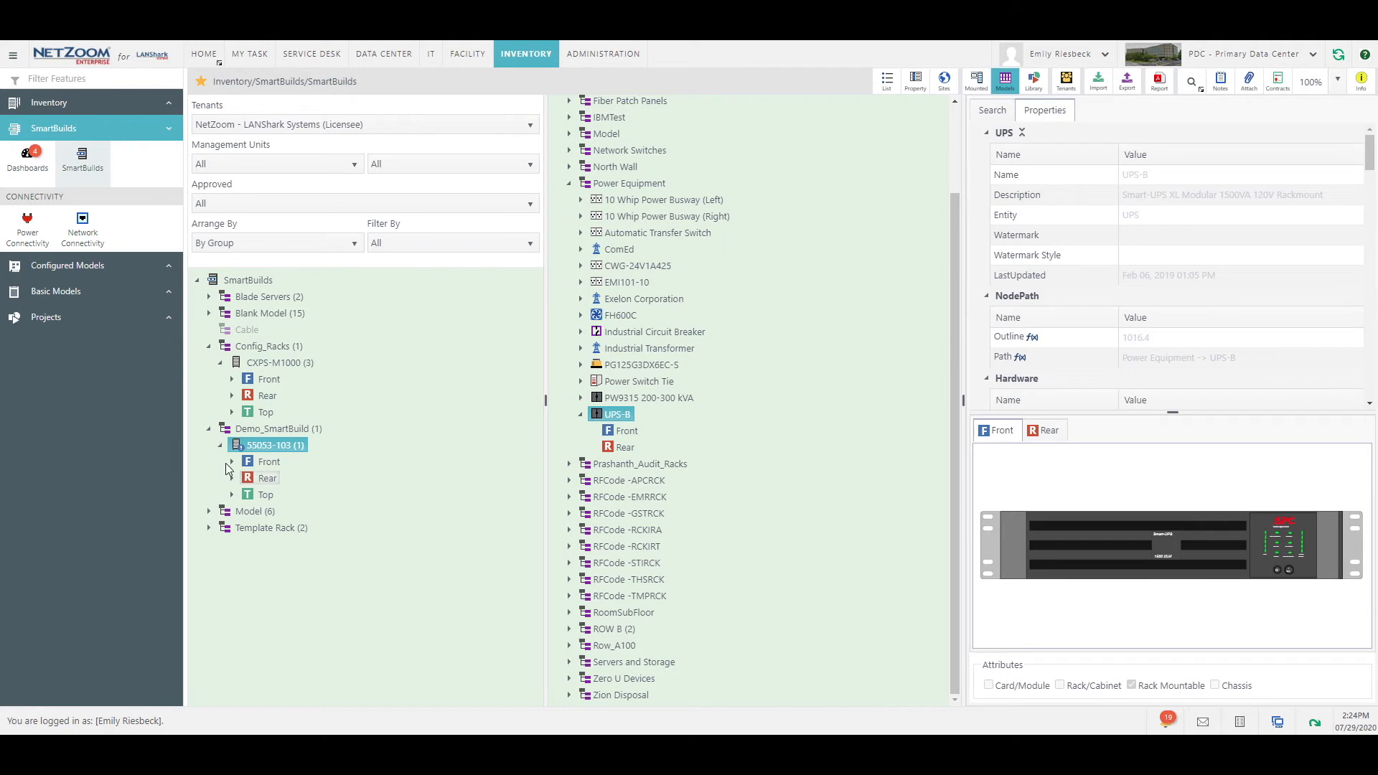
Drop UPS-B onto the rack's rear units, bringing up Add Device.
click(257, 461)
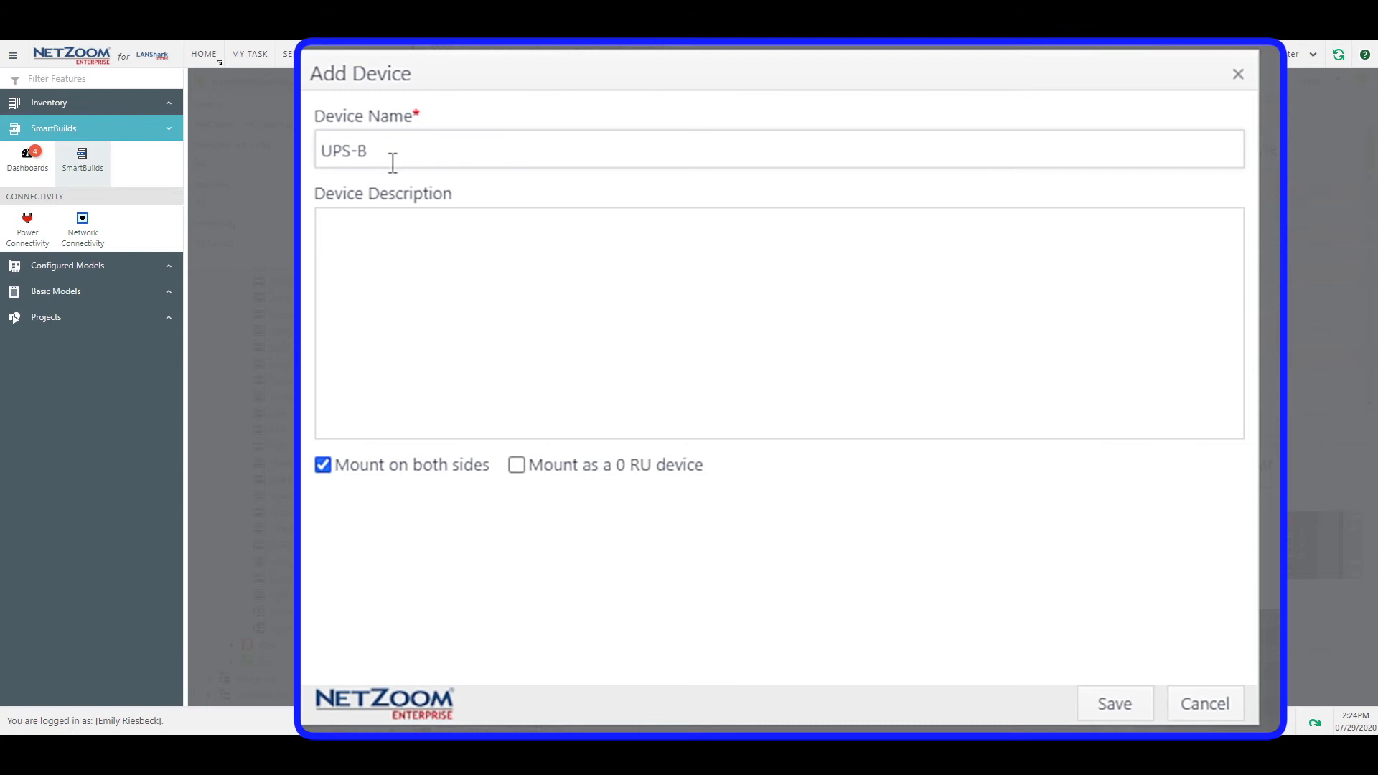
Save UPS-B into the rack mounted on both sides as a regular rack-unit device, not 0 RU.
click(1114, 704)
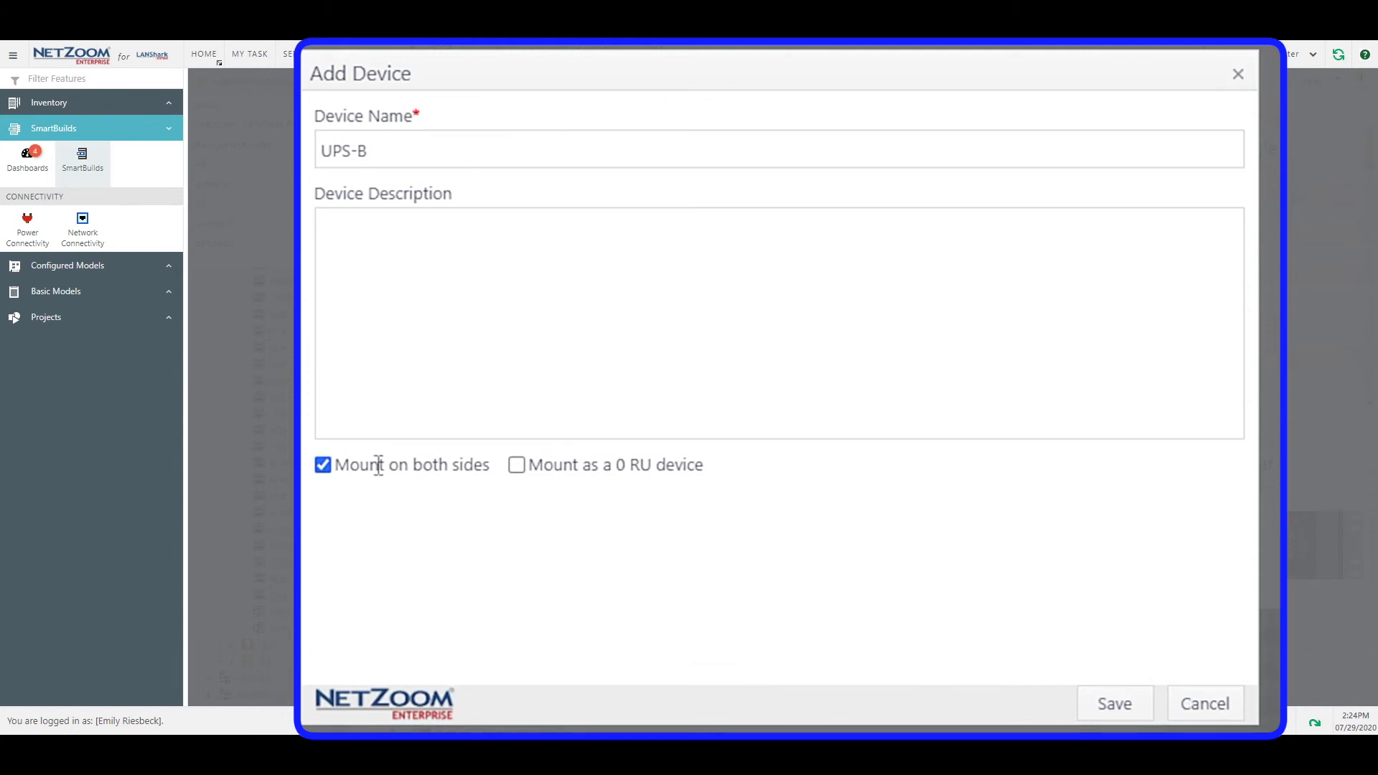
mouse_move(611, 468)
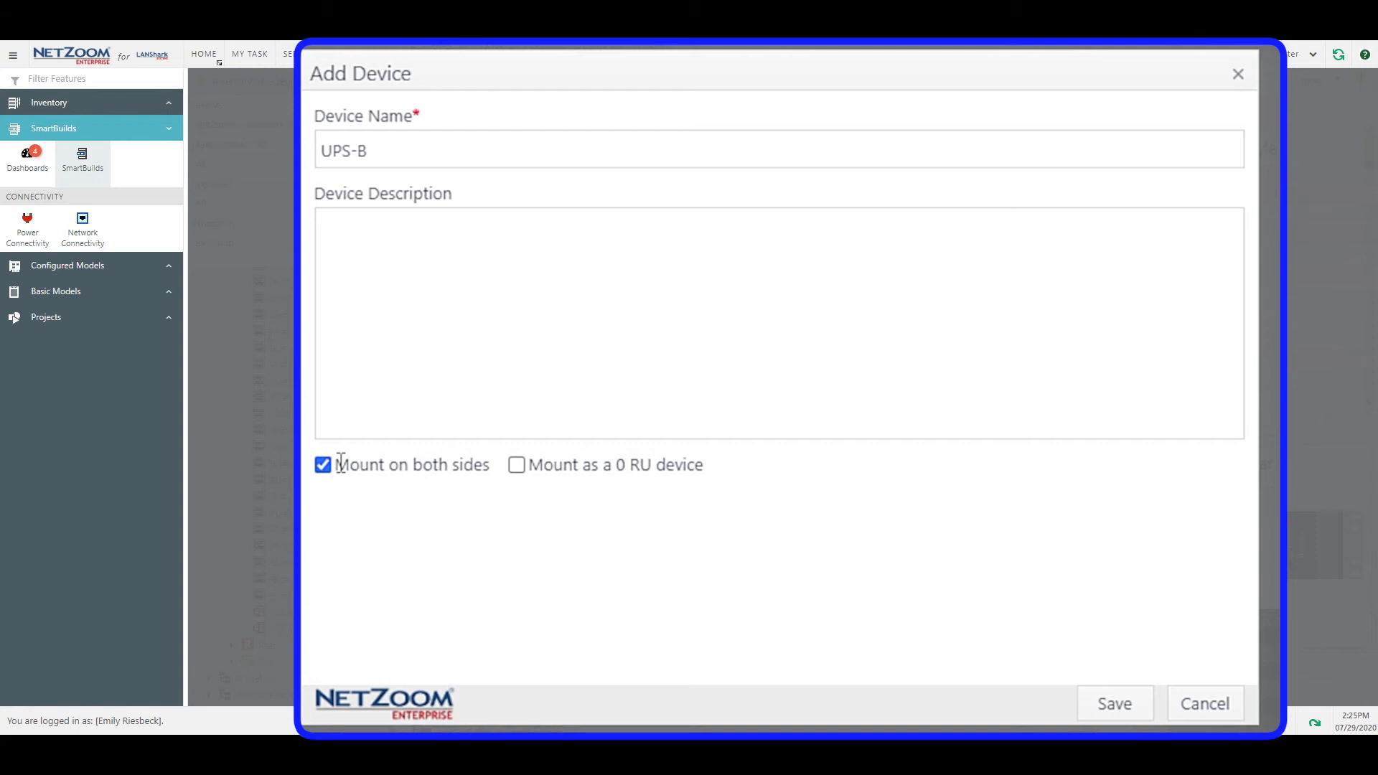
mouse_move(543, 351)
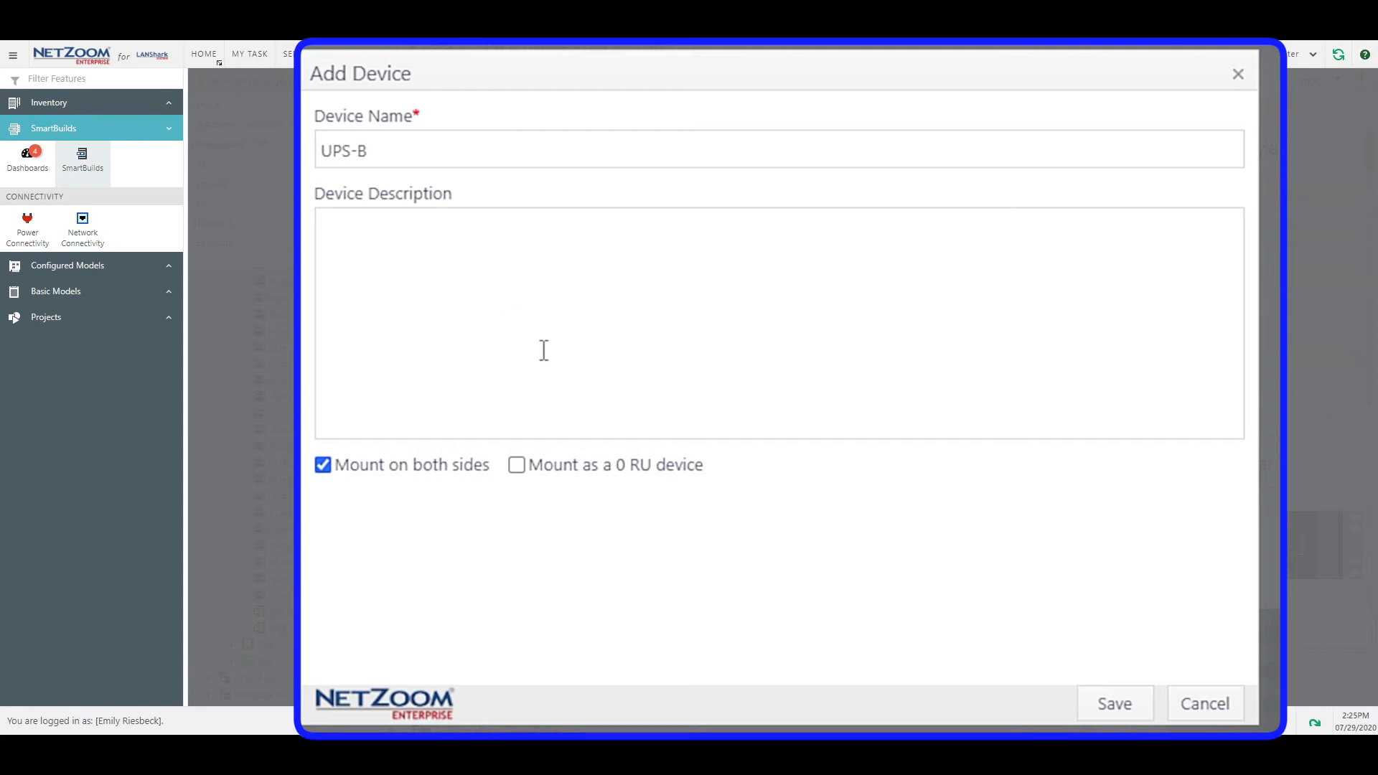
mouse_move(593, 418)
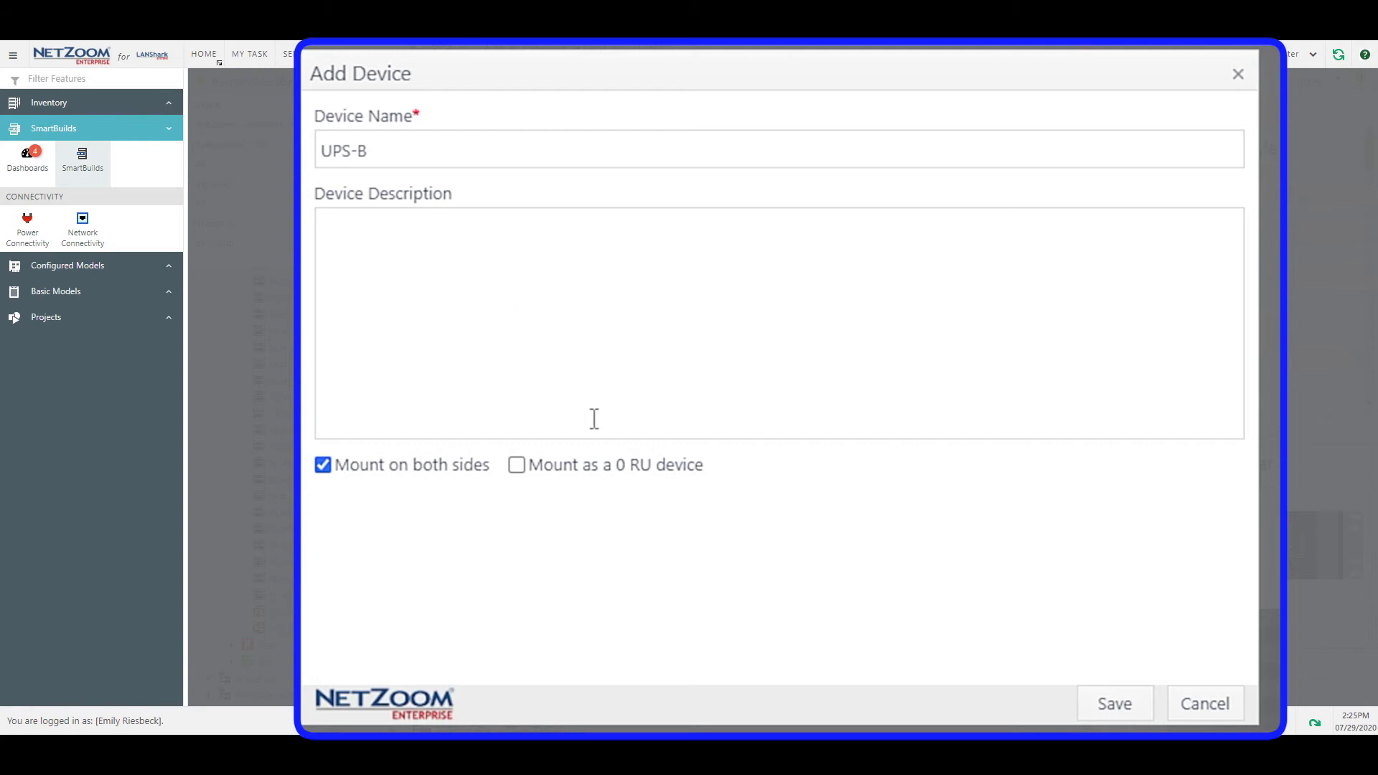
mouse_move(547, 502)
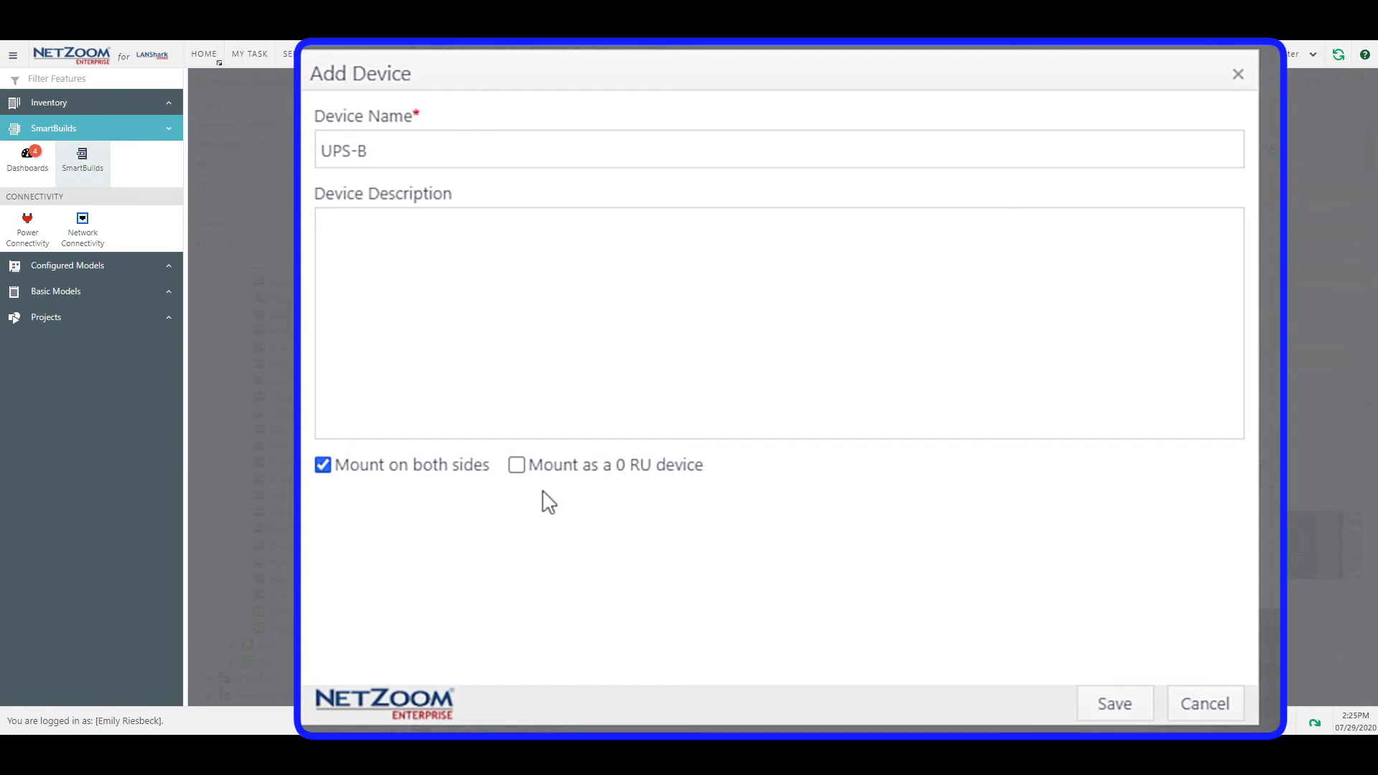
mouse_move(547, 503)
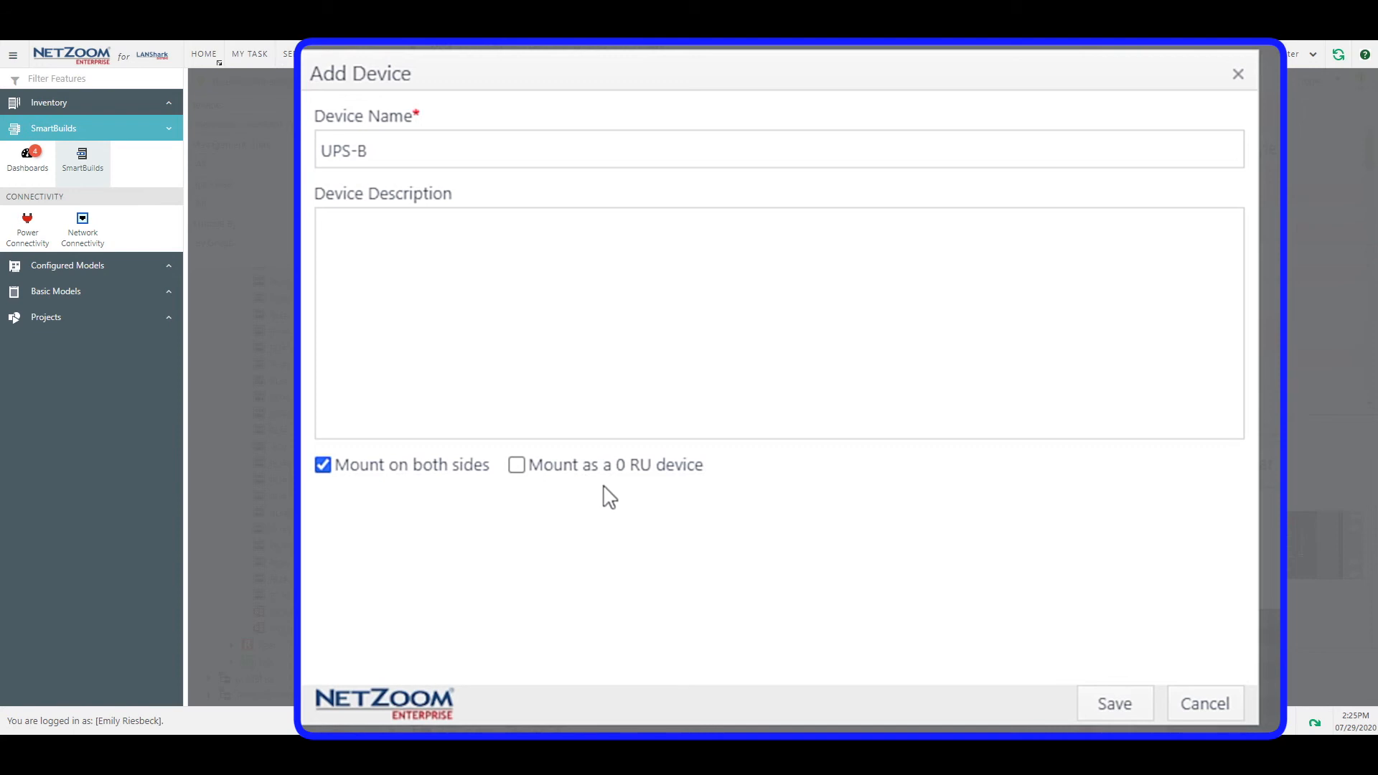
click(517, 465)
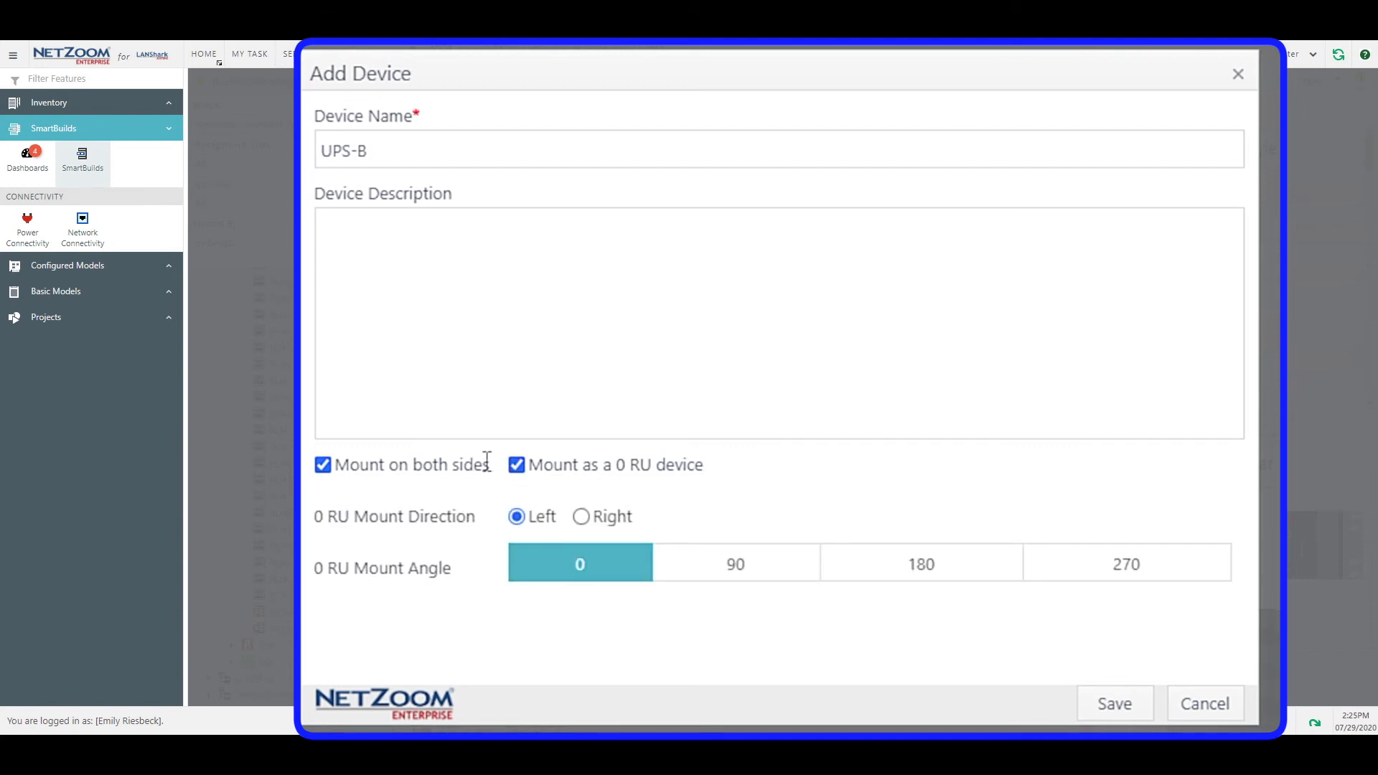
click(517, 465)
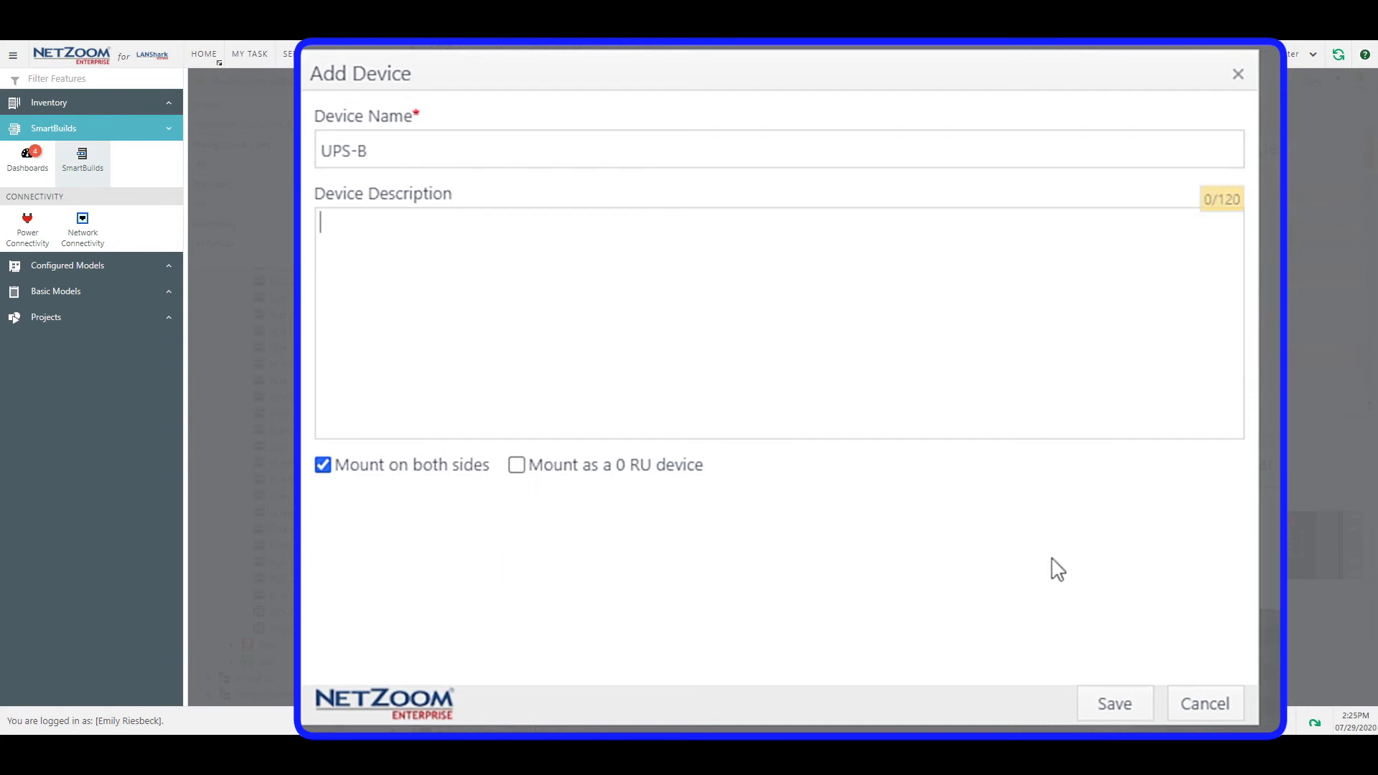
click(1114, 703)
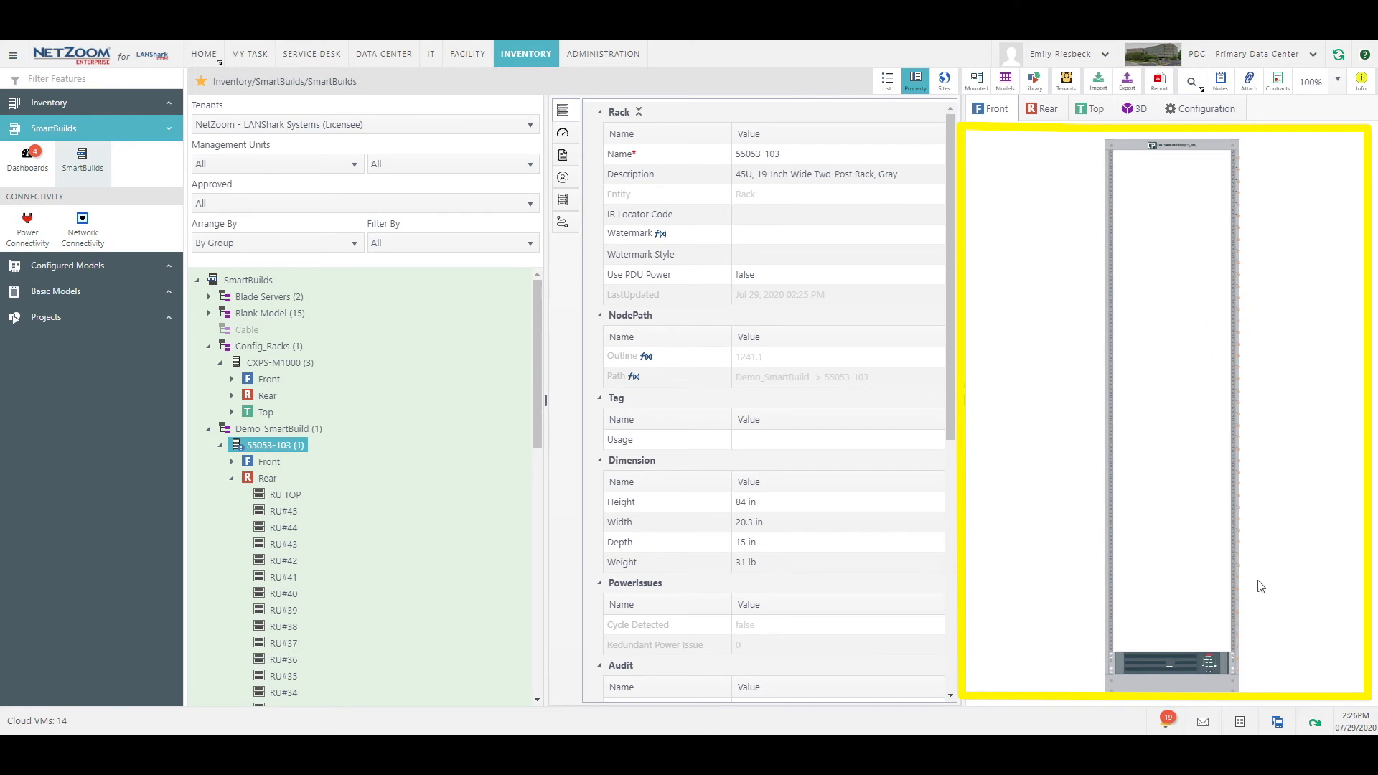
mouse_move(1216, 673)
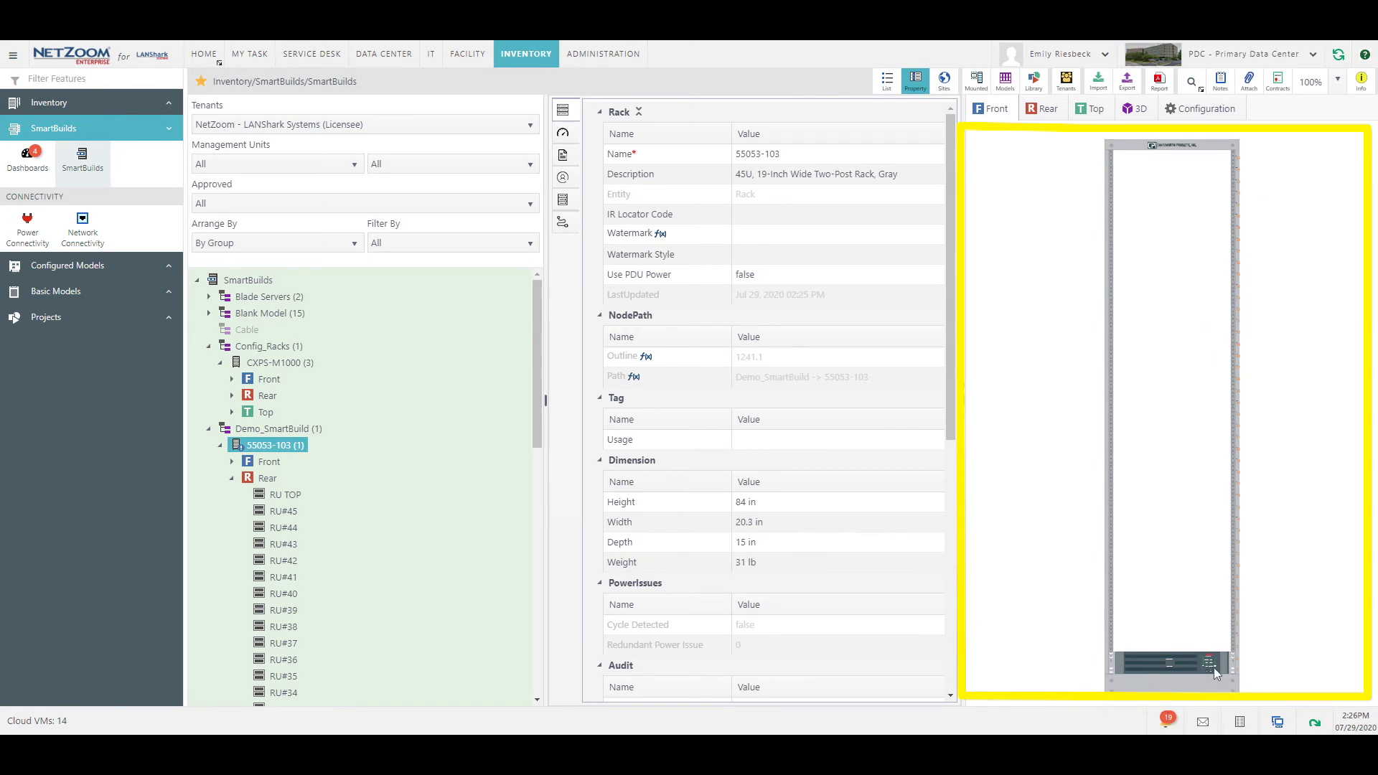
mouse_move(1194, 659)
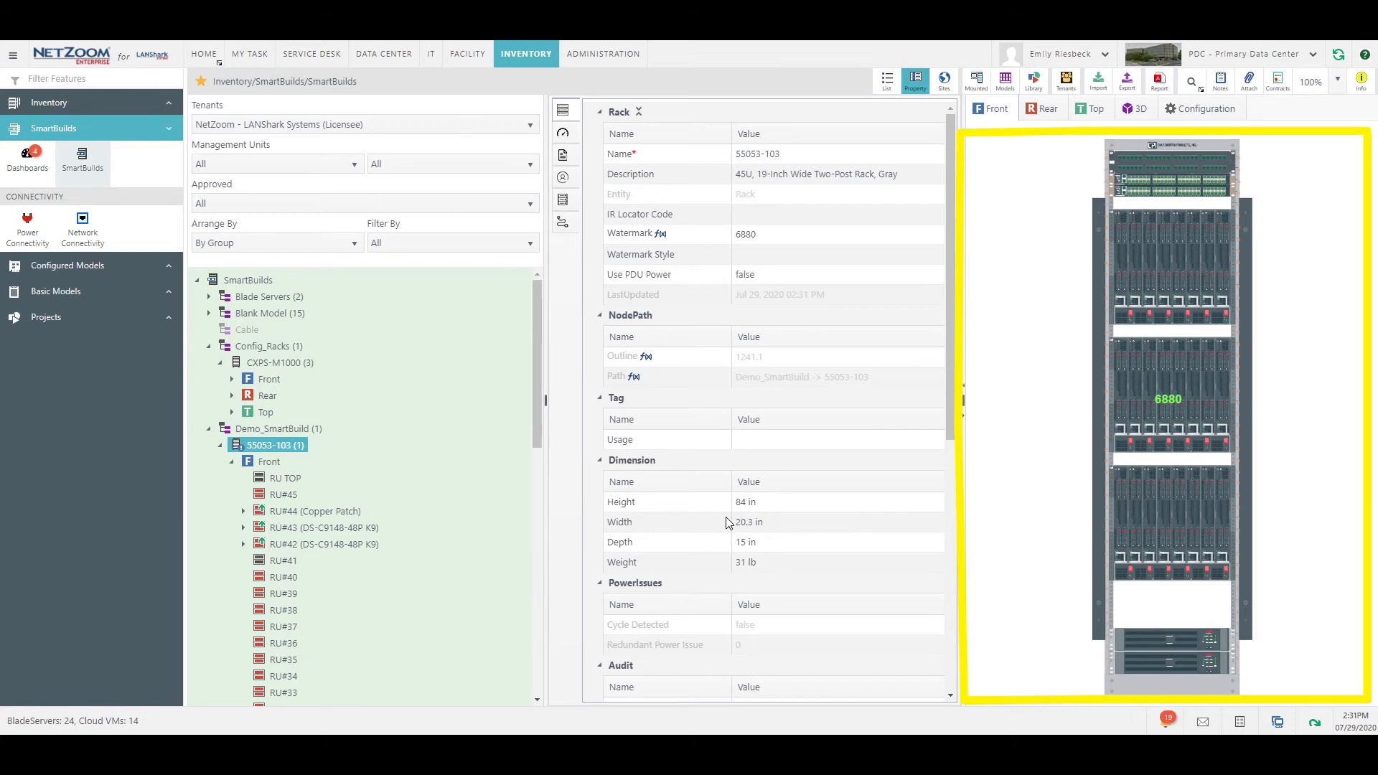
mouse_move(1161, 164)
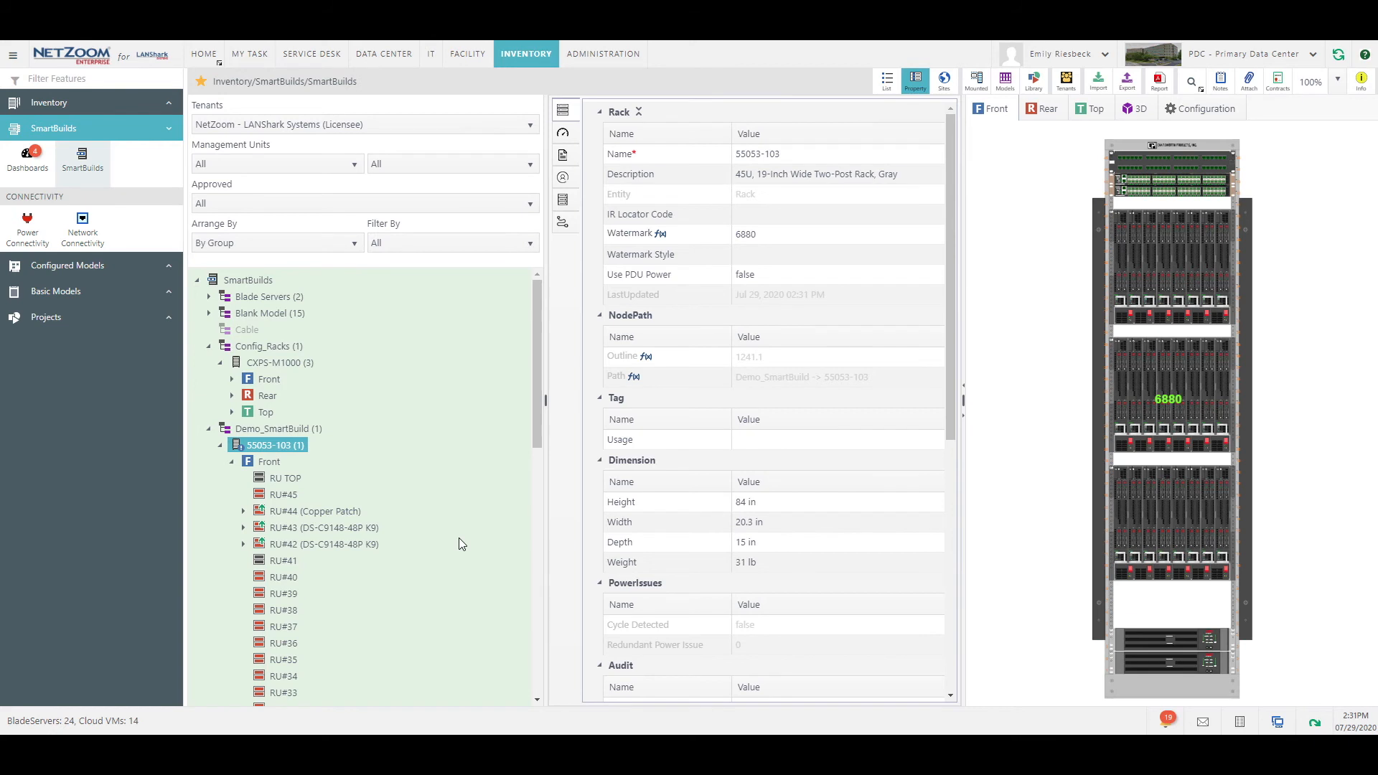
scroll(down, 3)
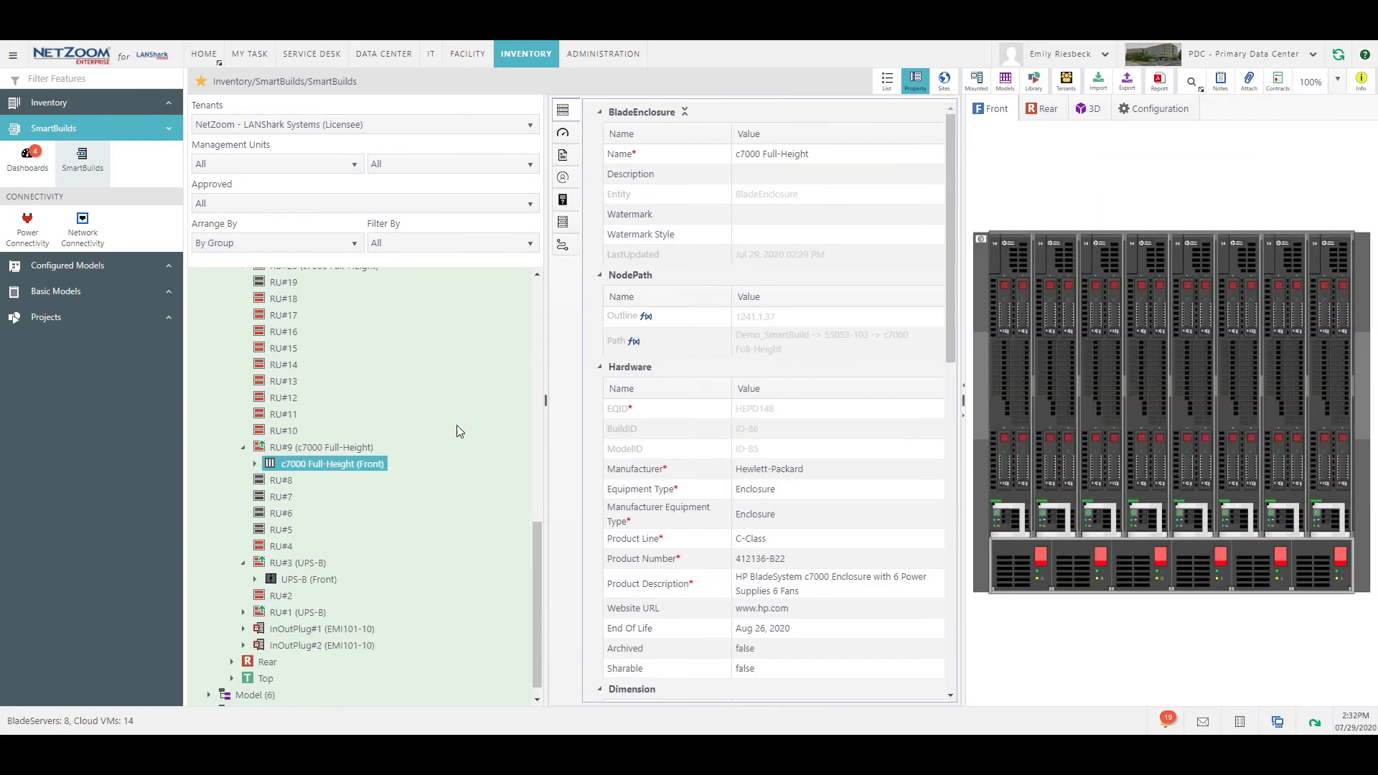
mouse_move(397, 487)
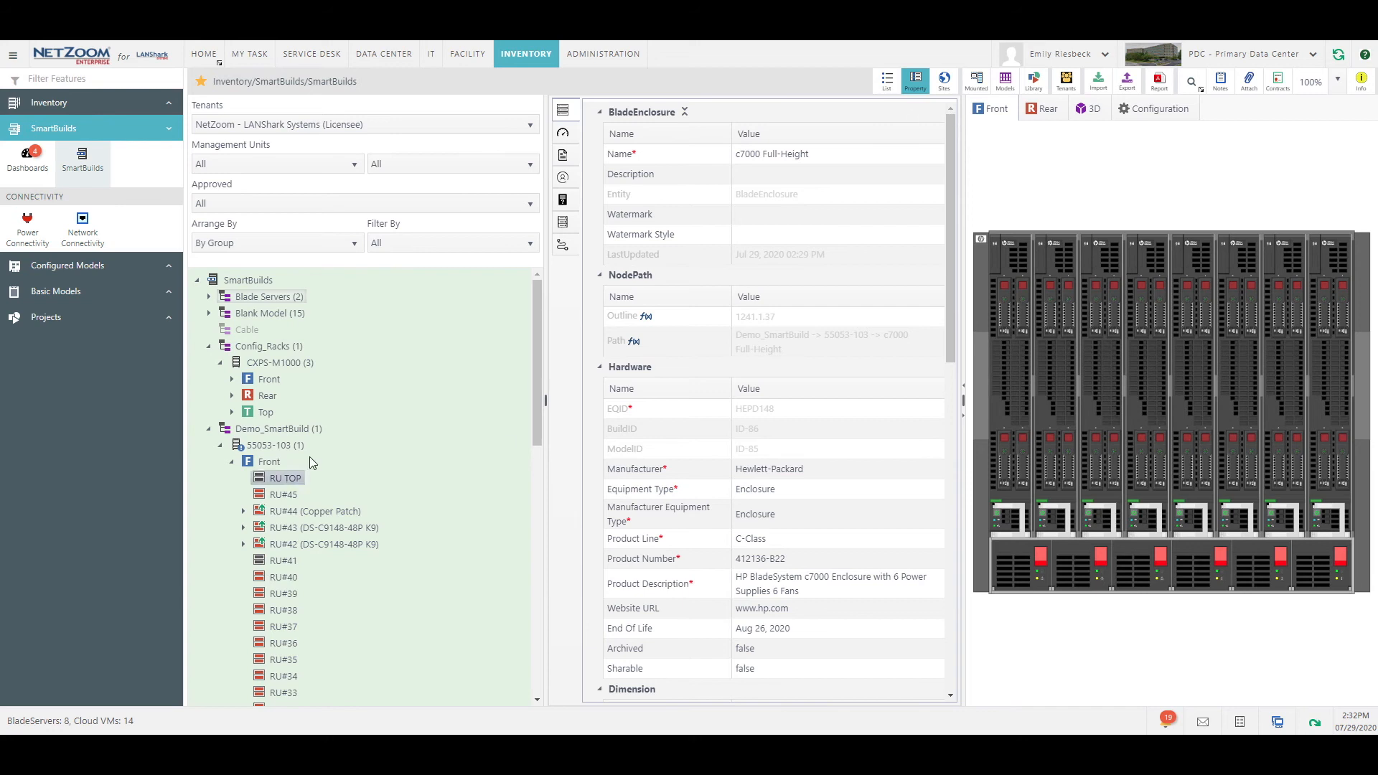
scroll(down, 3)
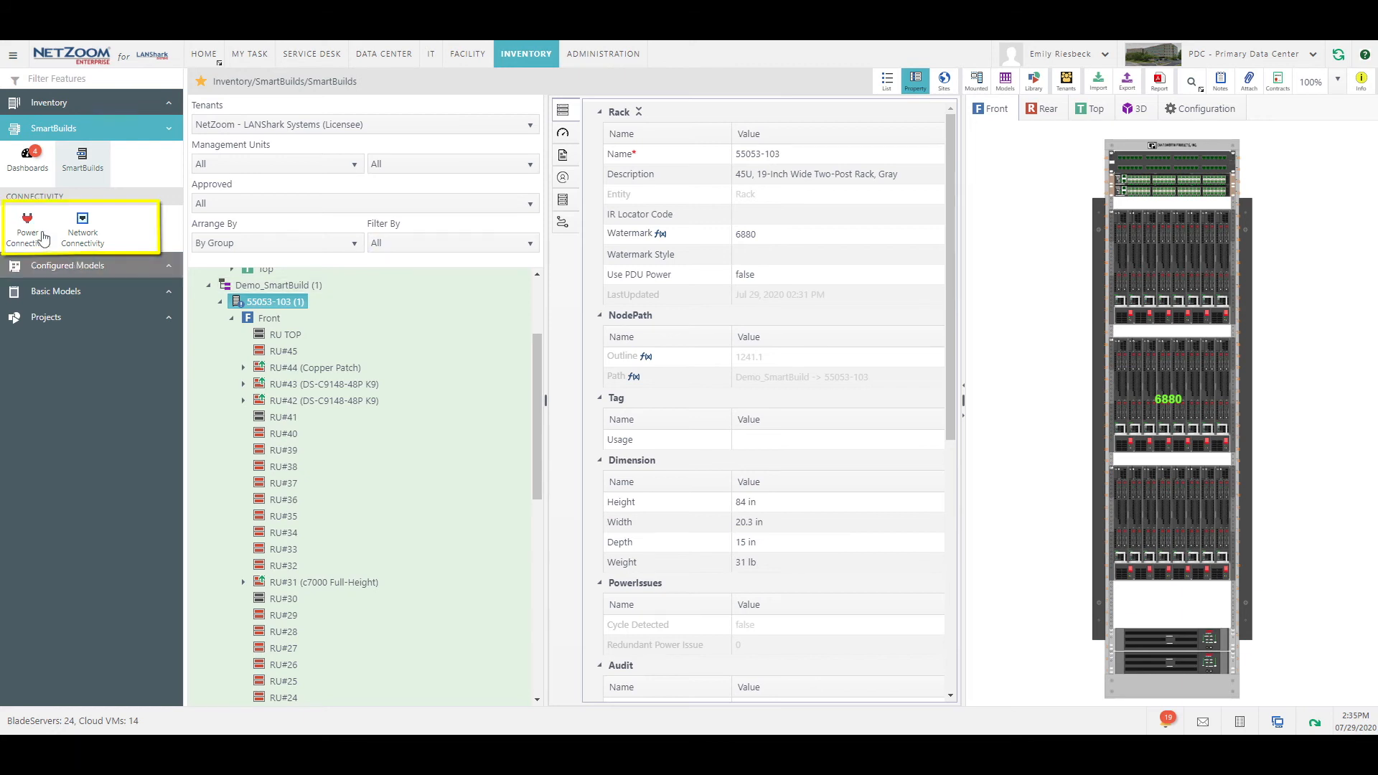
In Power Connectivity, show UPS-B and the c7000 Full-Height enclosure's power ports in separate panes.
click(28, 228)
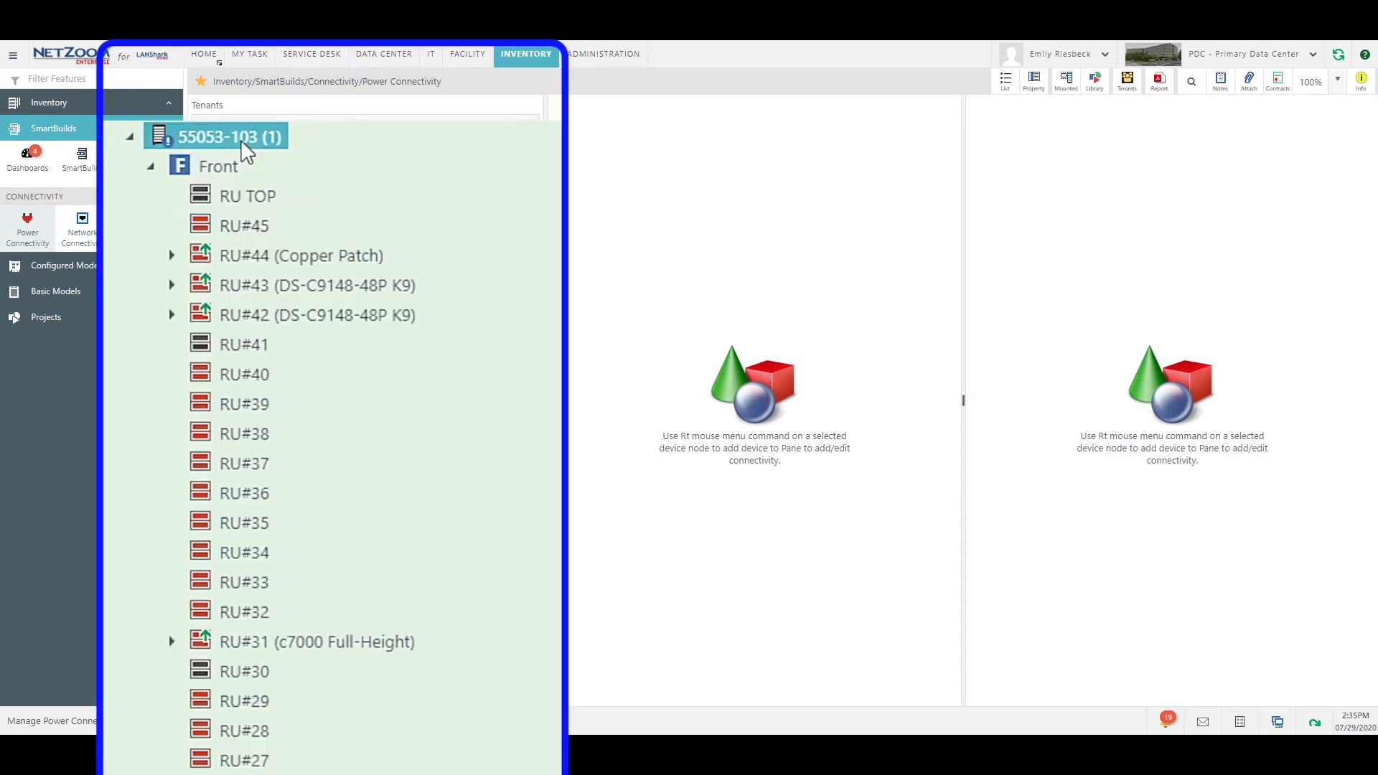
click(172, 285)
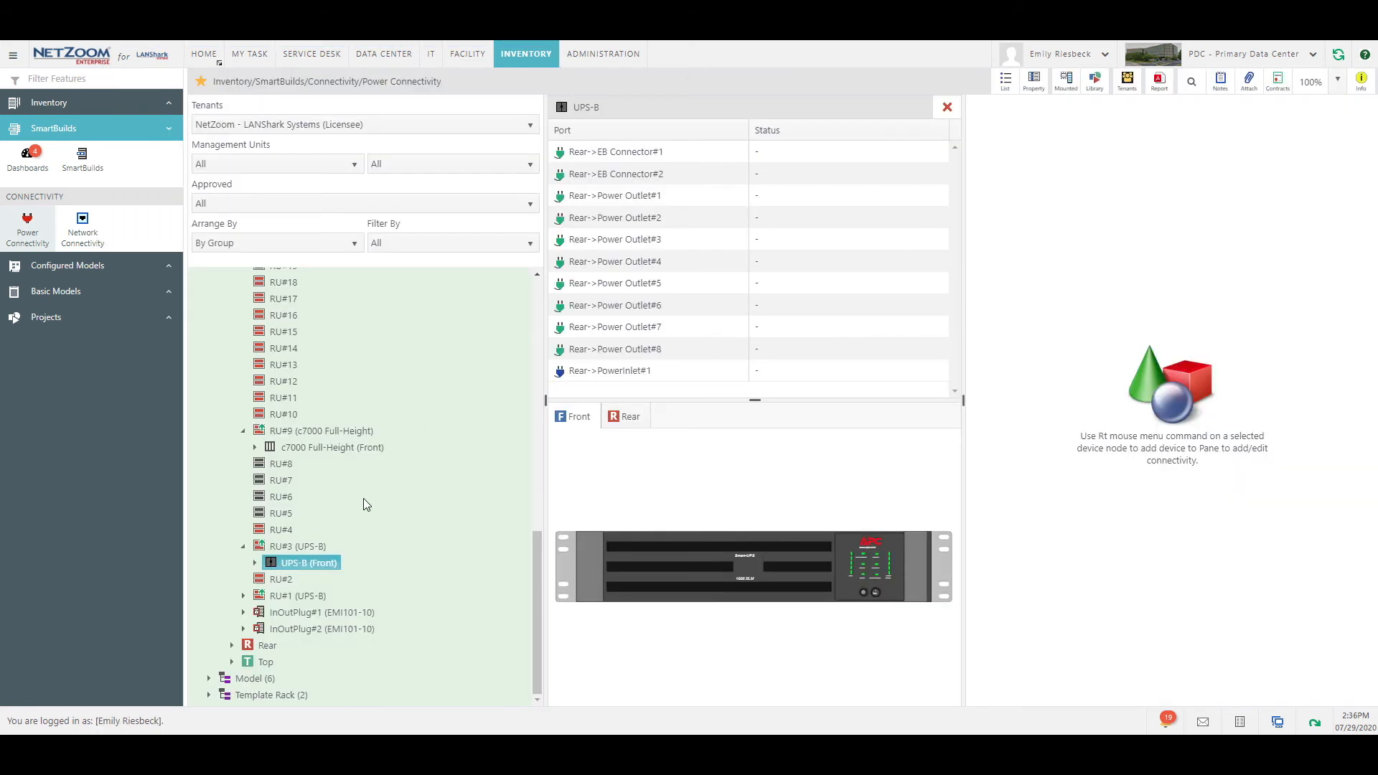
click(332, 448)
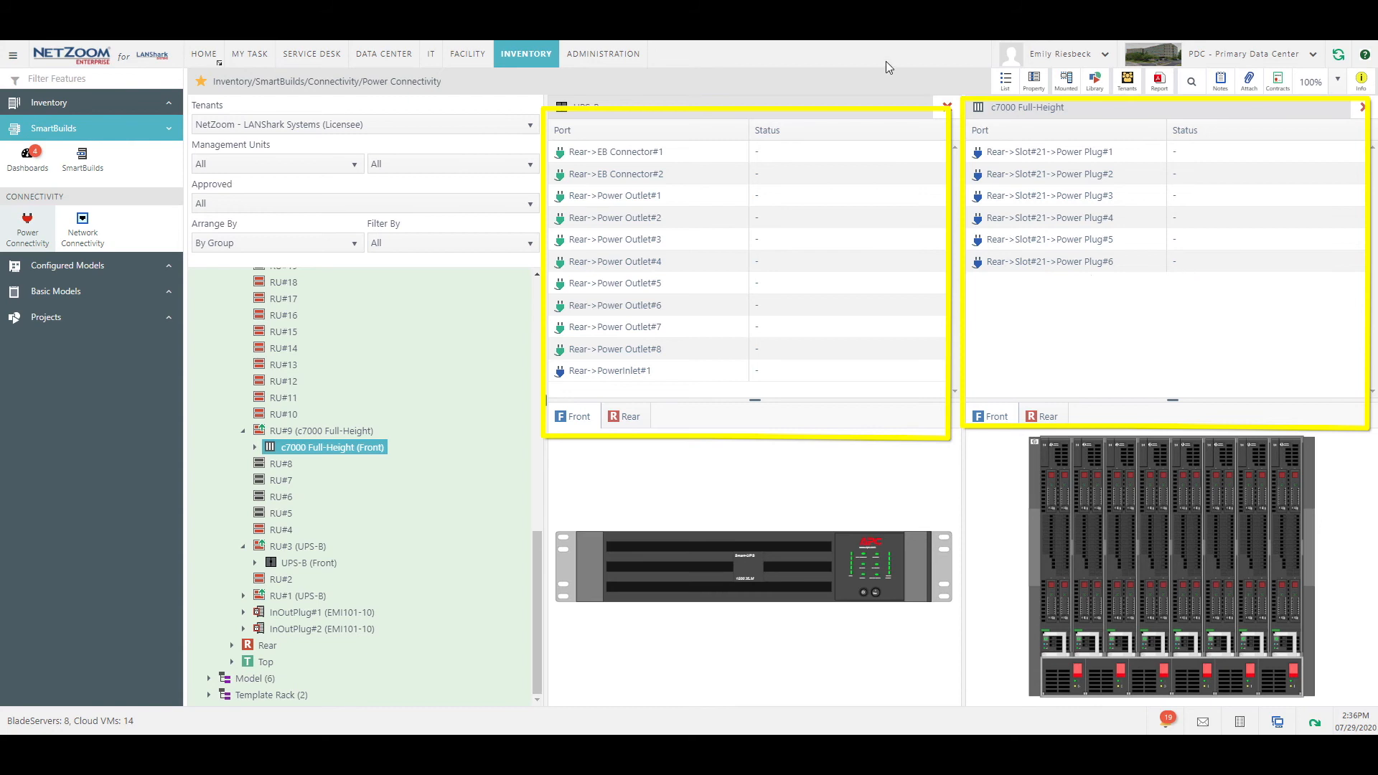
mouse_move(788, 155)
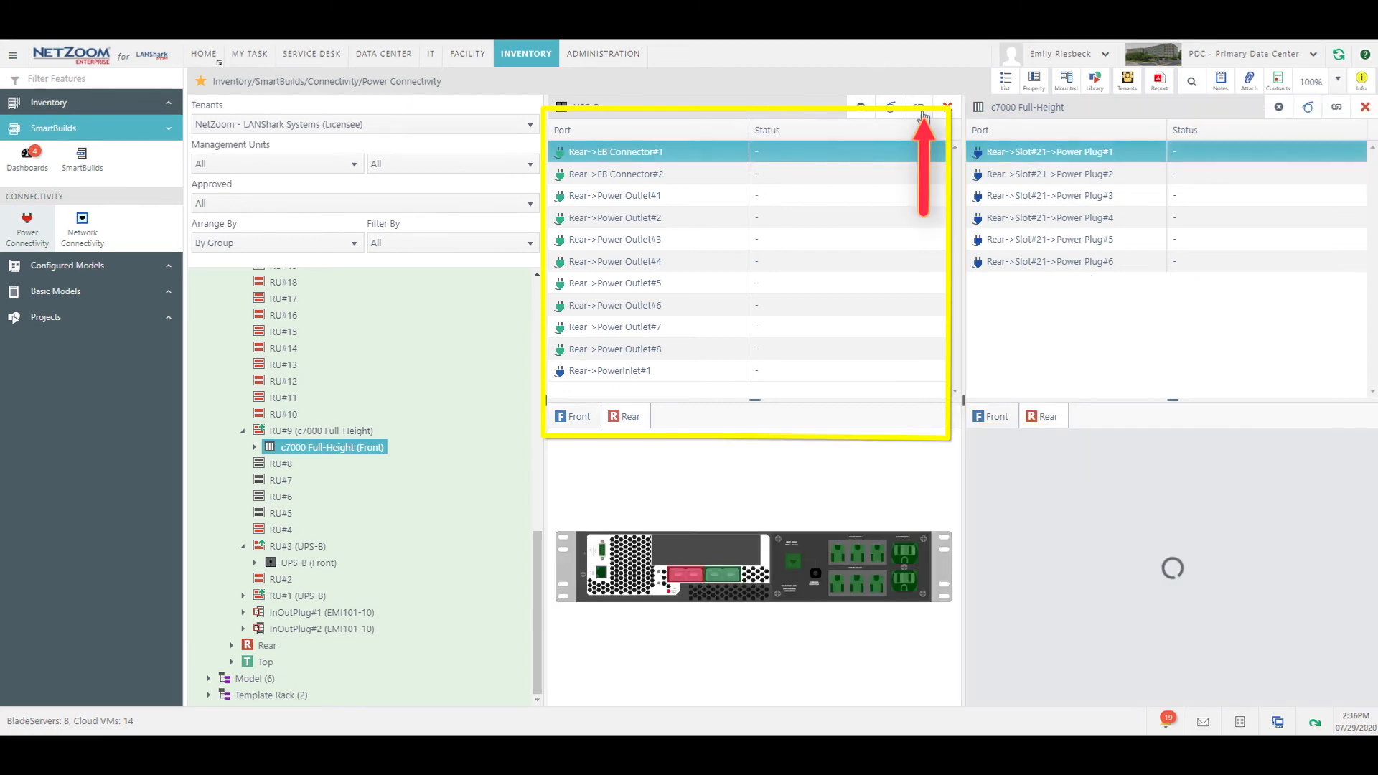
Cable UPS-B EB Connector#1 to the c7000 Power Plug#1 with A Side Power, then select Power Plug#2.
click(917, 105)
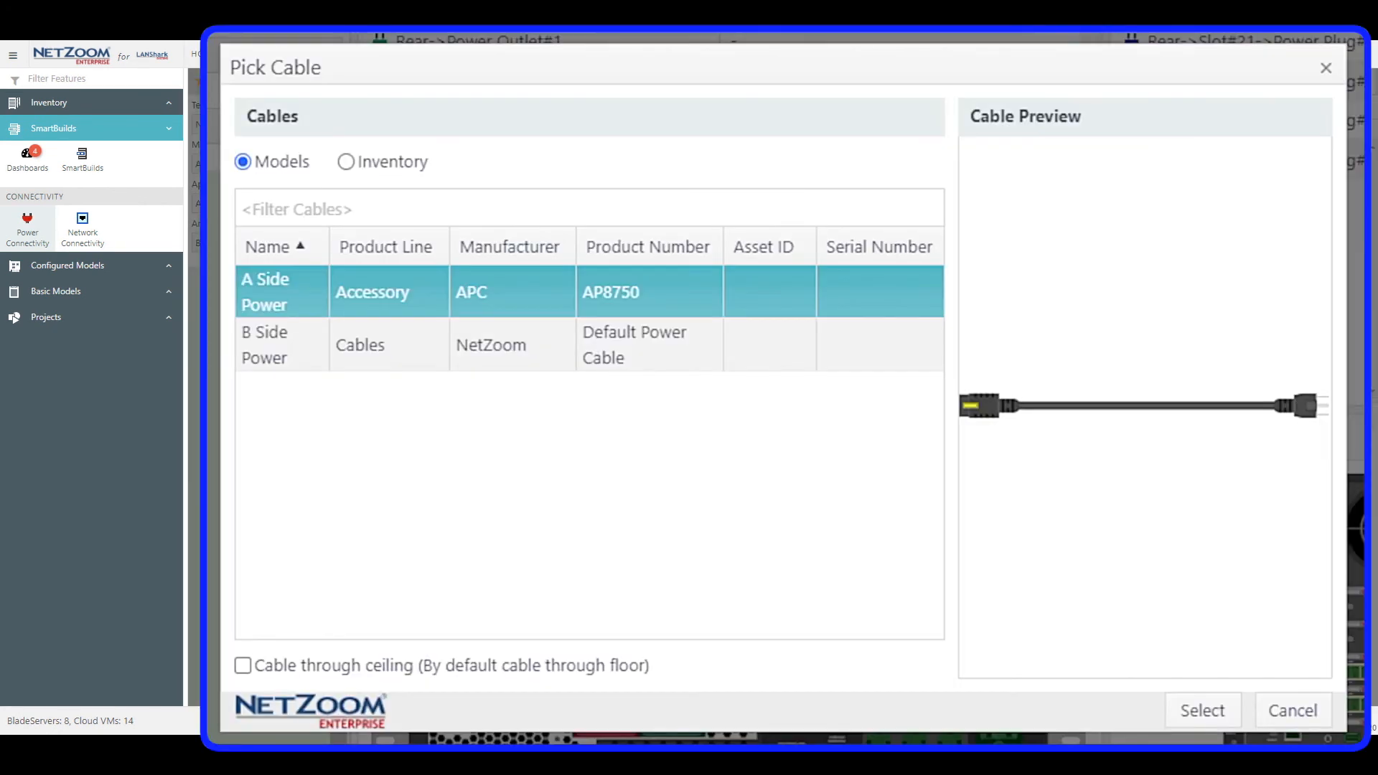
mouse_move(466, 42)
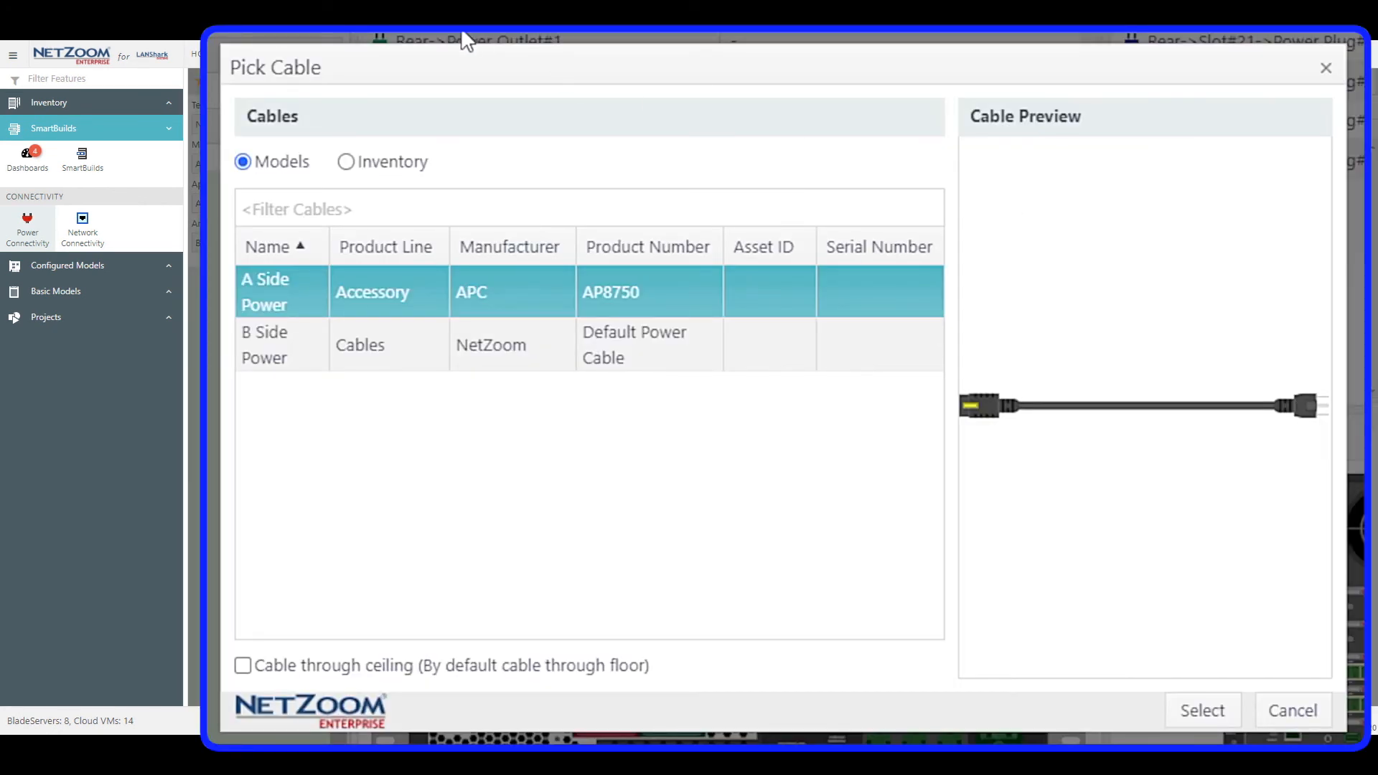
mouse_move(836, 313)
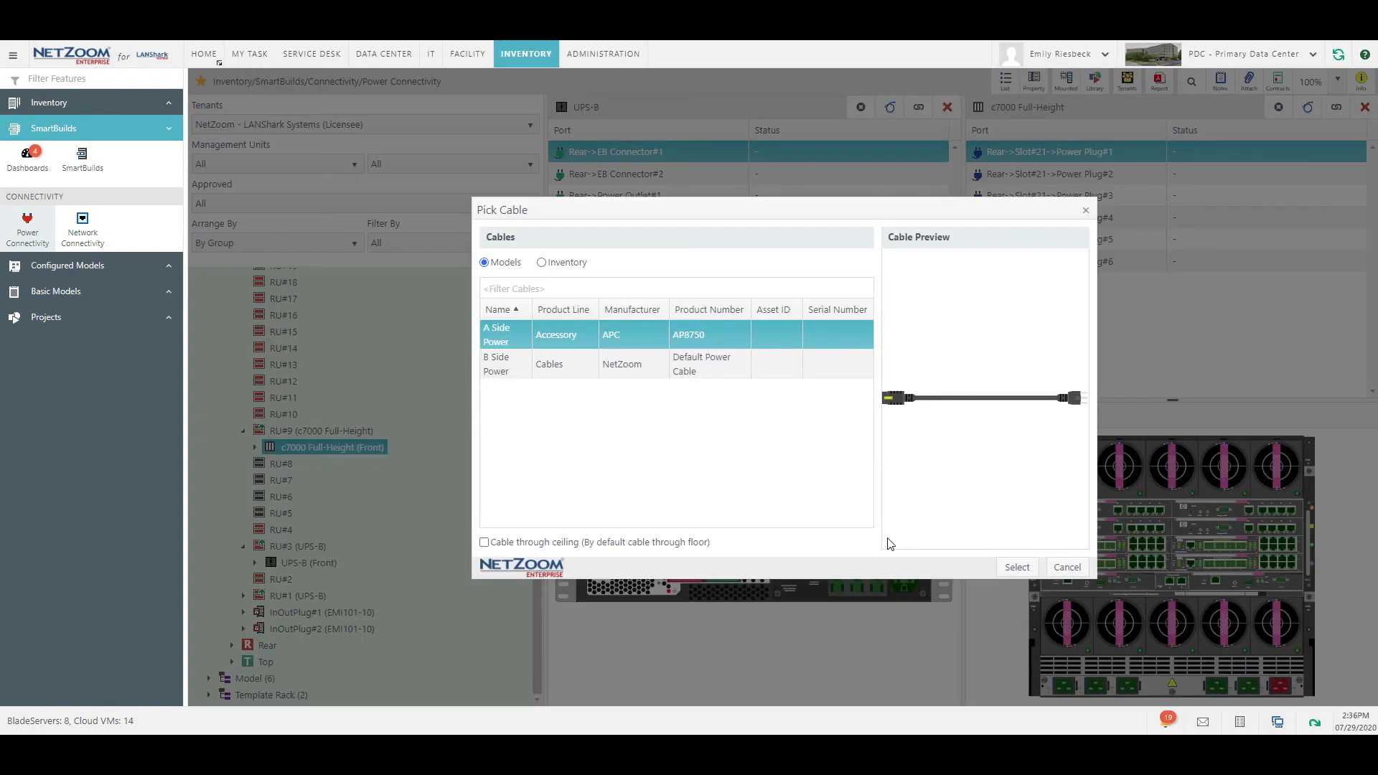
click(1017, 567)
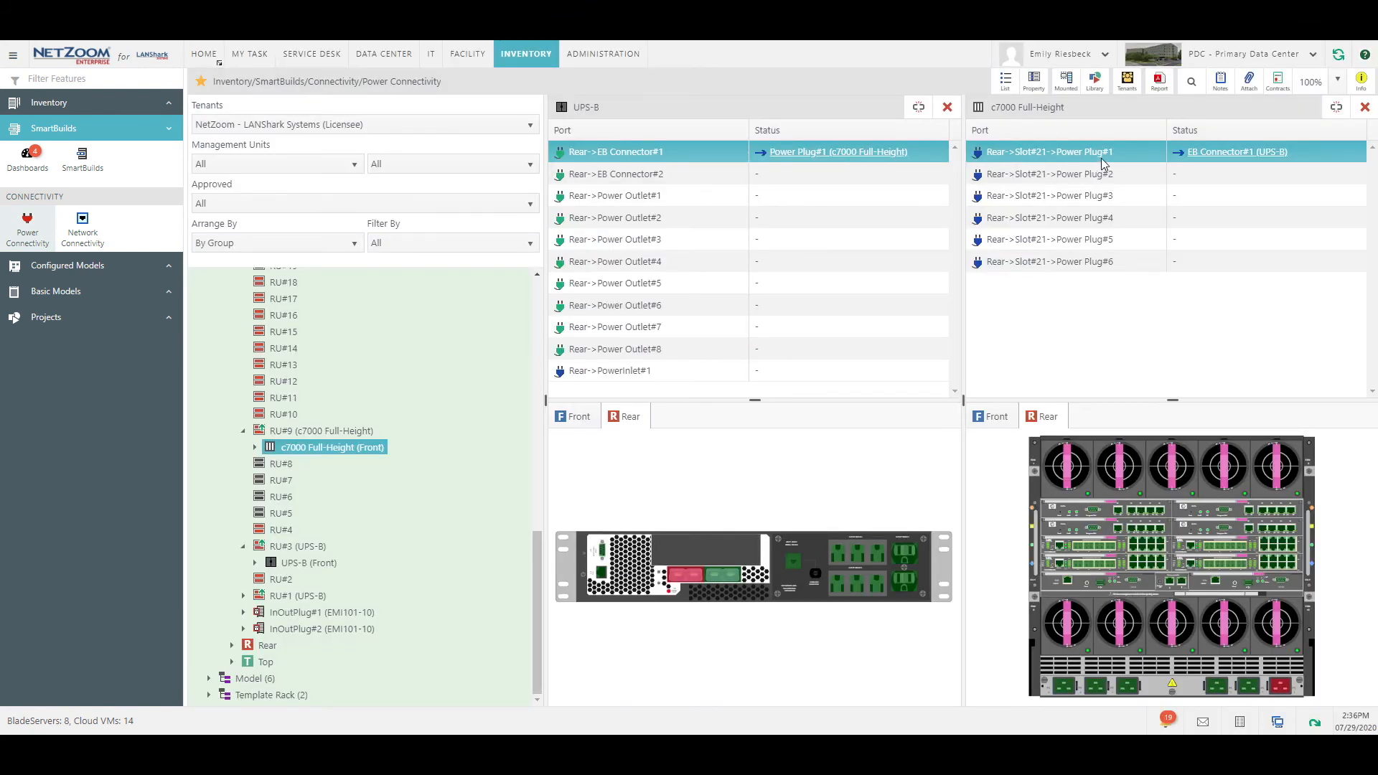
mouse_move(864, 181)
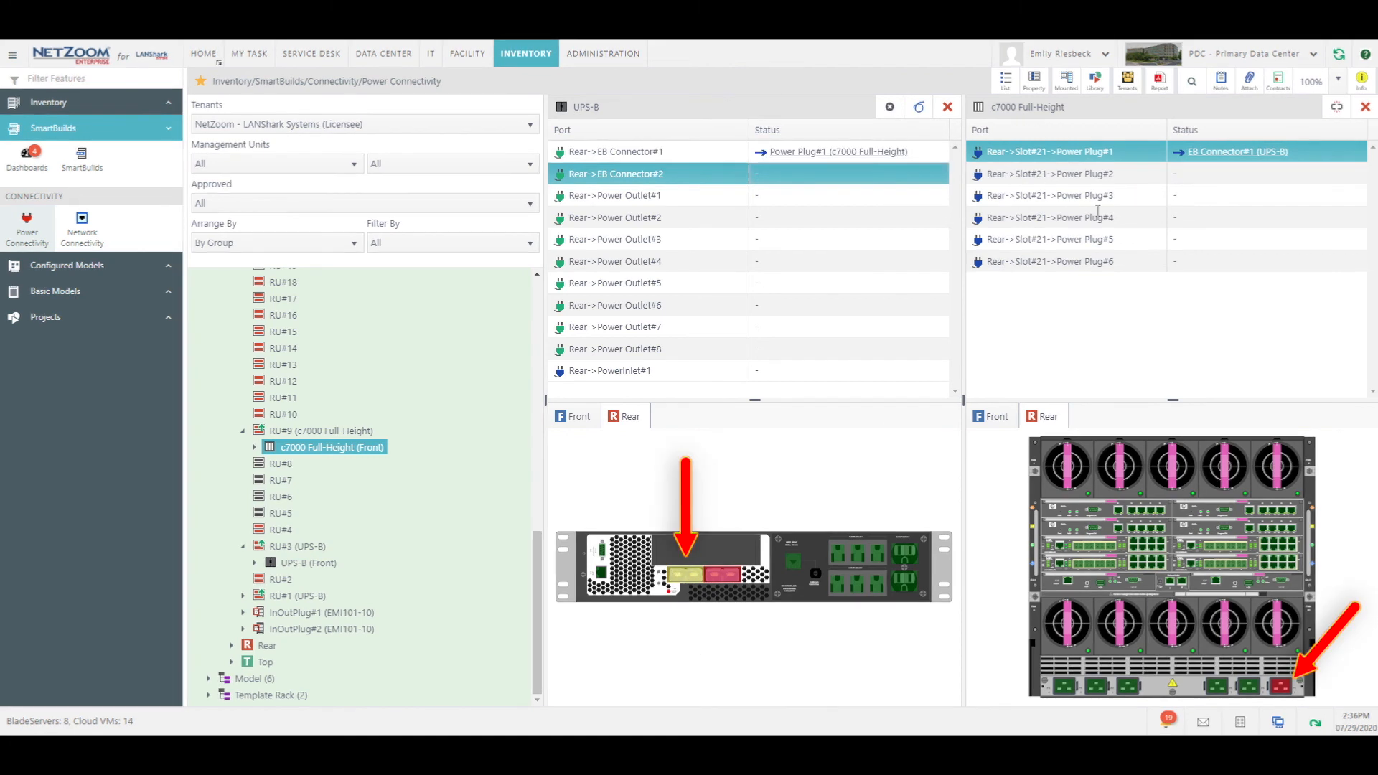
click(1048, 173)
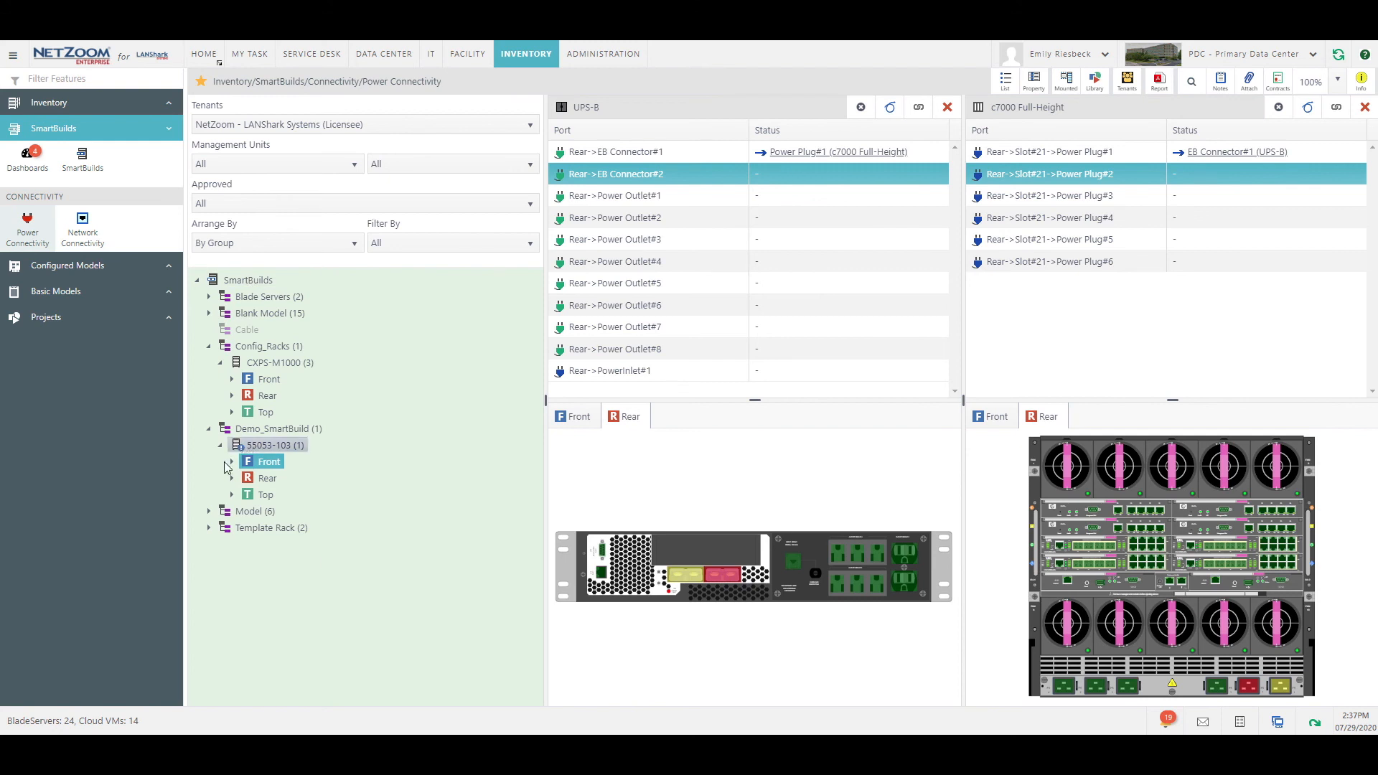
Return to SmartBuilds and select the 55053-103 rack.
click(268, 461)
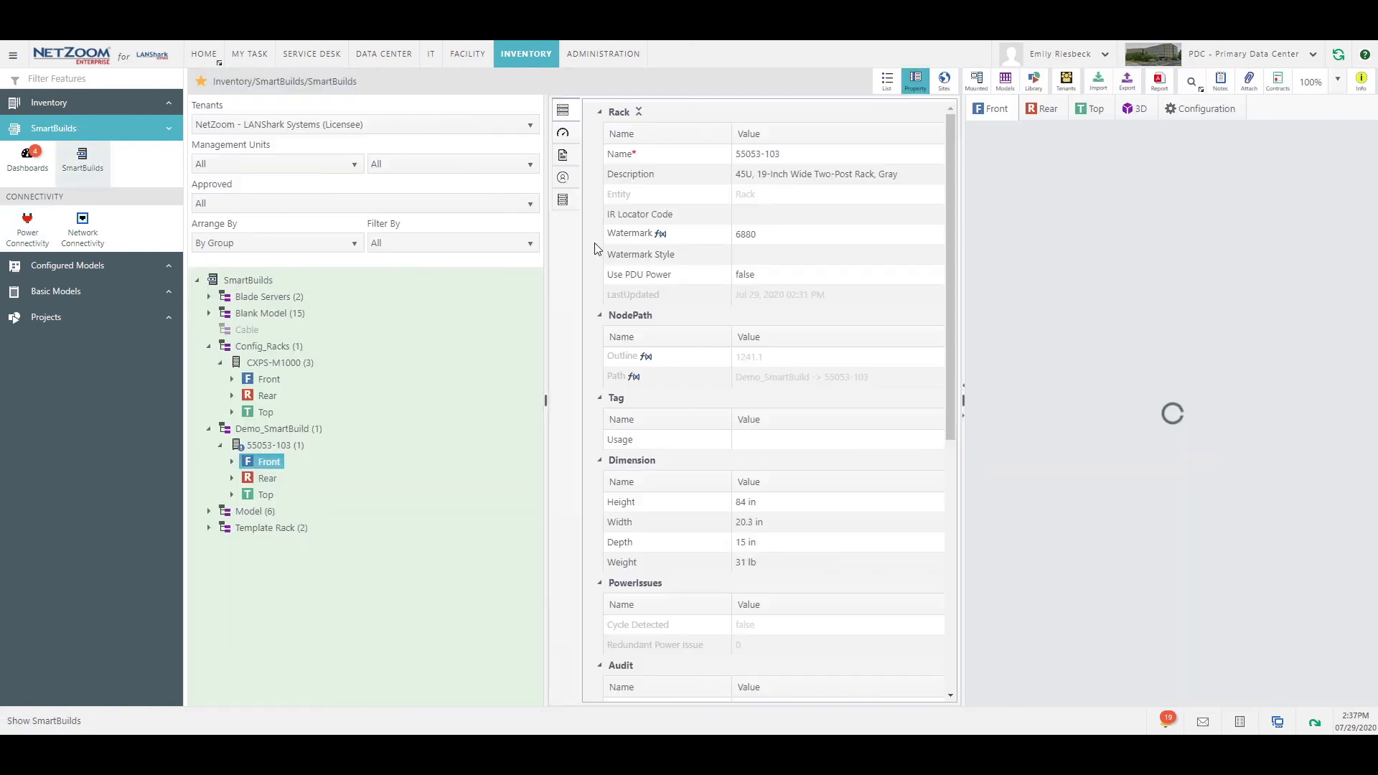
click(277, 428)
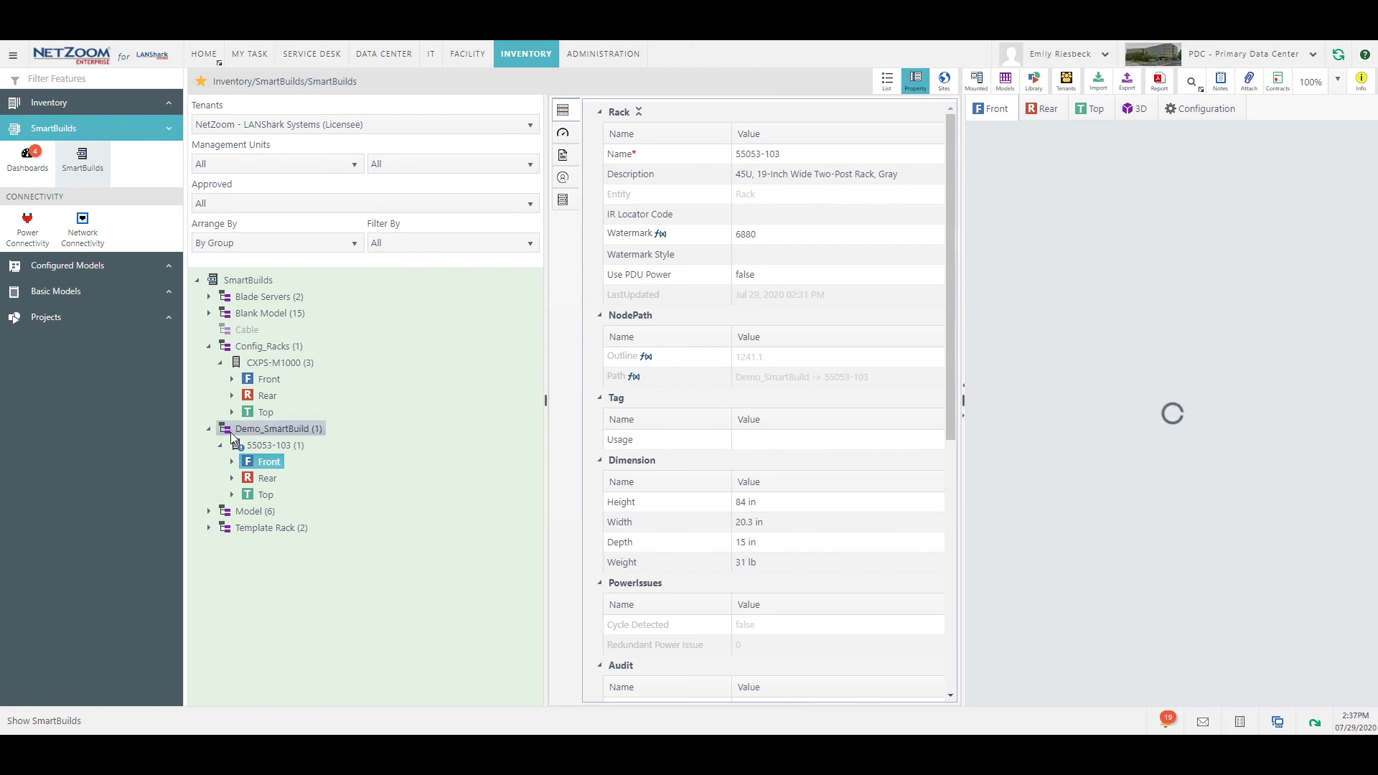
click(276, 445)
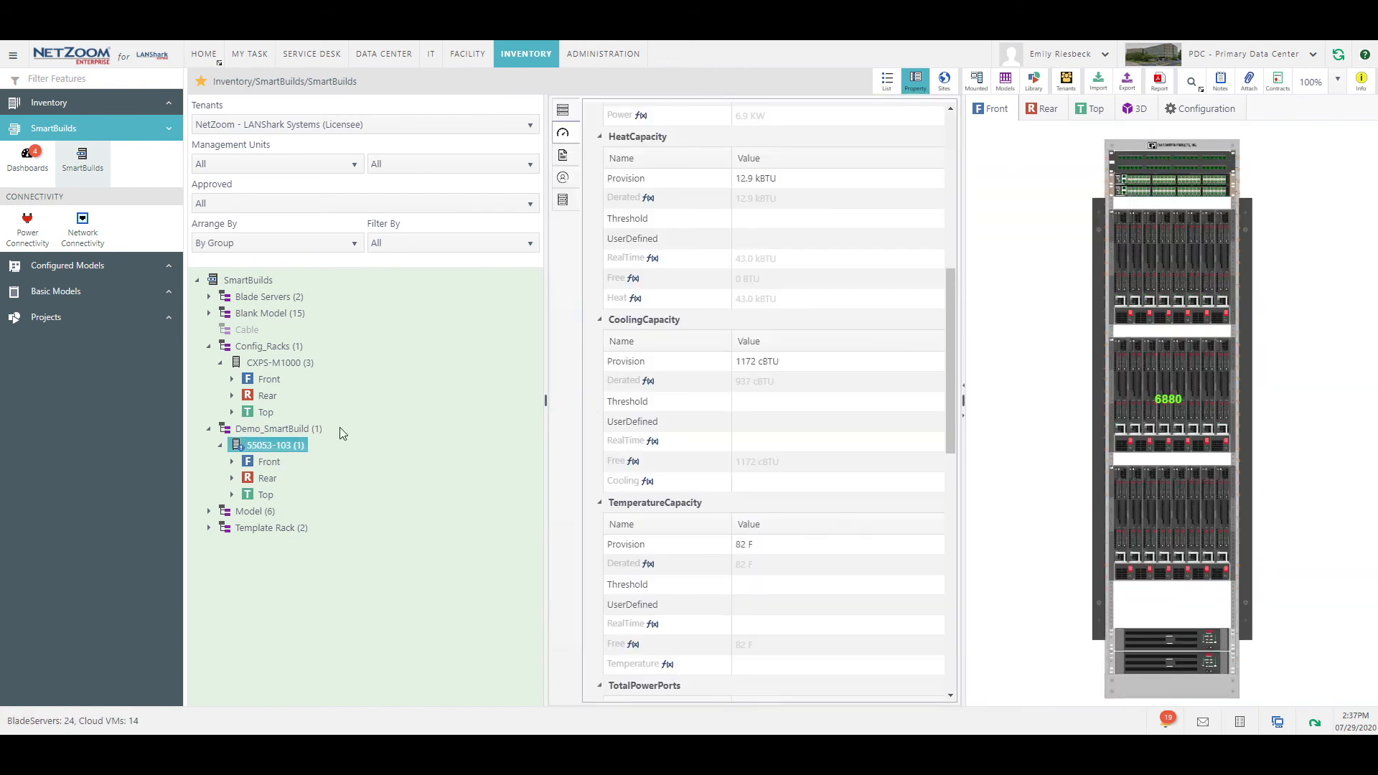
Approve the 55053-103 rack and confirm the approval.
right_click(273, 445)
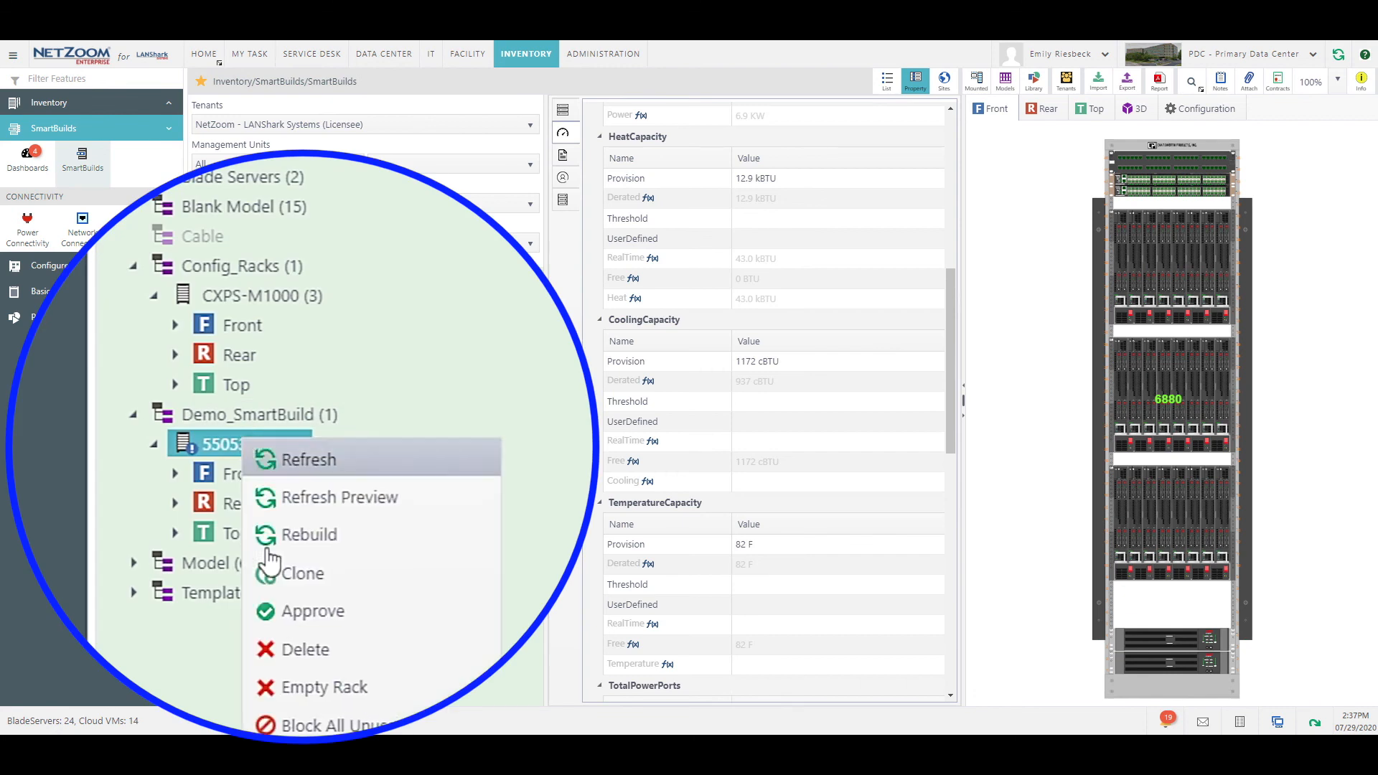
mouse_move(311, 610)
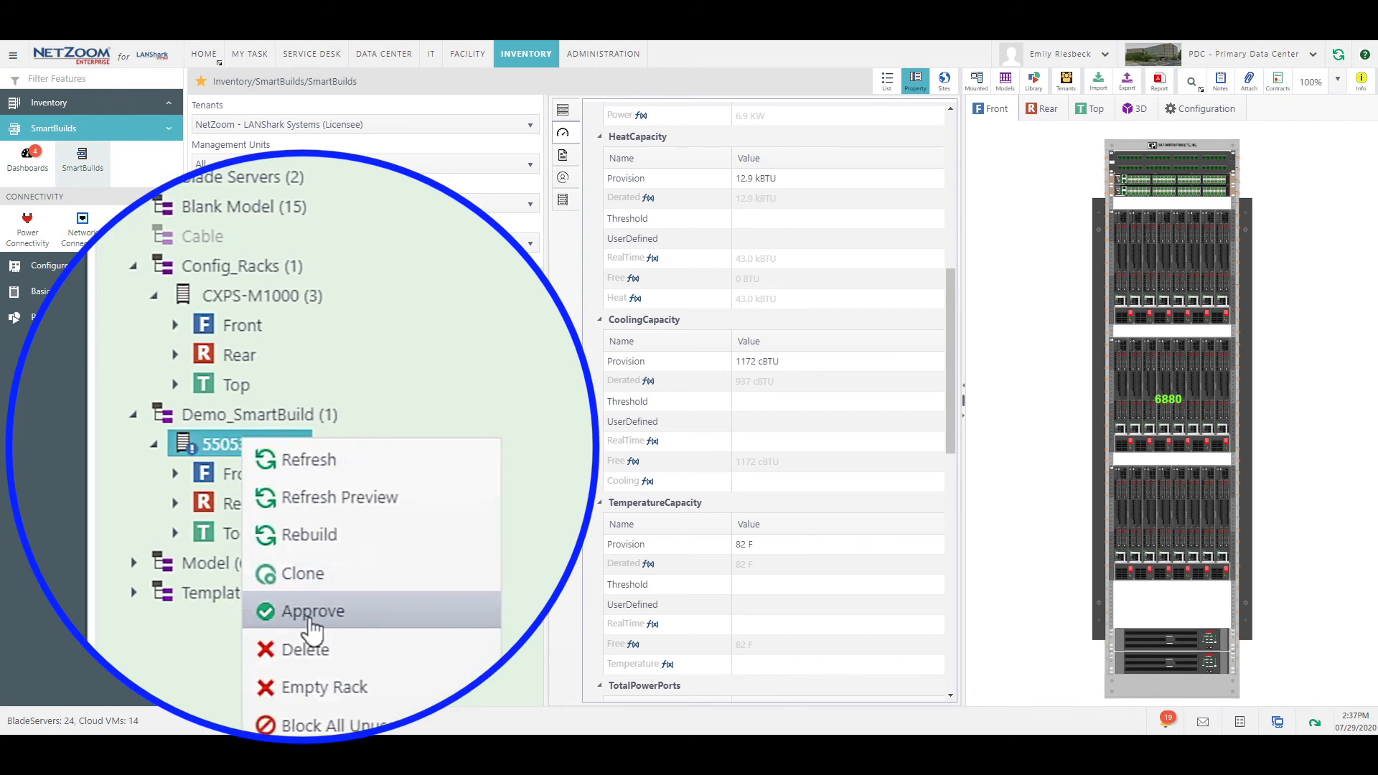
click(313, 611)
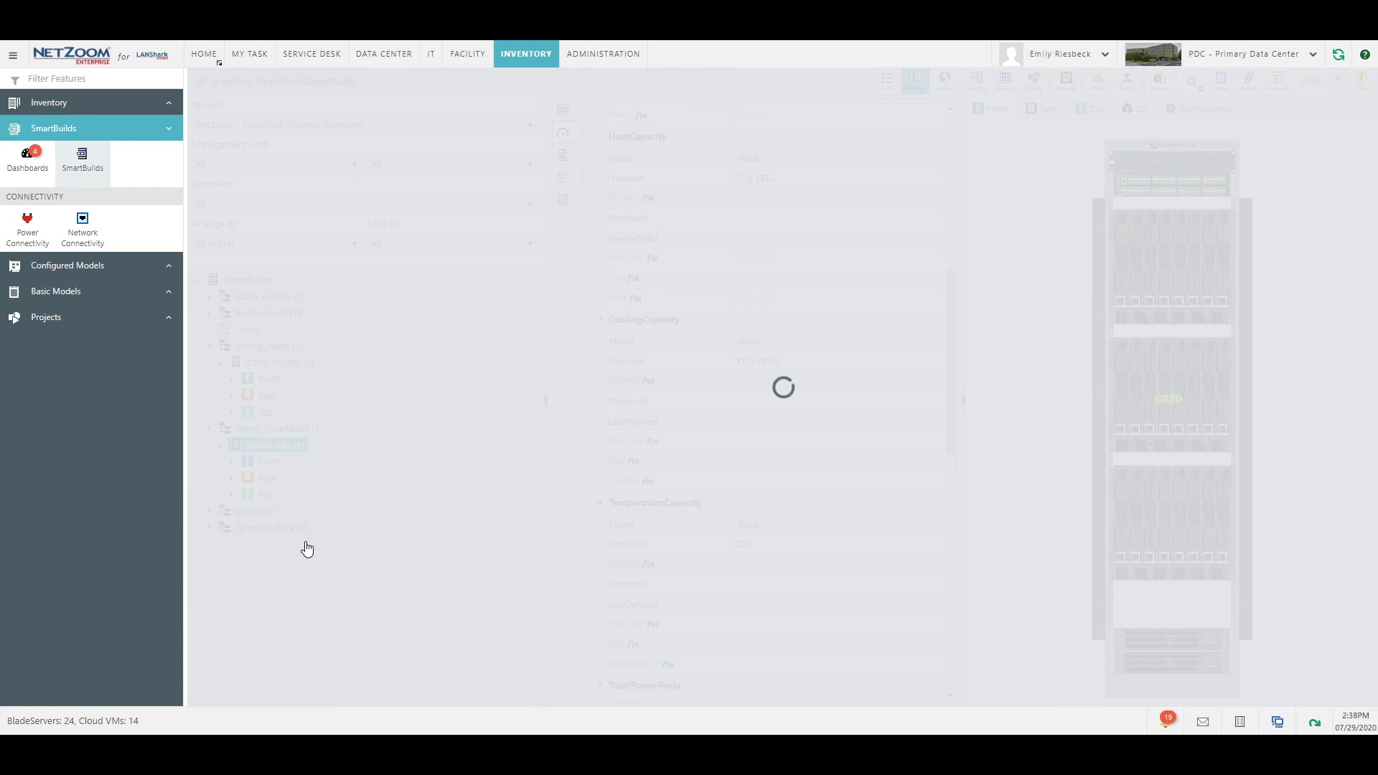
click(269, 445)
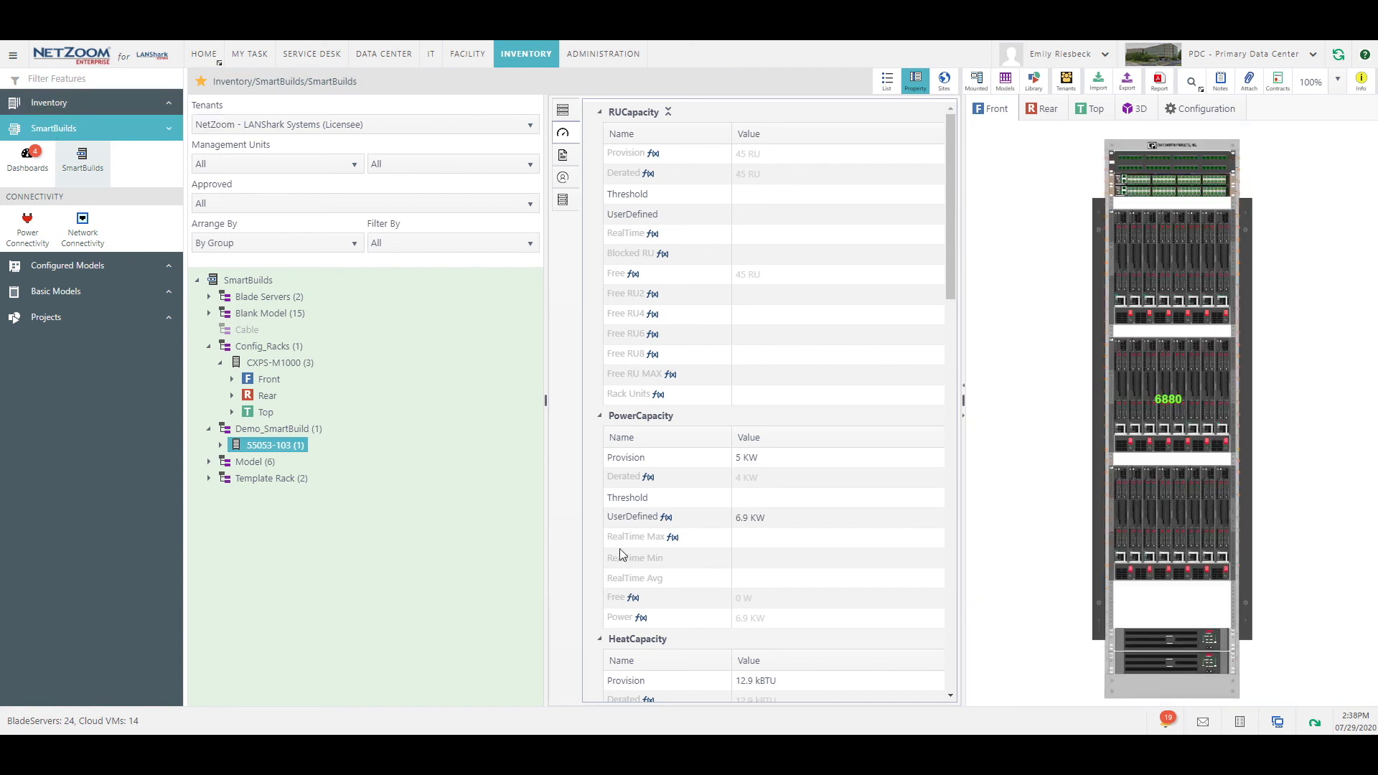
Add rack 55053-103 to the Demo Server Group in New Devices, then expand the Blank Model group.
click(49, 102)
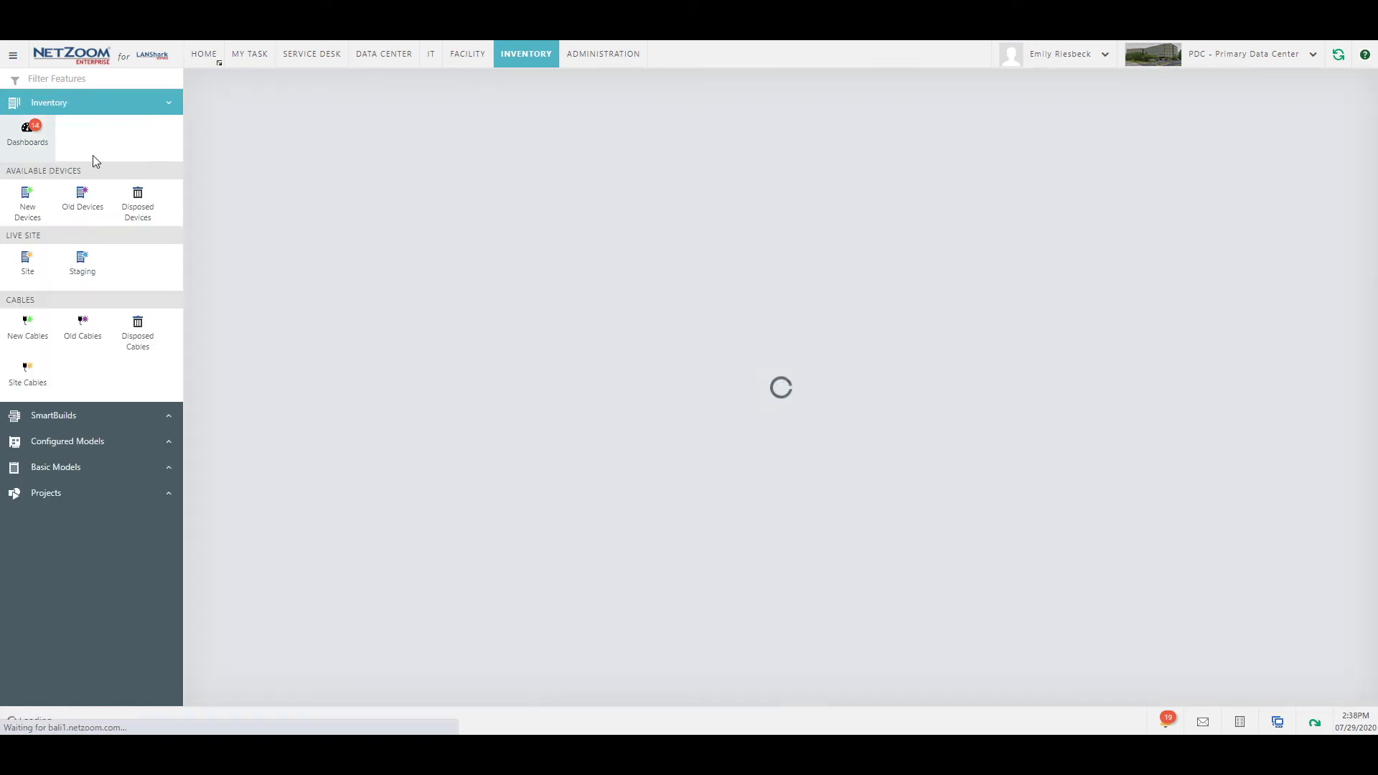
click(25, 203)
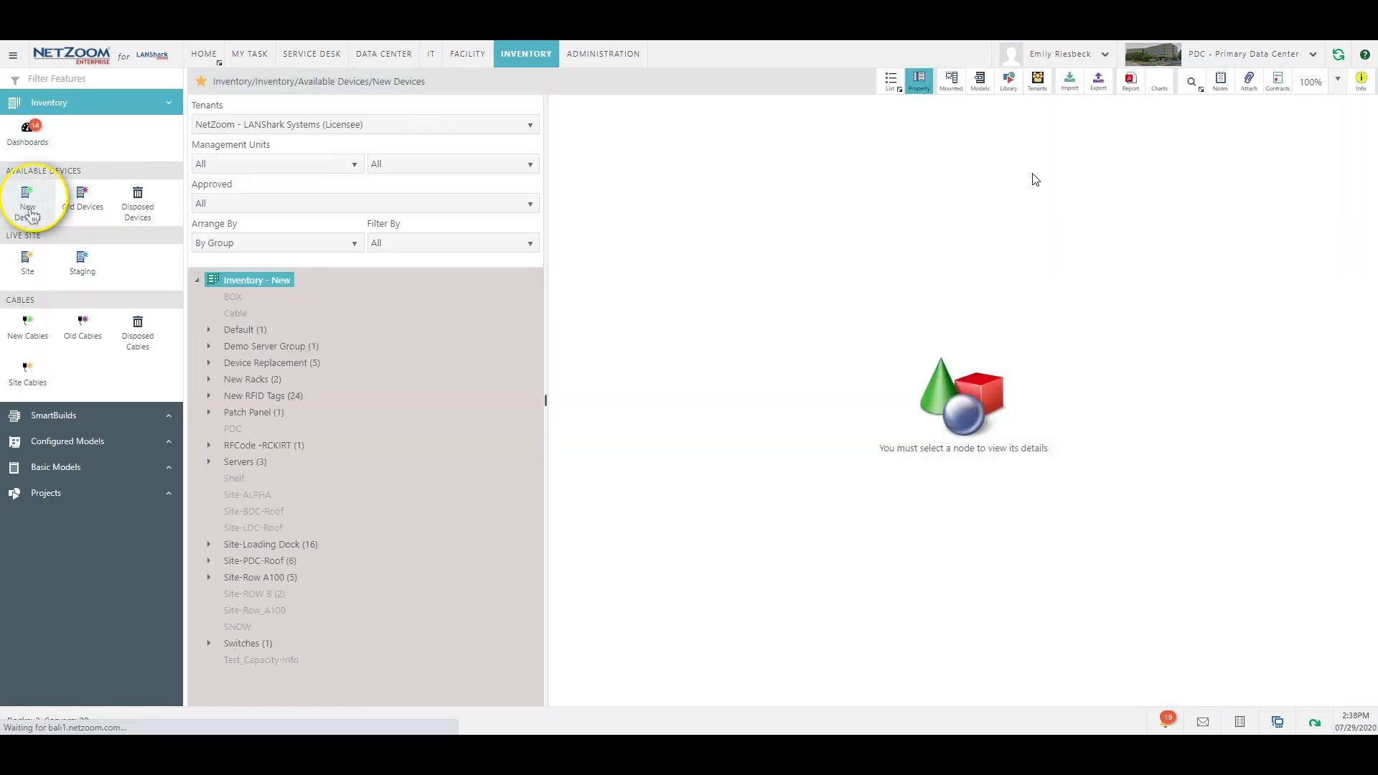
click(979, 79)
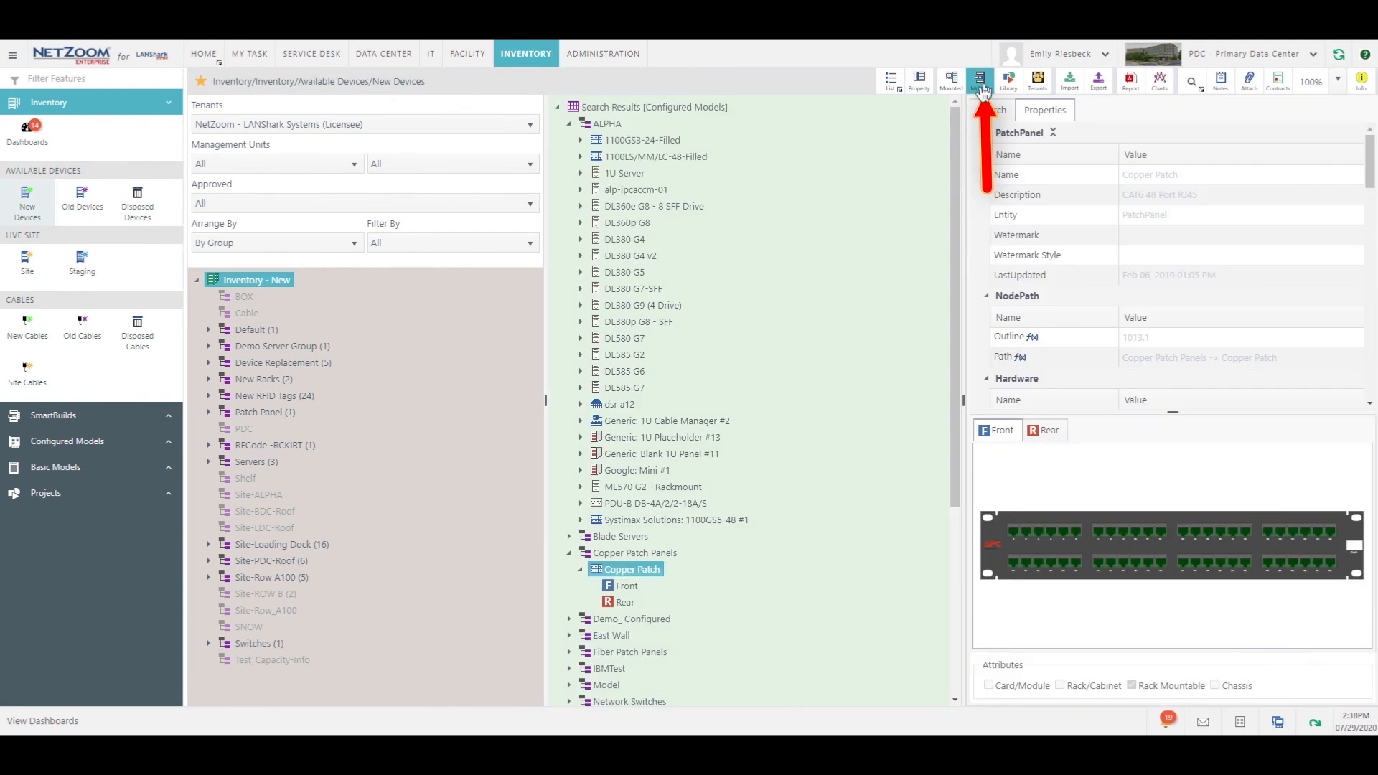
click(1008, 80)
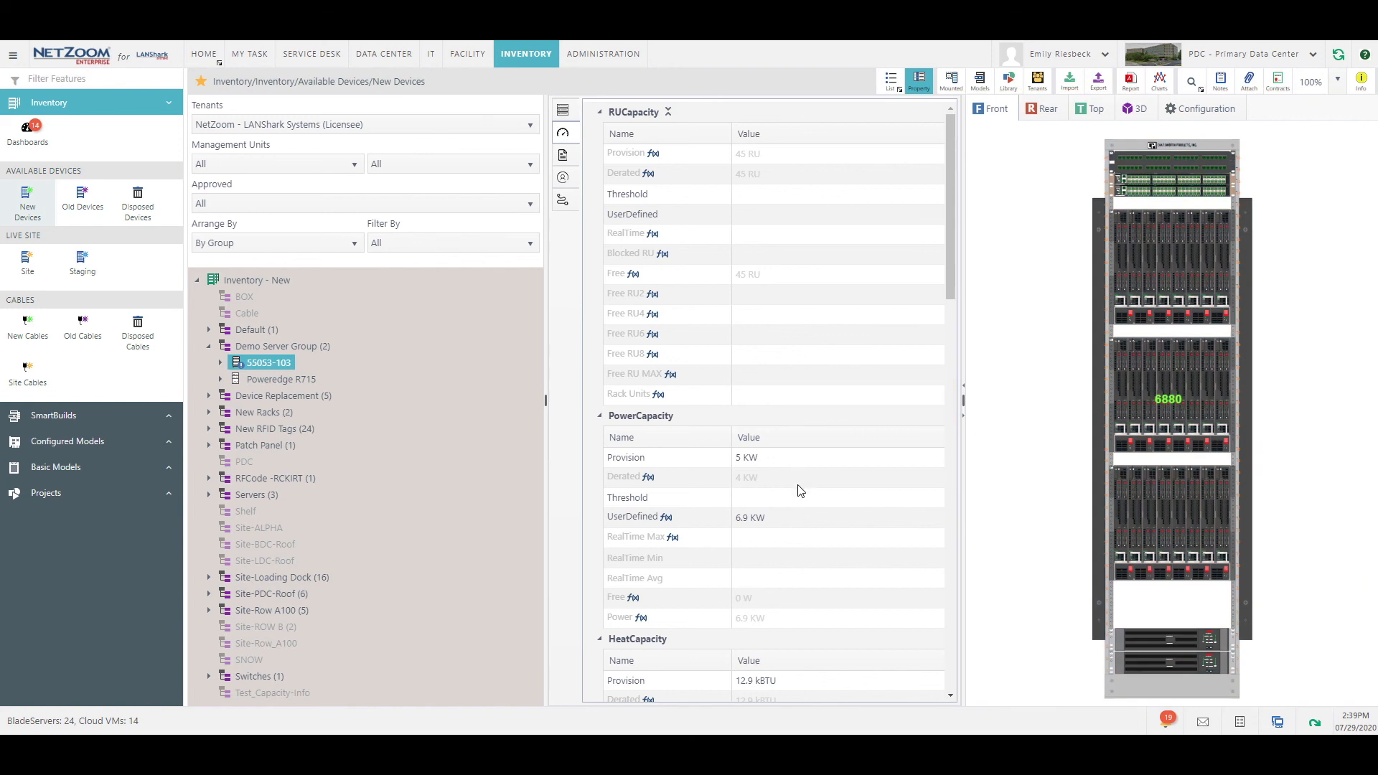
mouse_move(53, 415)
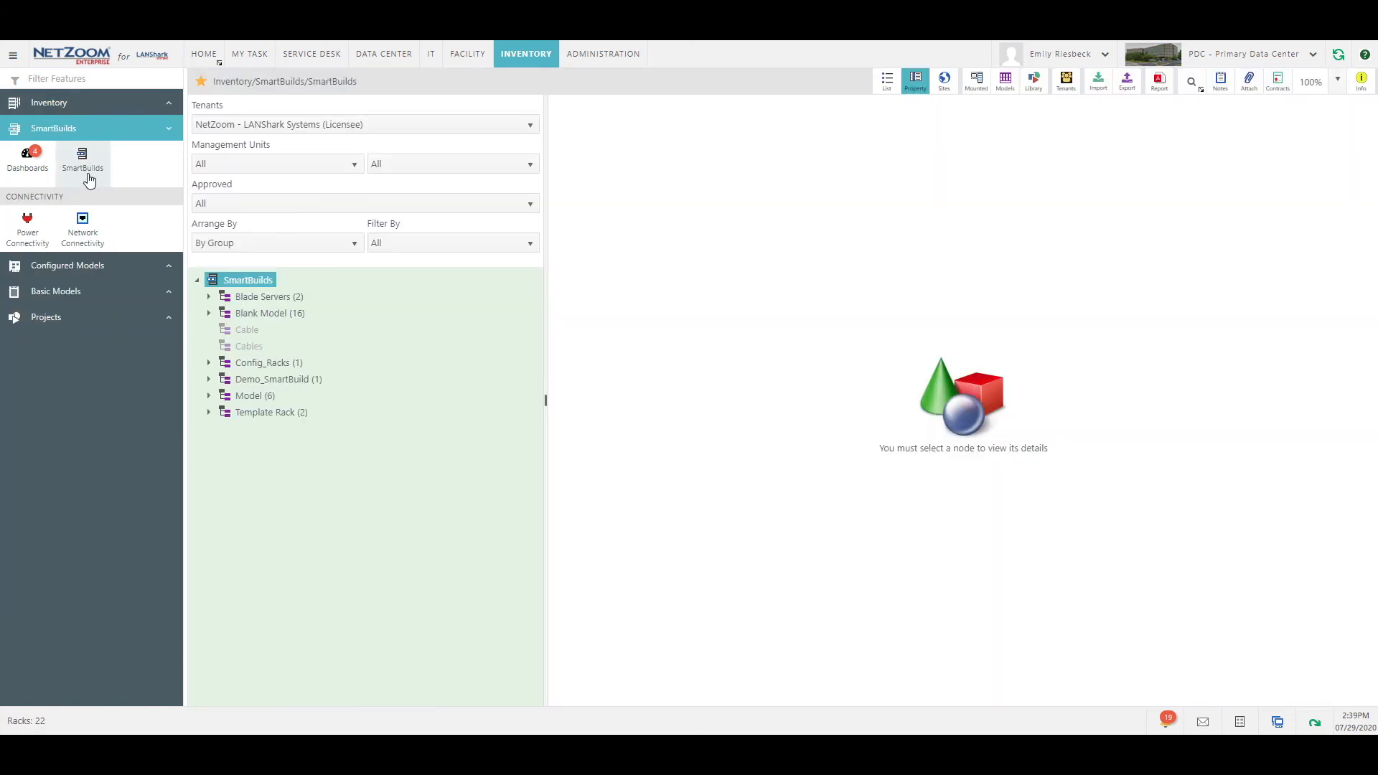
click(208, 313)
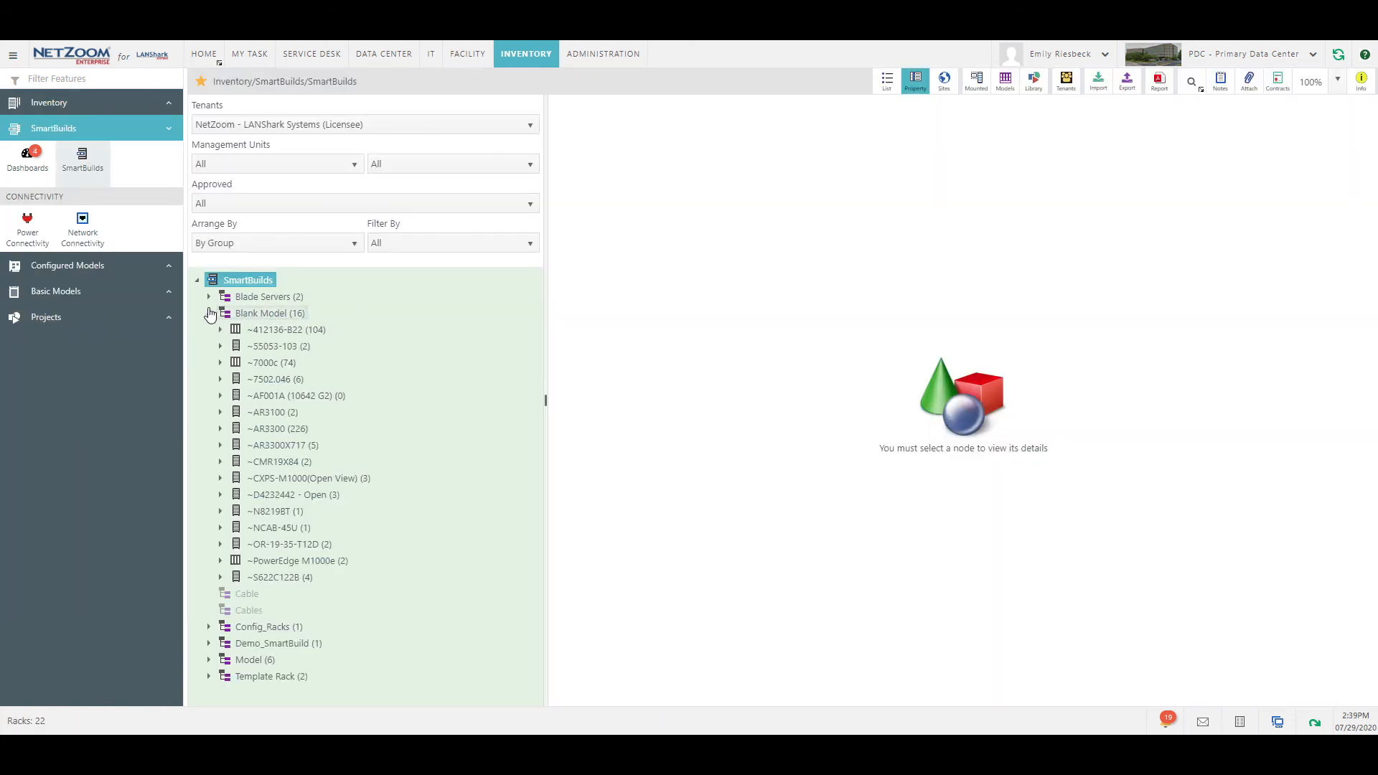